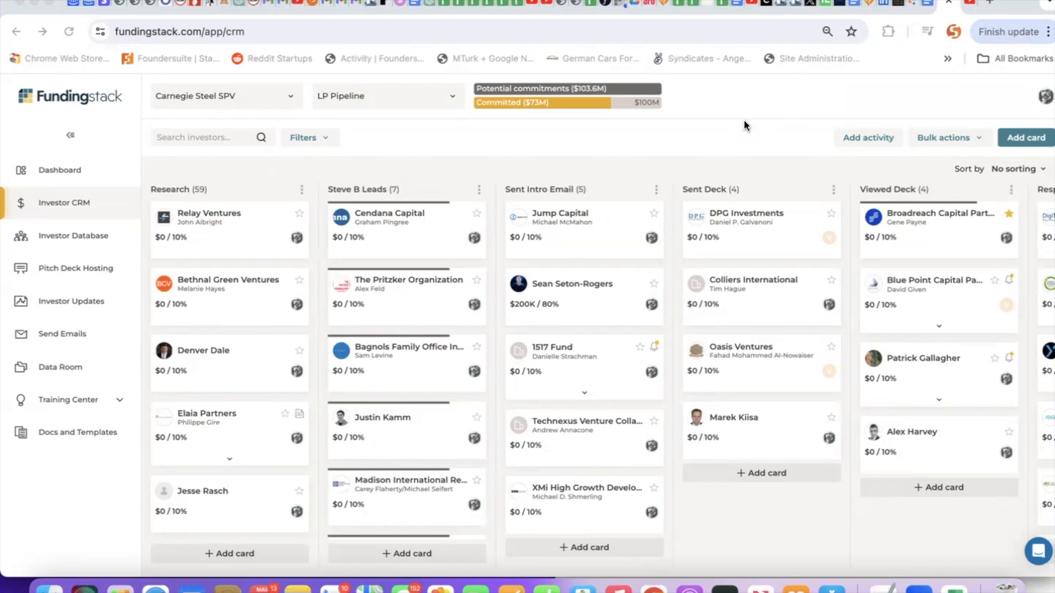
mouse_move(392, 243)
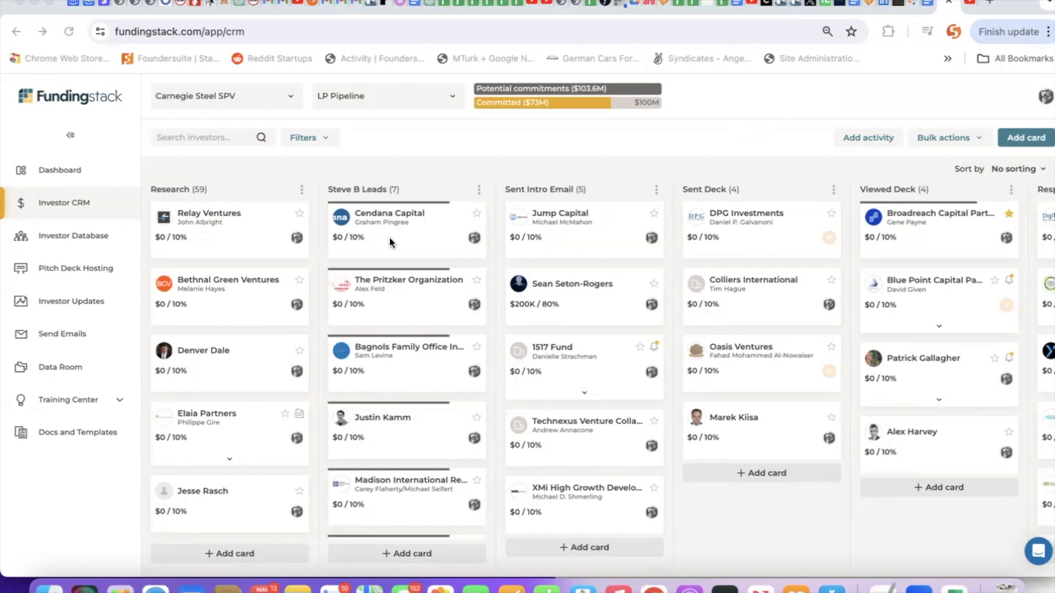
- Scroll across the pipeline board back to Research, then open the Carnegie Steel SPV deal list
scroll("right", 3)
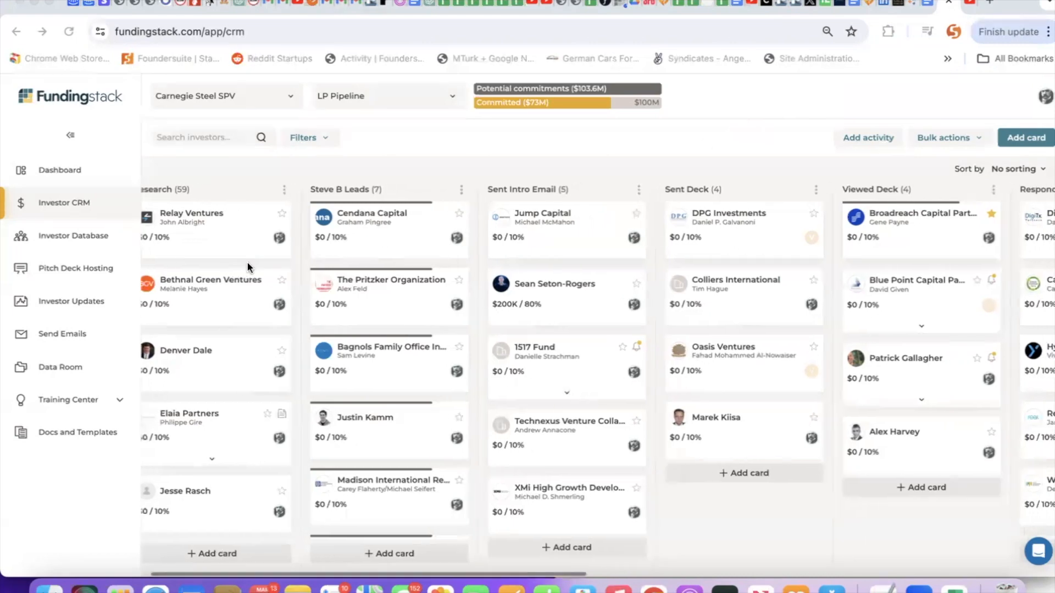
scroll("right", 3)
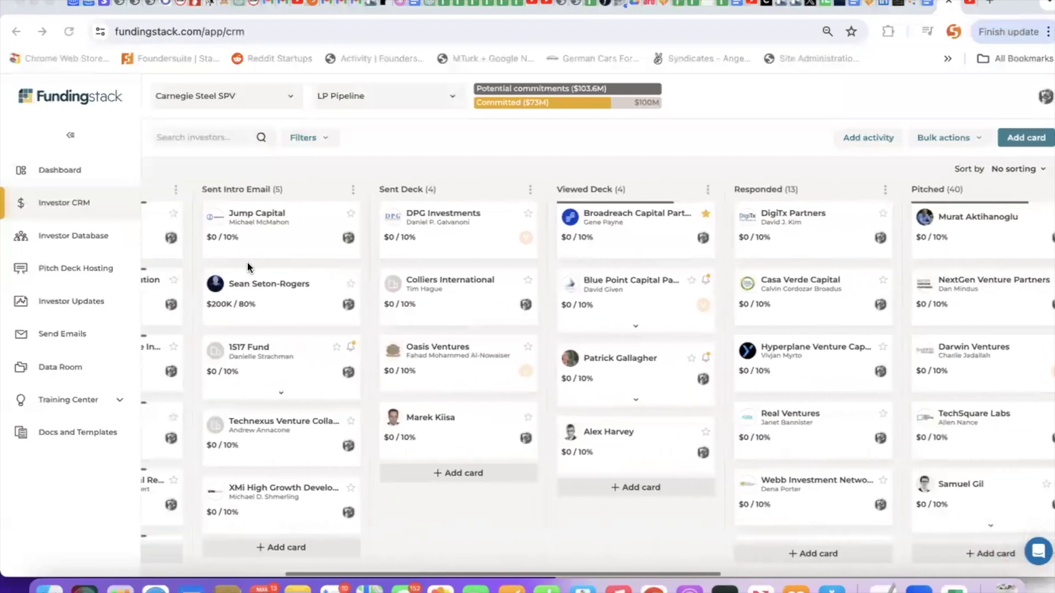
scroll("right", 3)
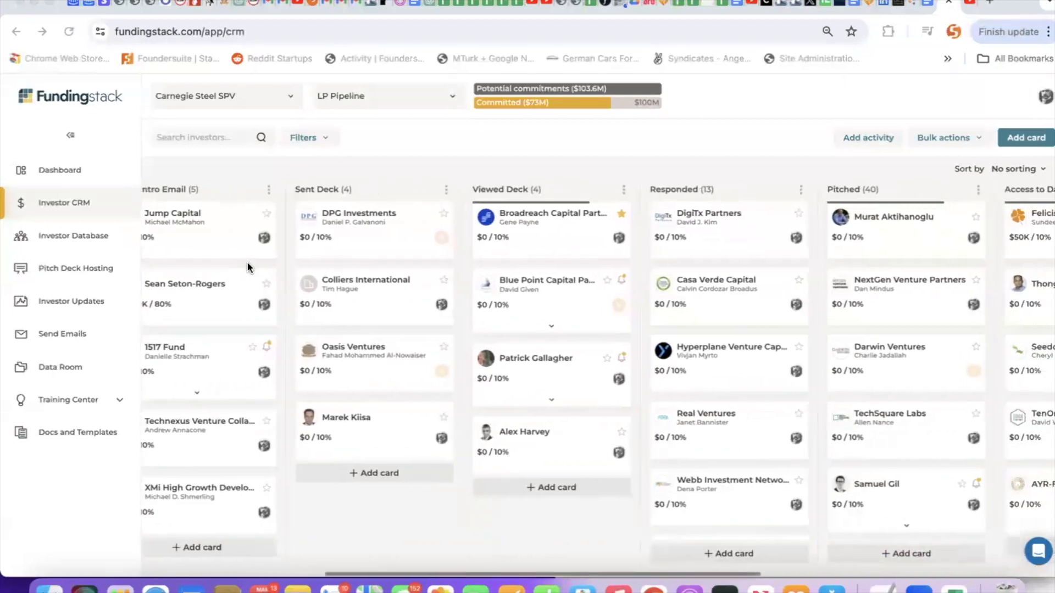
scroll("right", 3)
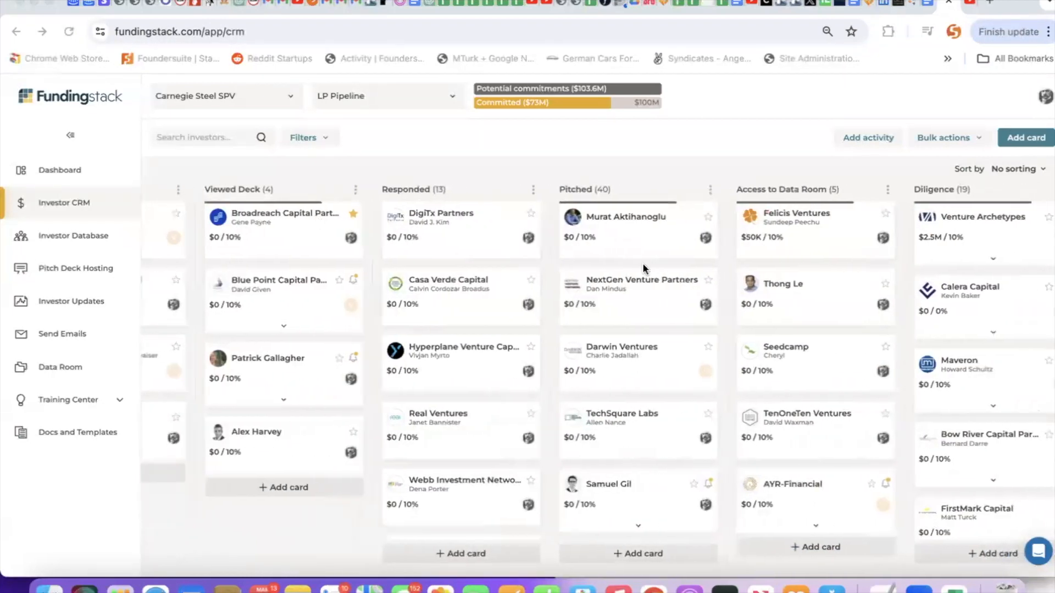
scroll("right", 3)
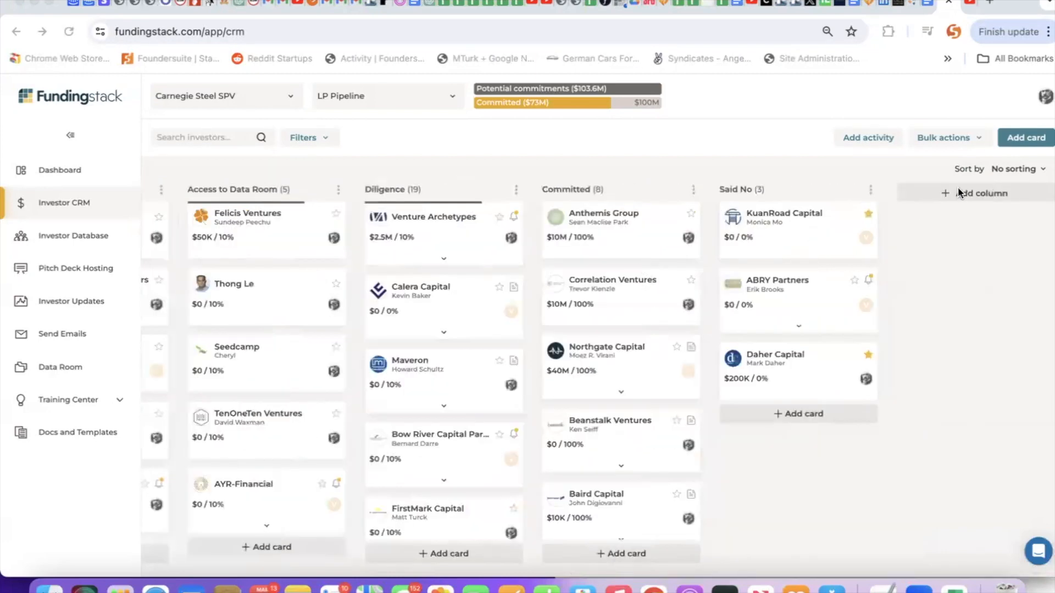
mouse_move(595, 189)
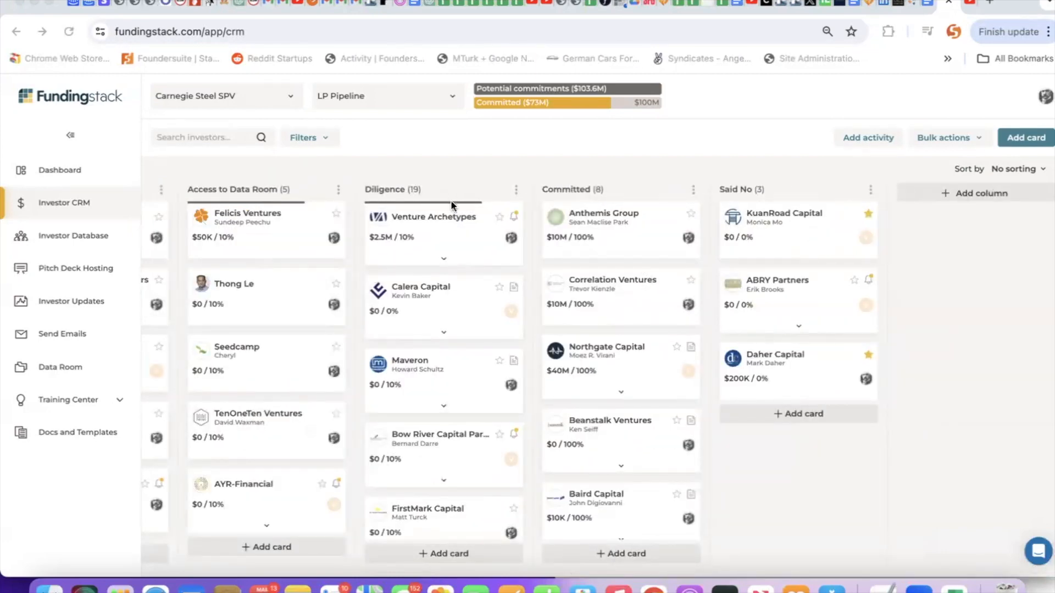
scroll("left", 3)
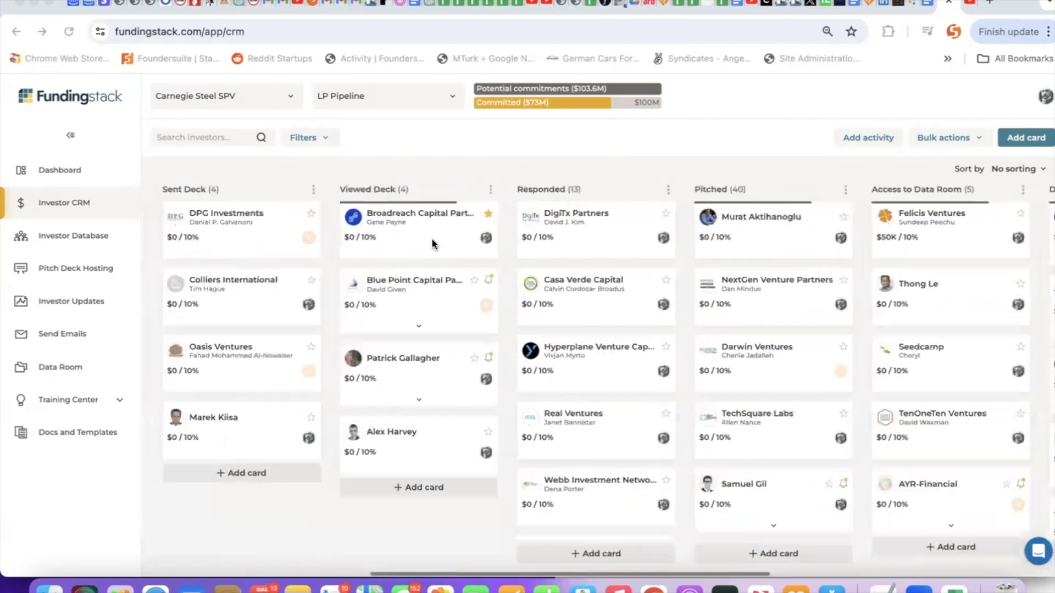
scroll("left", 3)
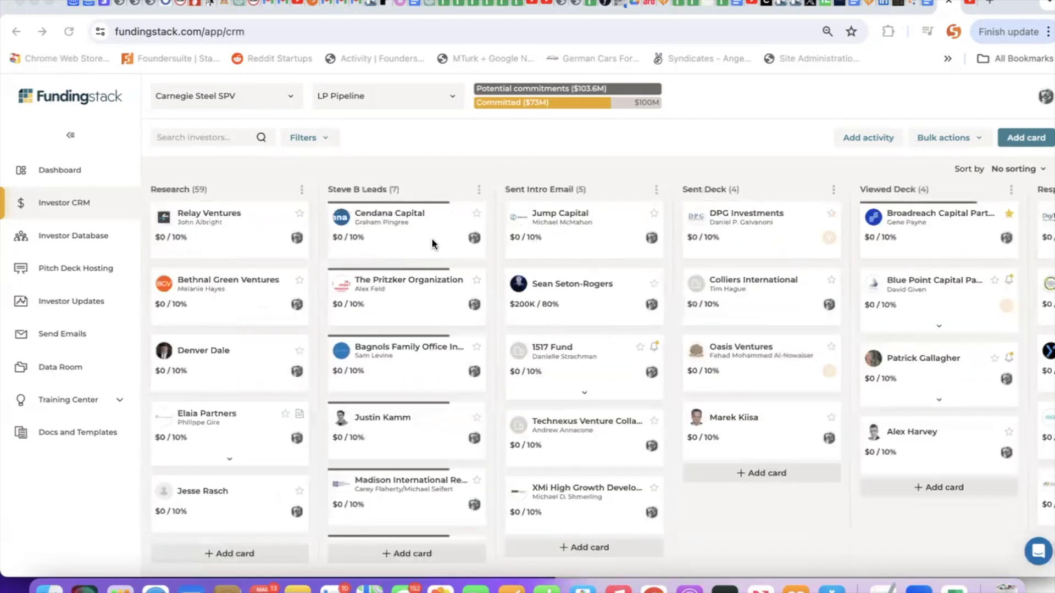
scroll("right", 3)
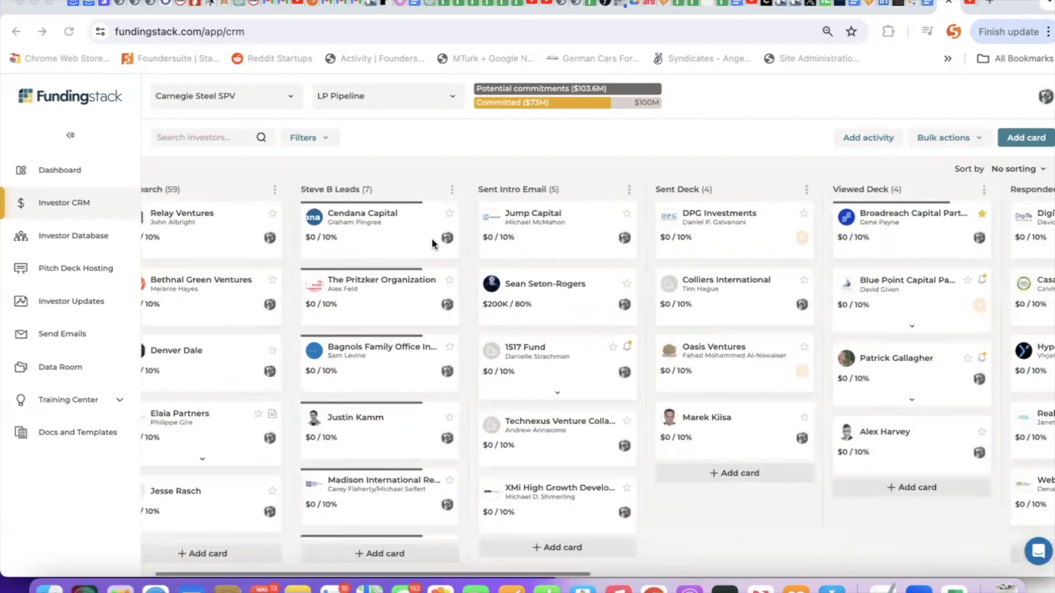
scroll("right", 3)
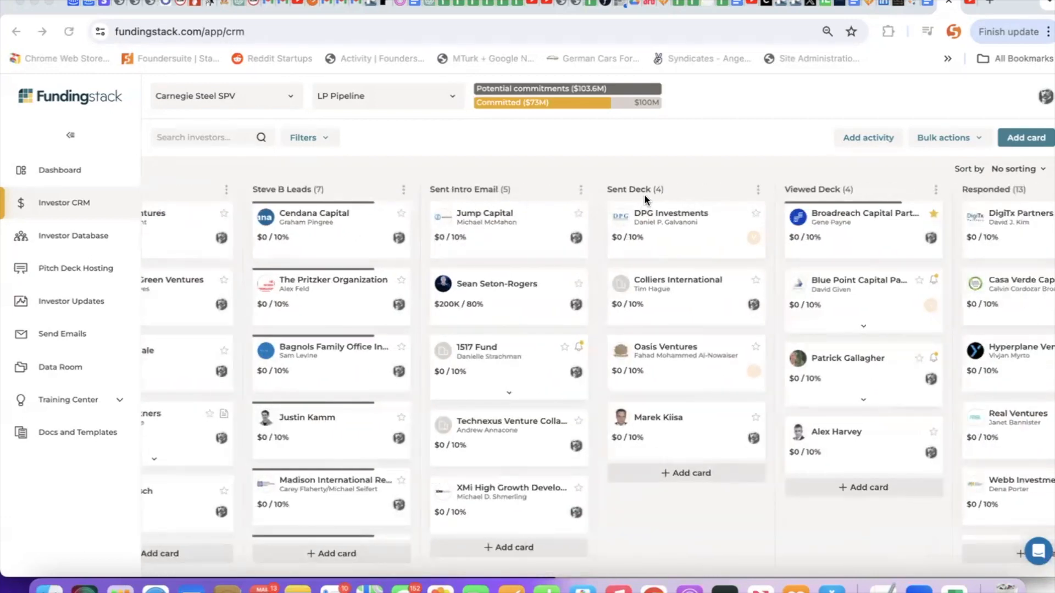
scroll("right", 3)
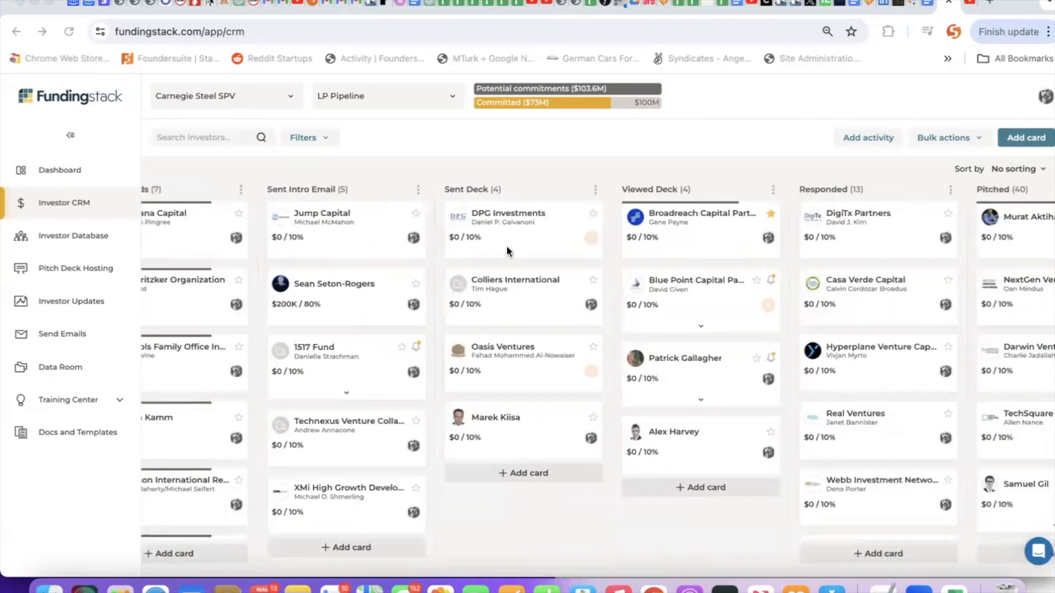
mouse_move(57, 335)
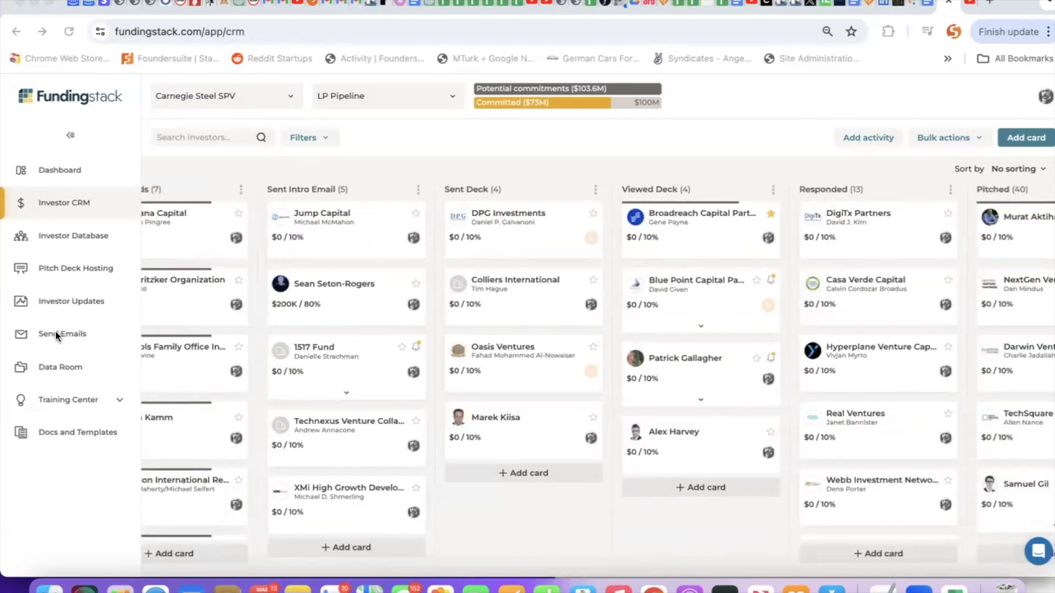
mouse_move(363, 300)
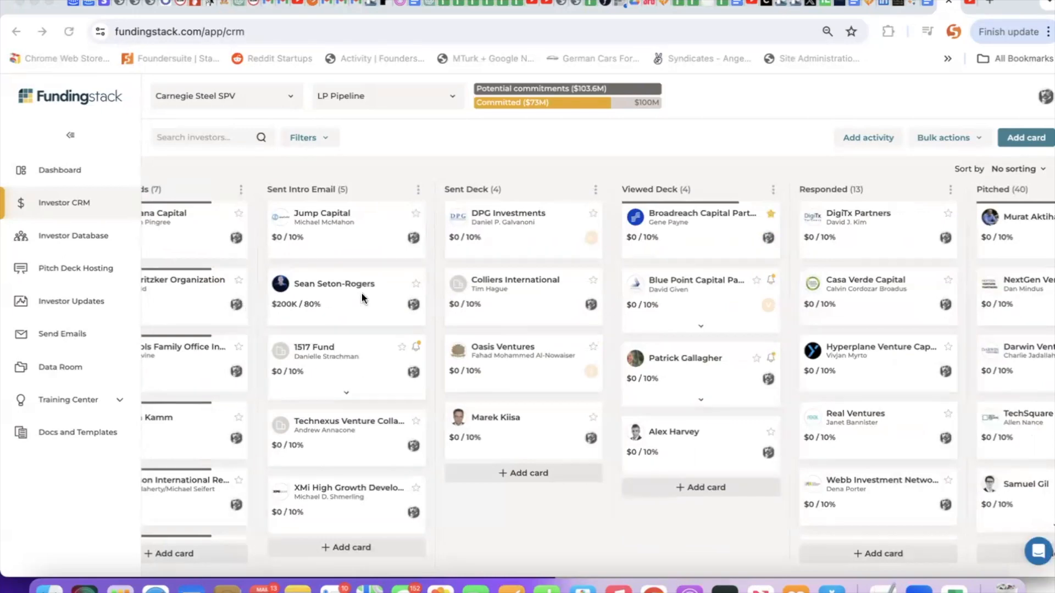
mouse_move(368, 297)
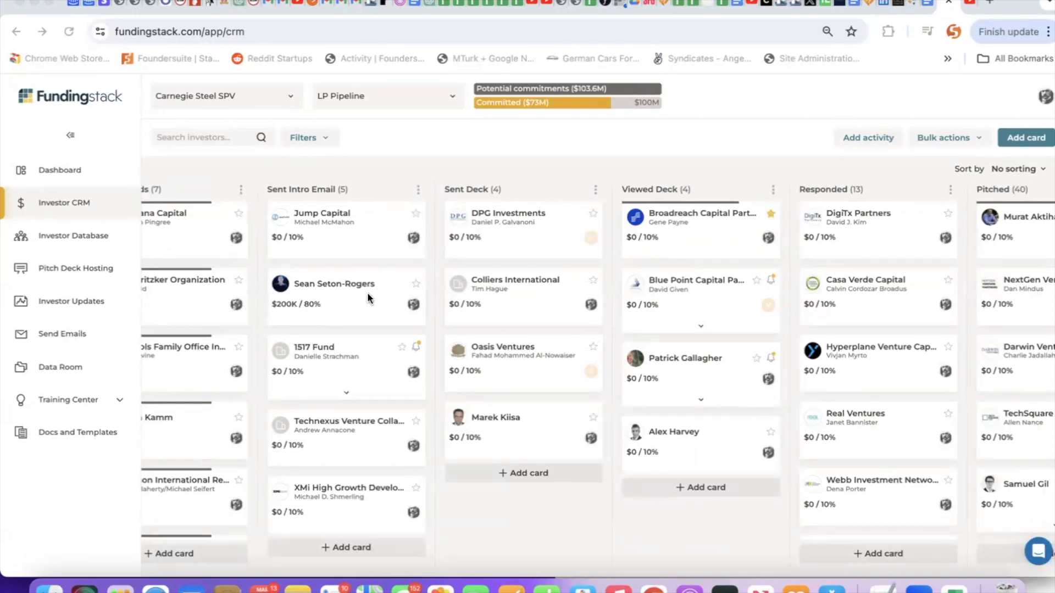
scroll("right", 3)
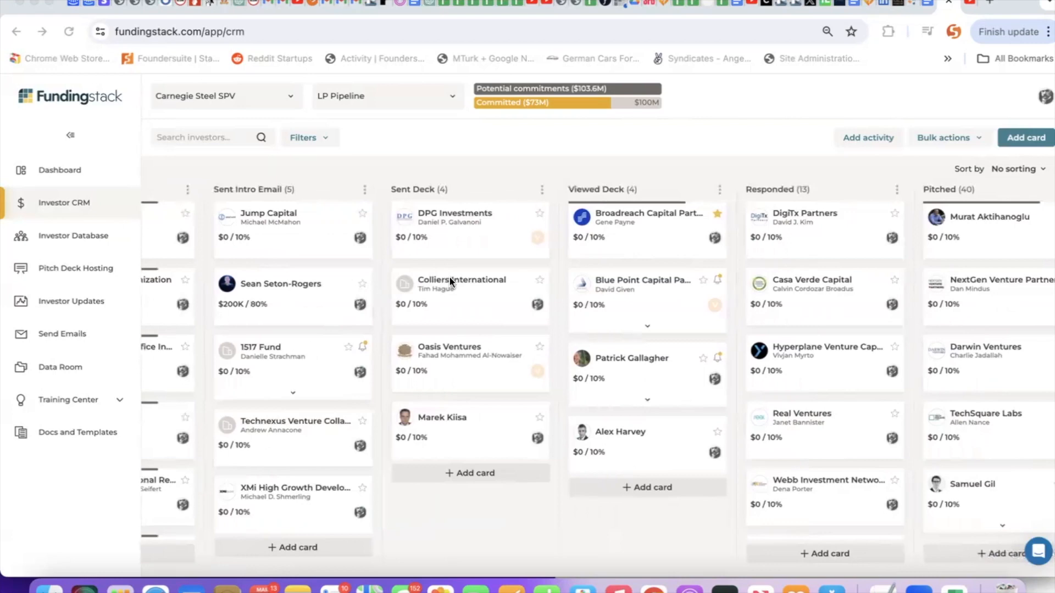
mouse_move(414, 255)
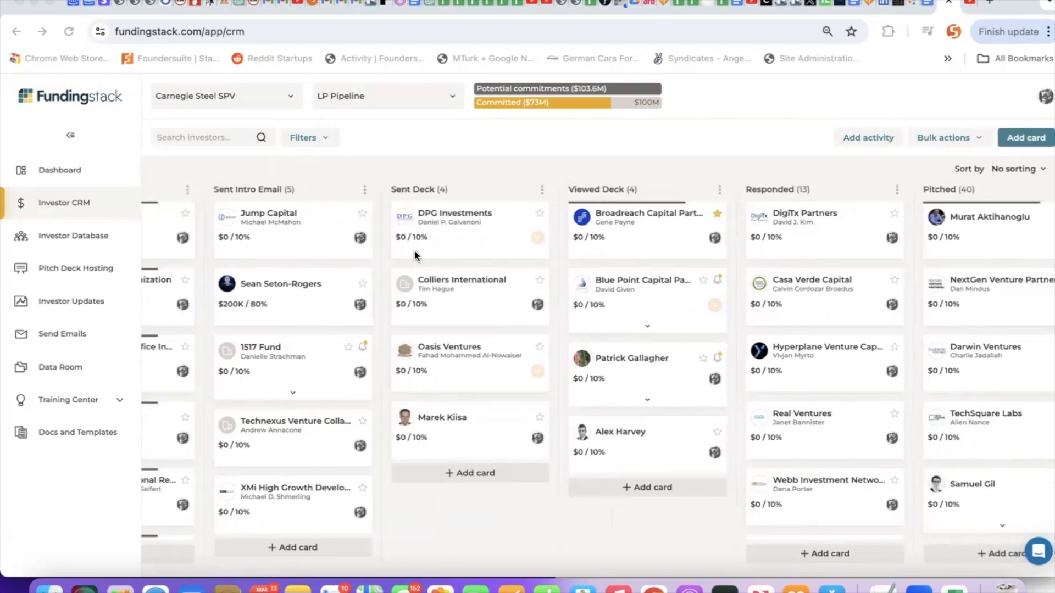
mouse_move(232, 302)
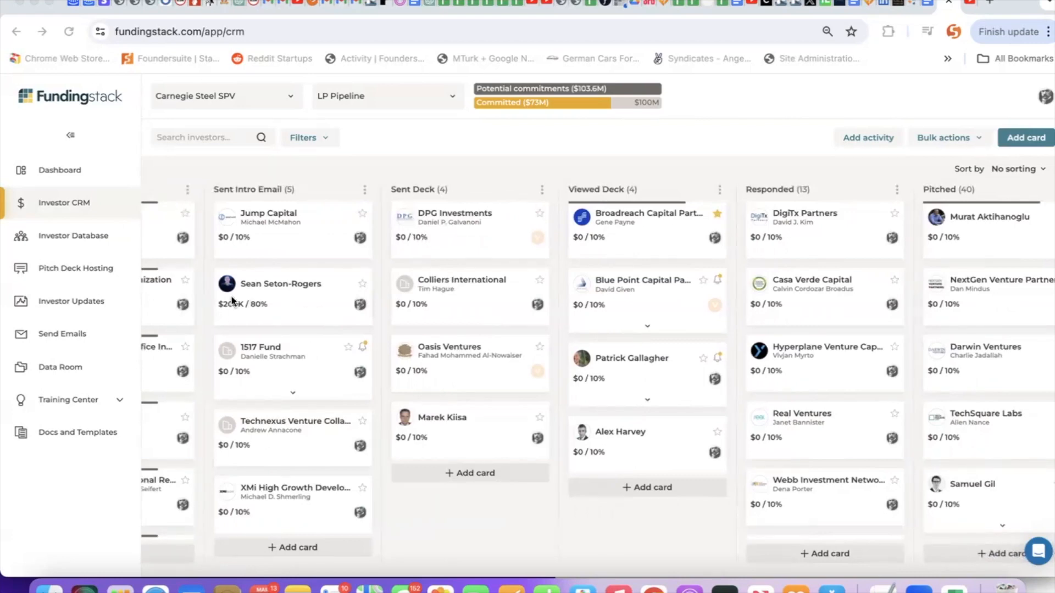
scroll("left", 3)
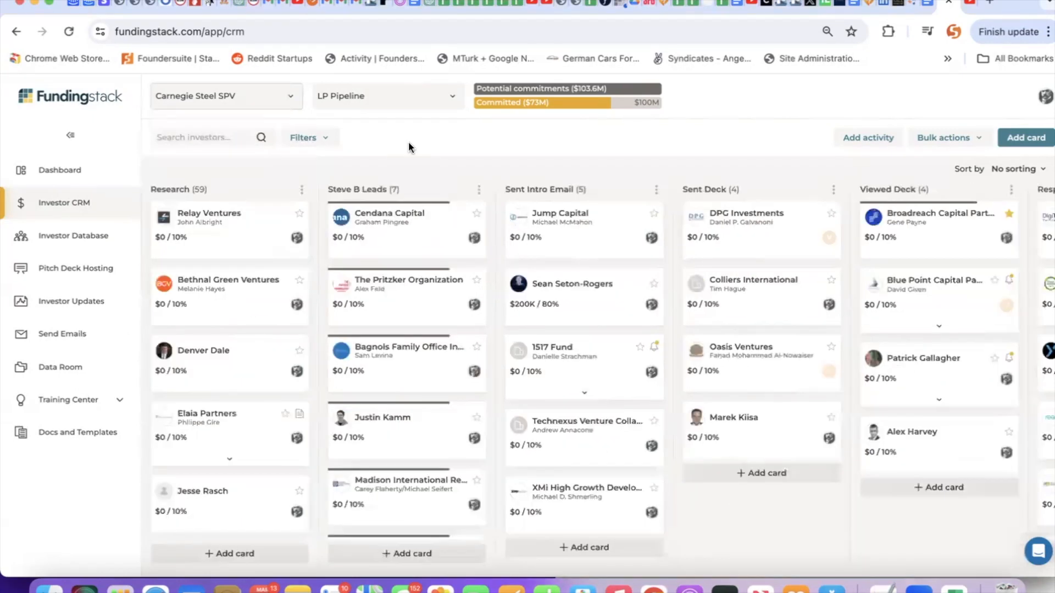
mouse_move(291, 96)
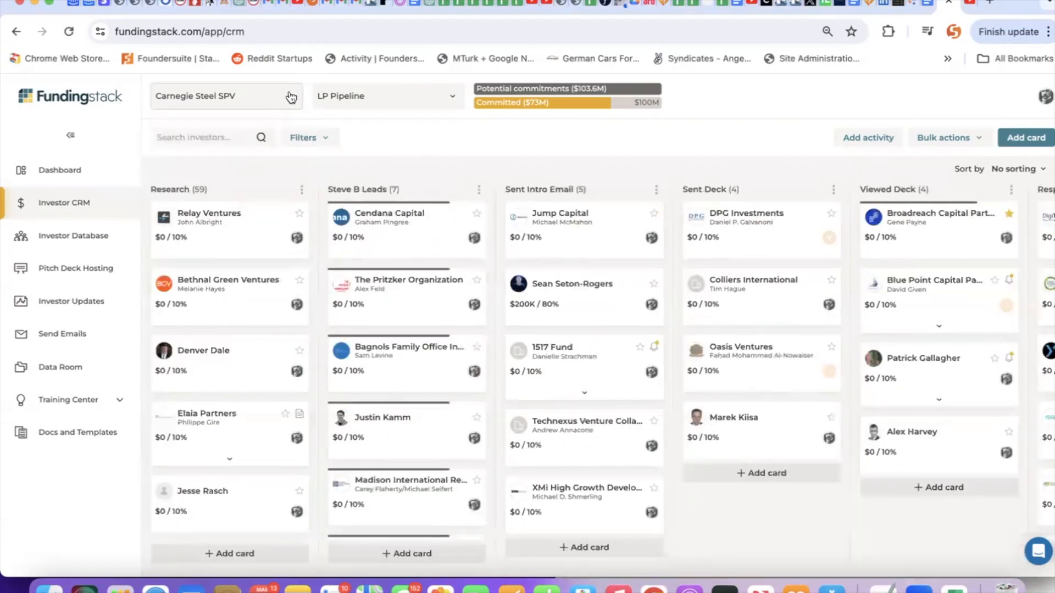
left_click(226, 96)
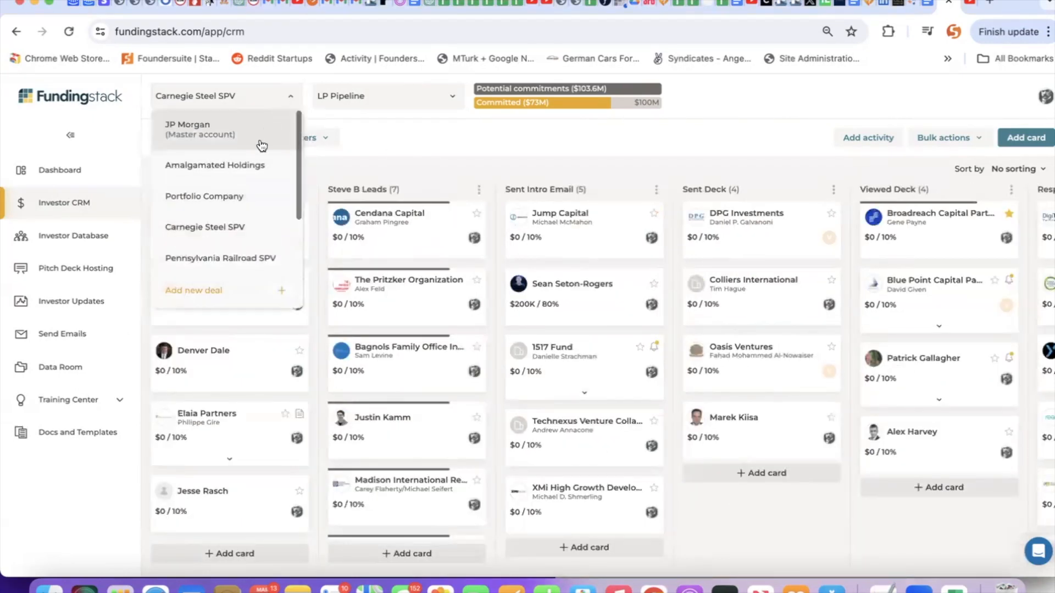
mouse_move(248, 168)
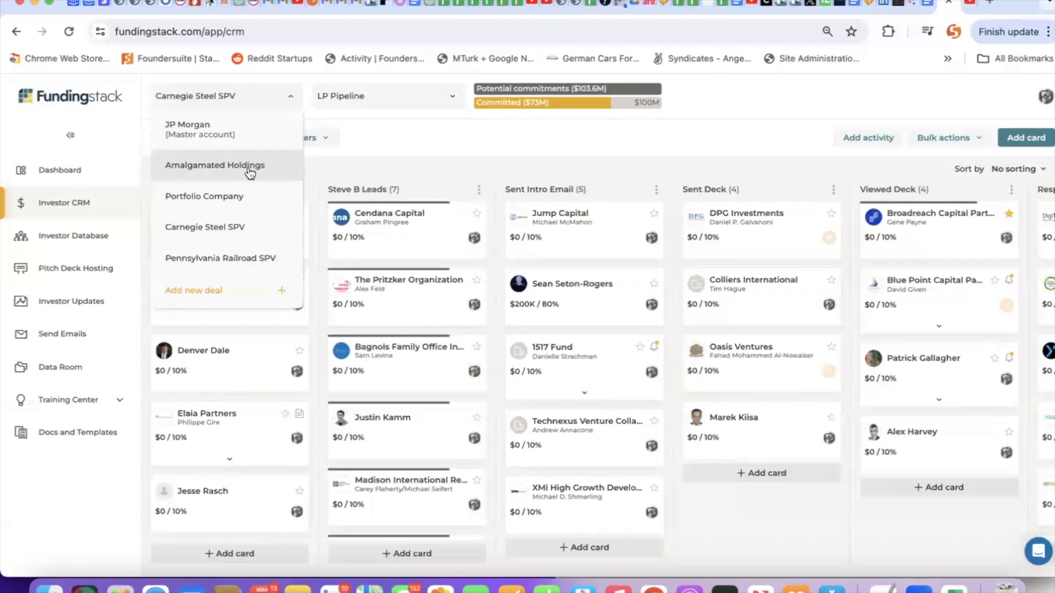
mouse_move(197, 131)
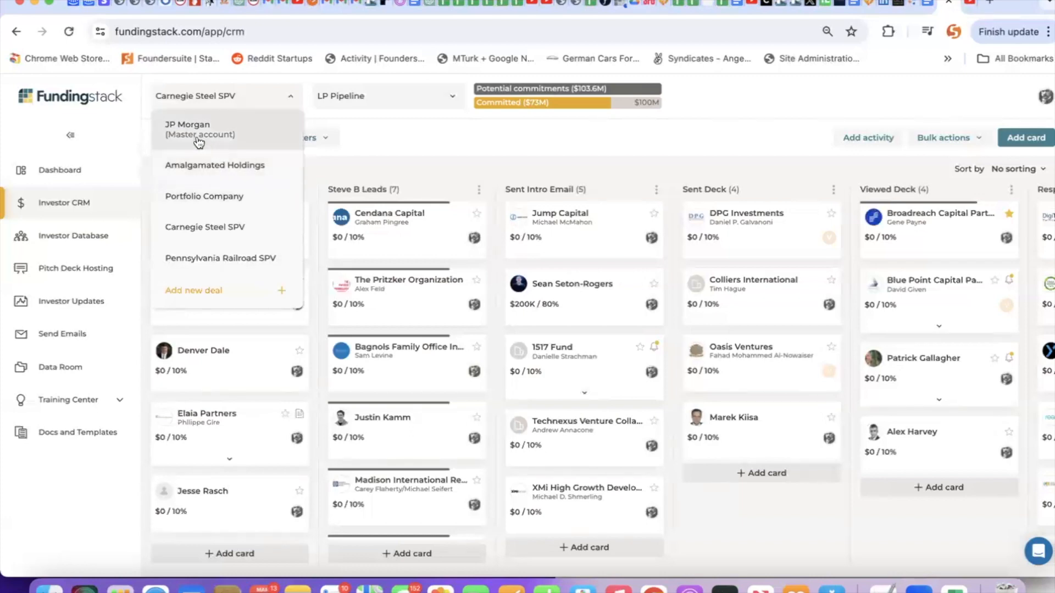
mouse_move(205, 134)
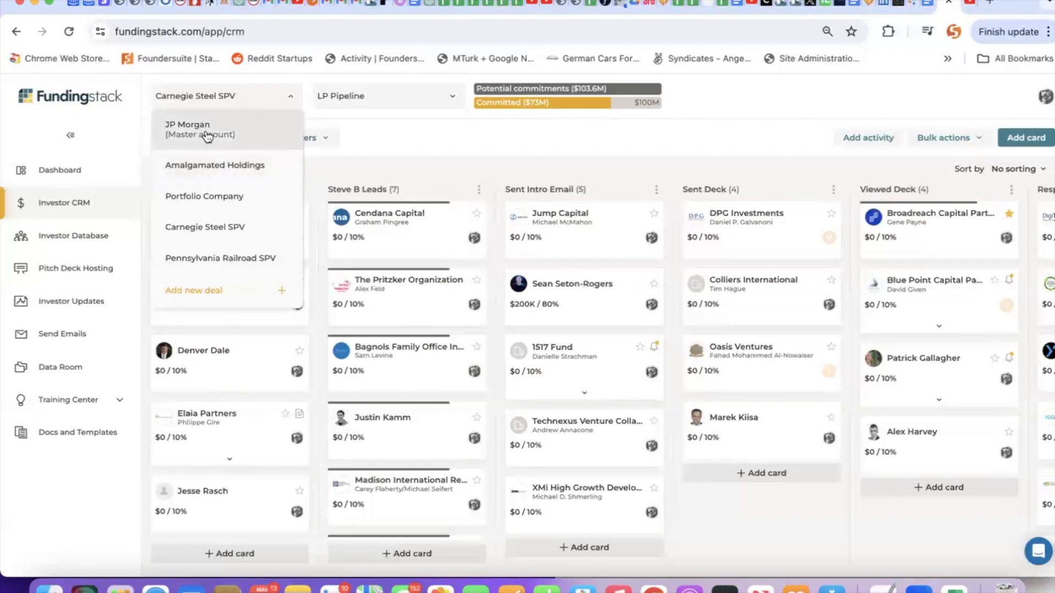
mouse_move(204, 196)
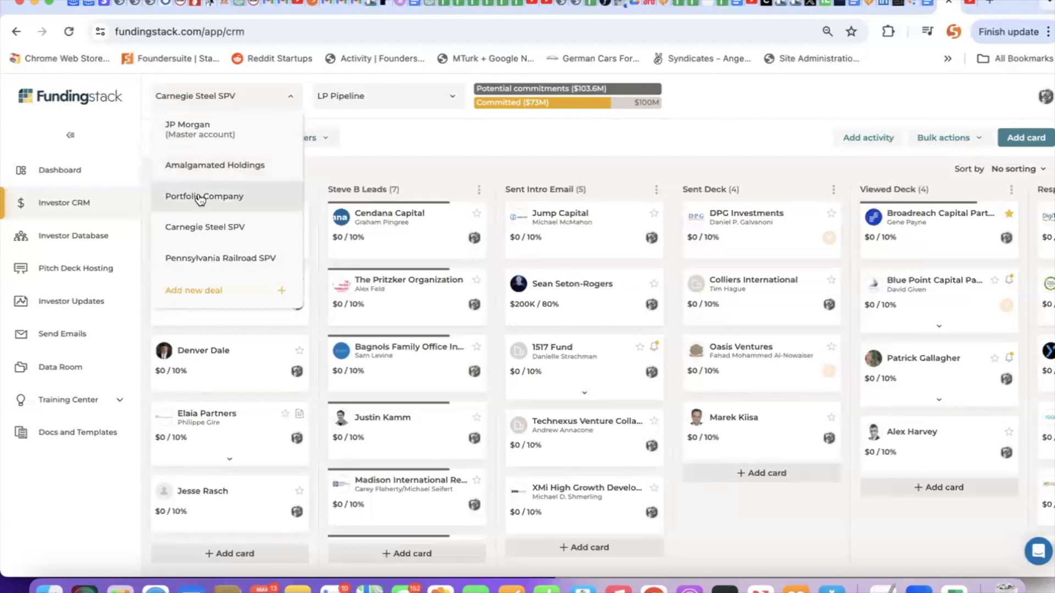
mouse_move(216, 165)
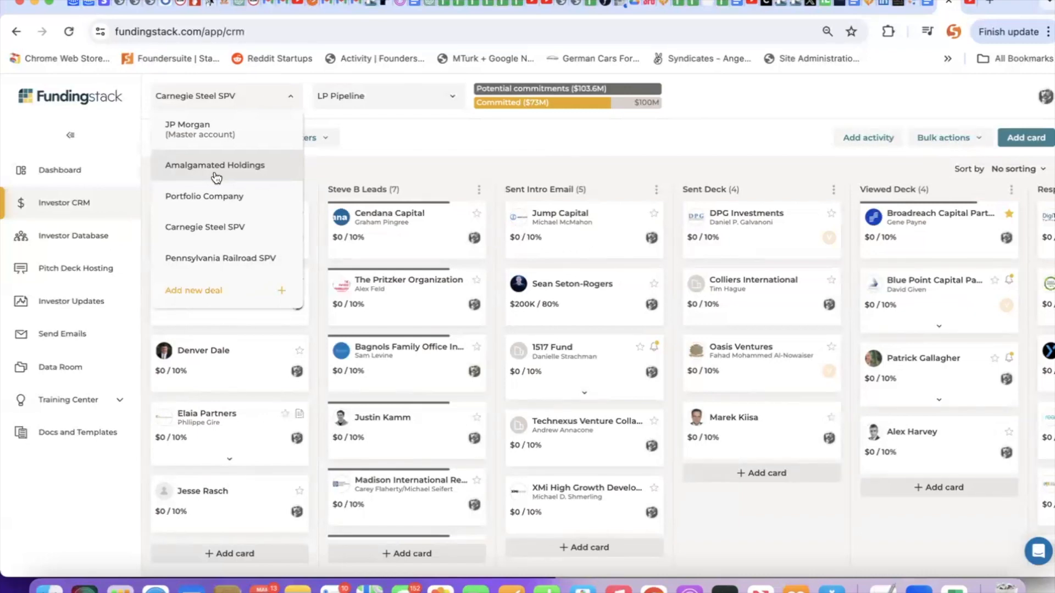
mouse_move(204, 200)
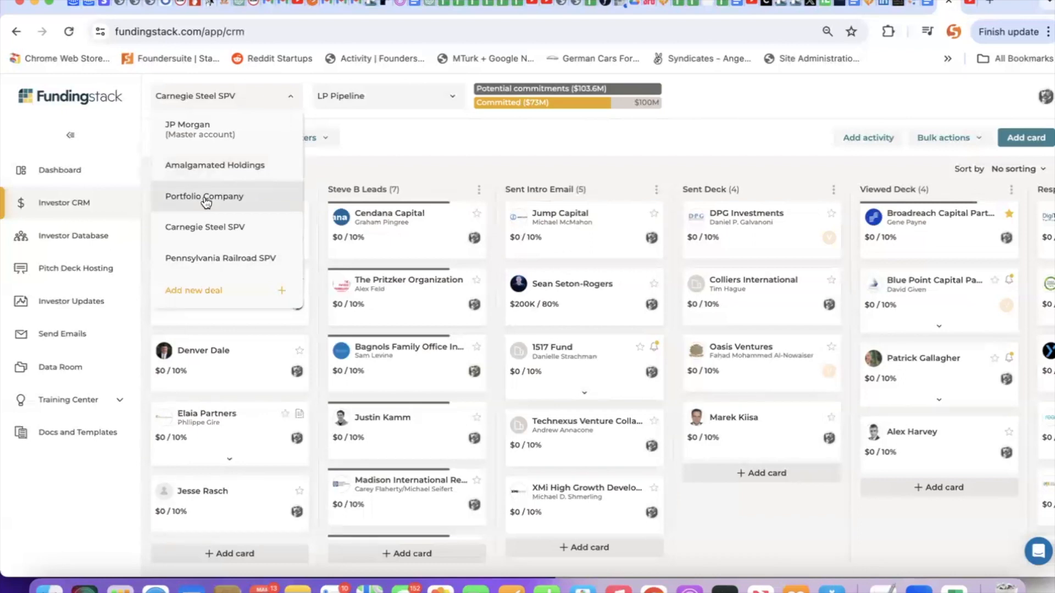
mouse_move(215, 165)
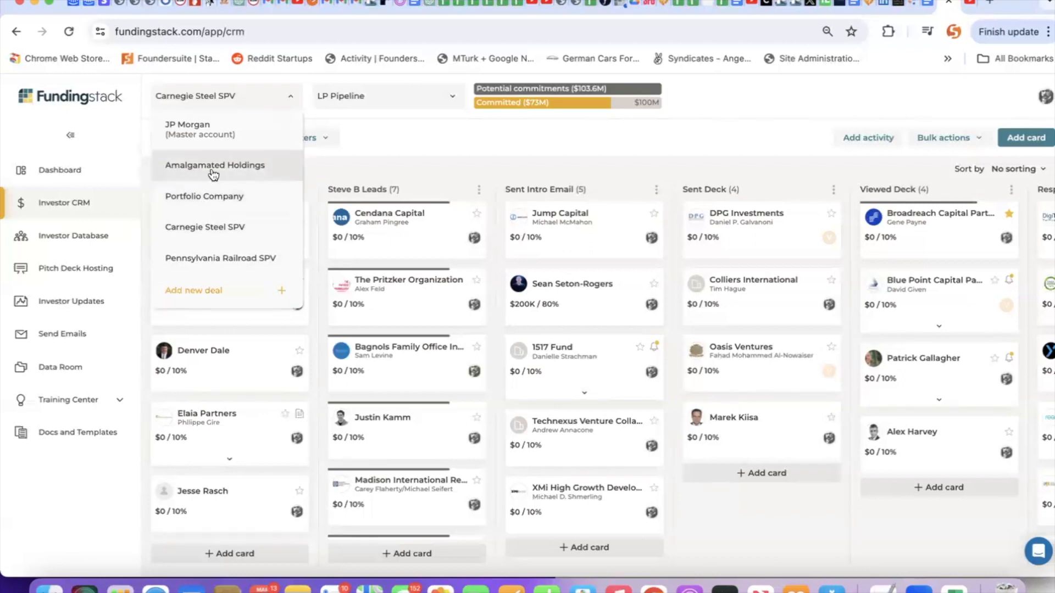
left_click(401, 101)
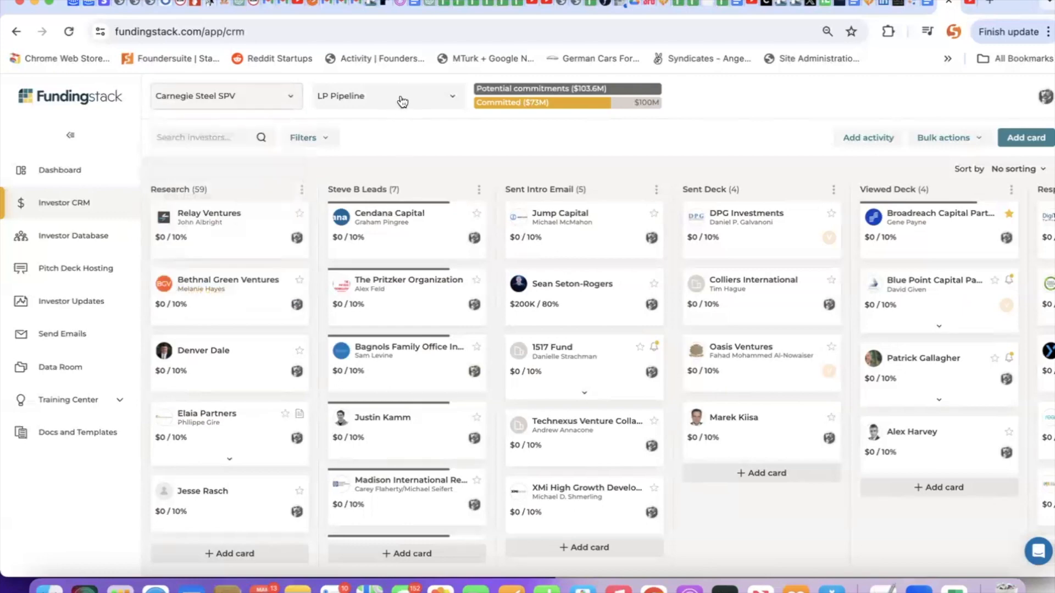
left_click(387, 95)
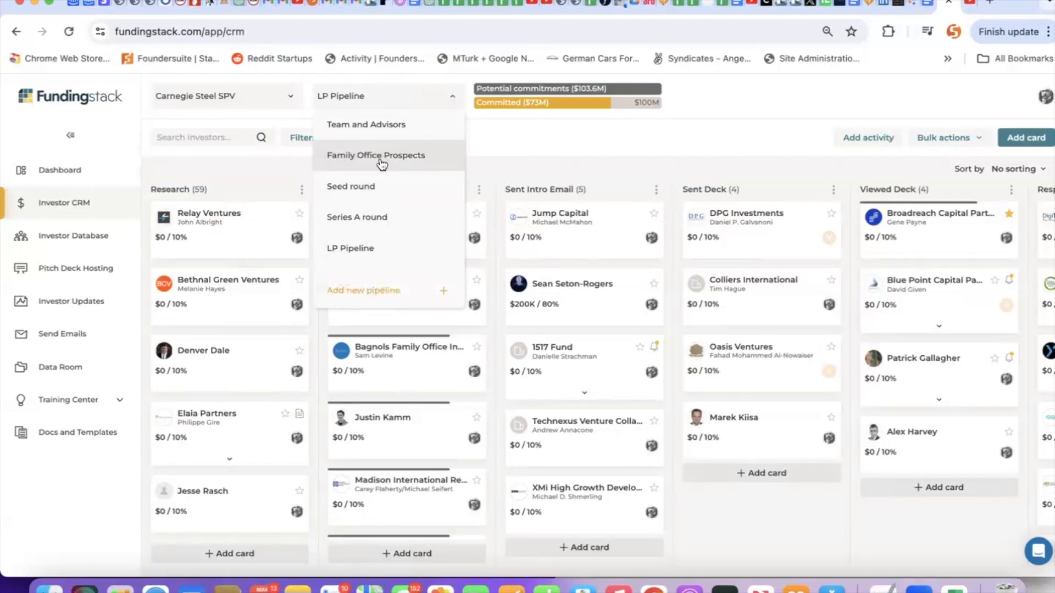
mouse_move(372, 189)
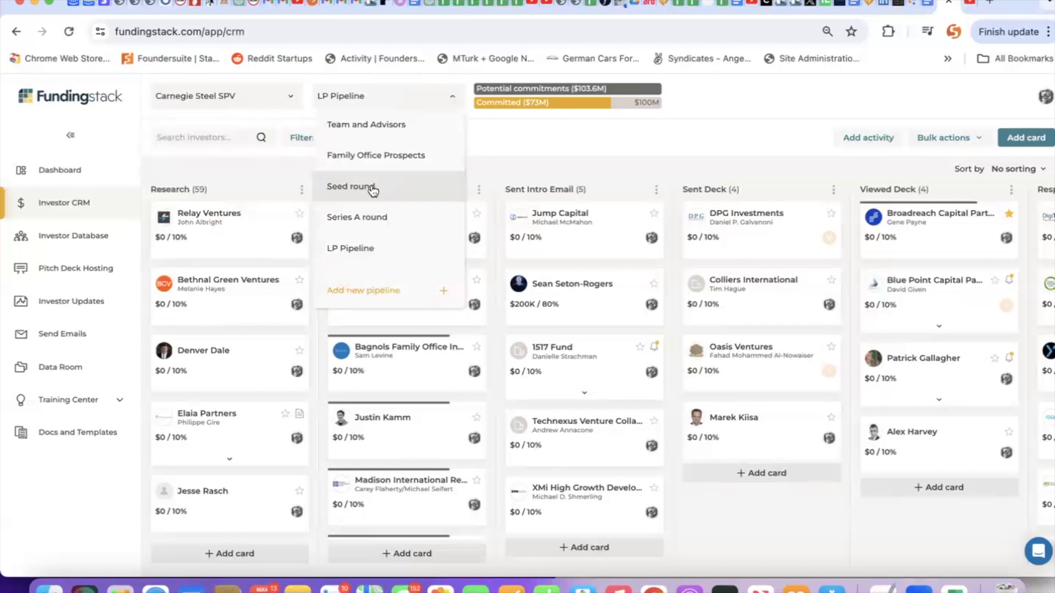
mouse_move(372, 217)
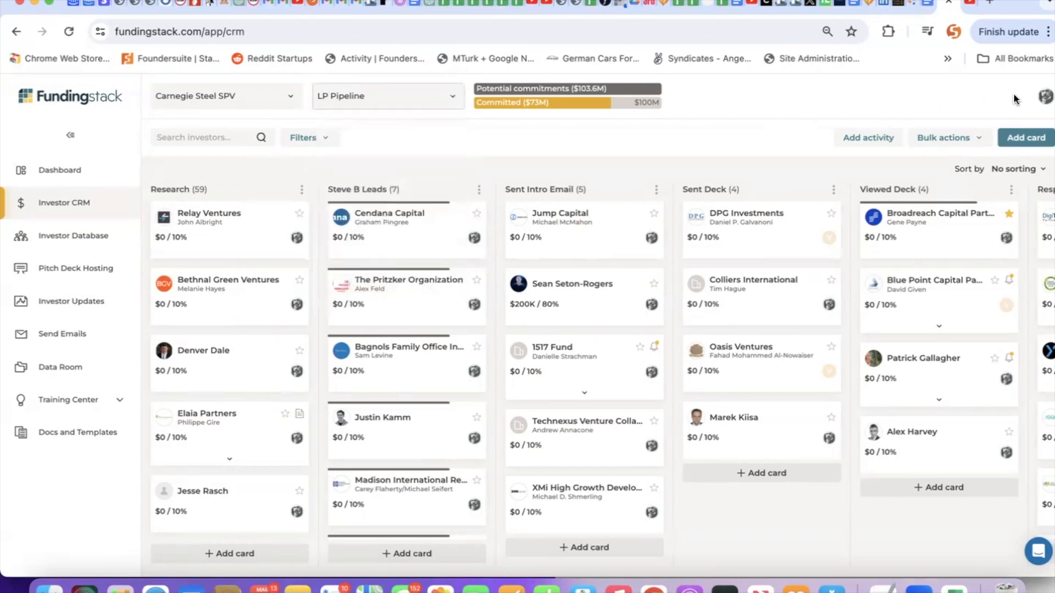
- Open Settings from the profile menu and view the Team members and pending invitations
left_click(1045, 96)
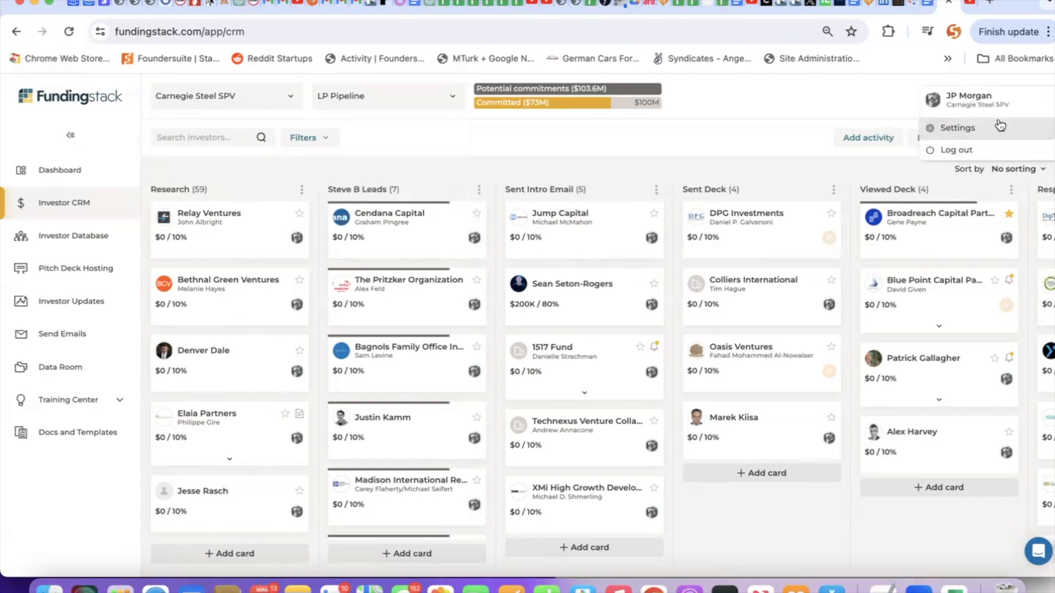
left_click(955, 127)
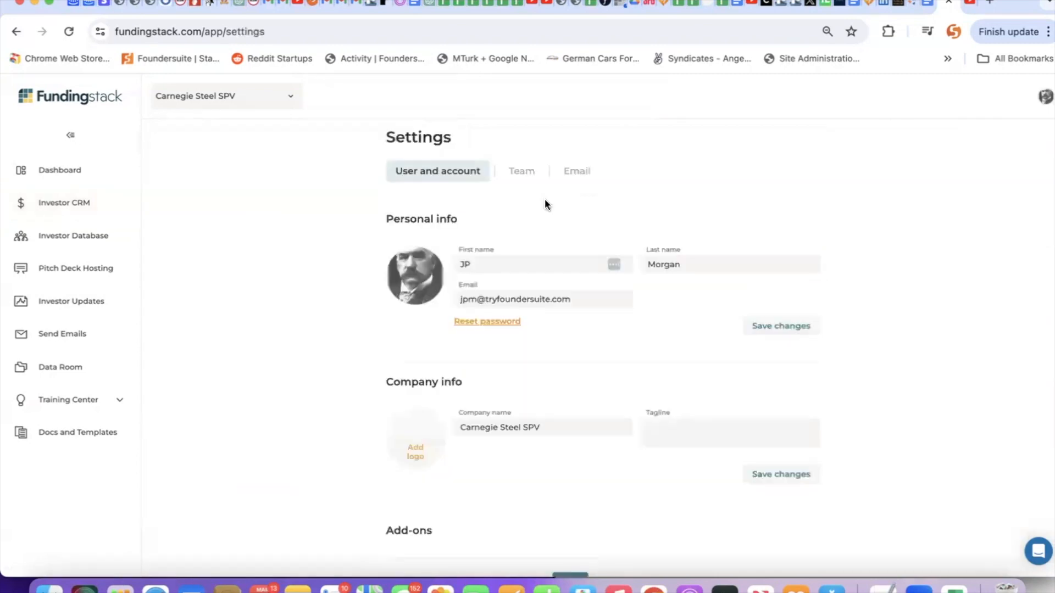
left_click(520, 170)
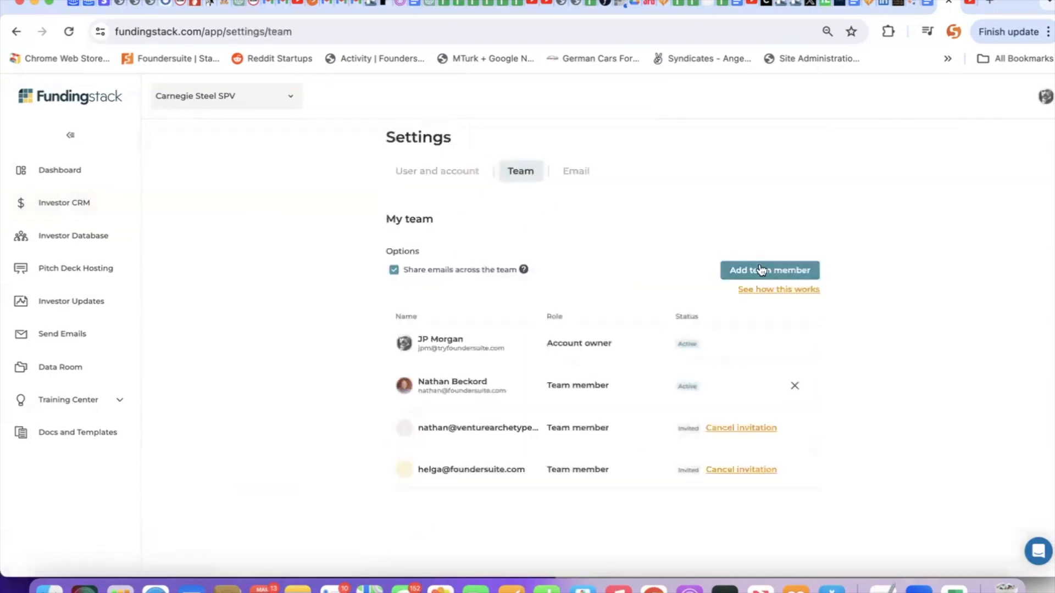
mouse_move(738, 221)
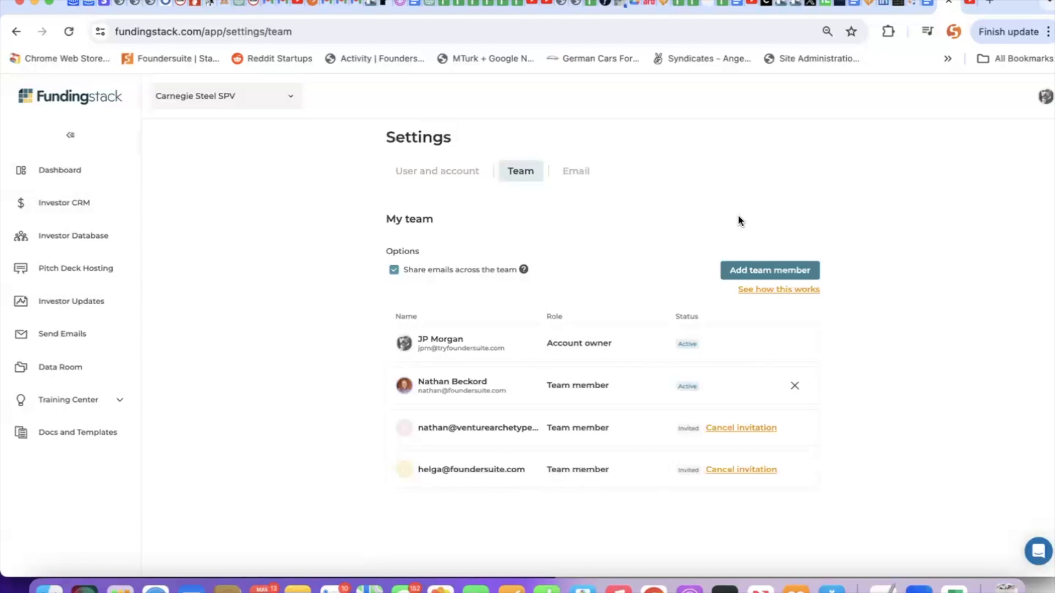
mouse_move(617, 222)
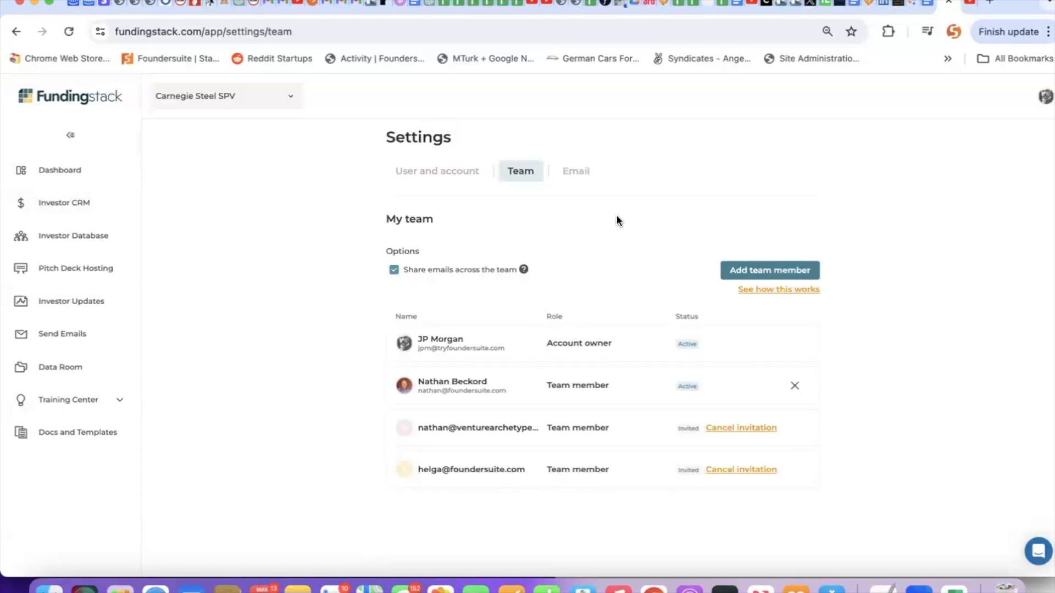
mouse_move(587, 176)
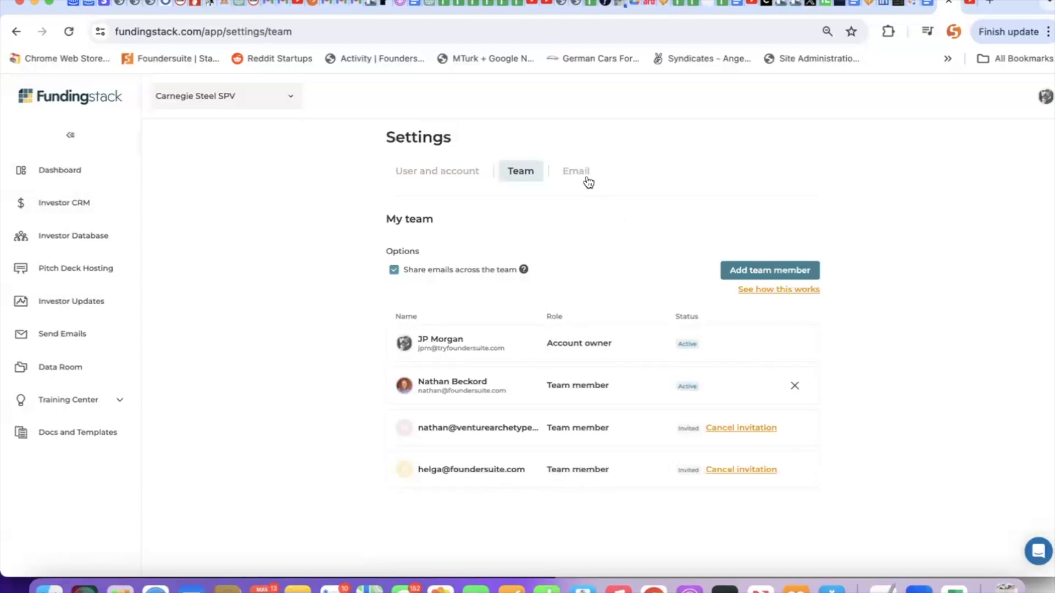
left_click(576, 170)
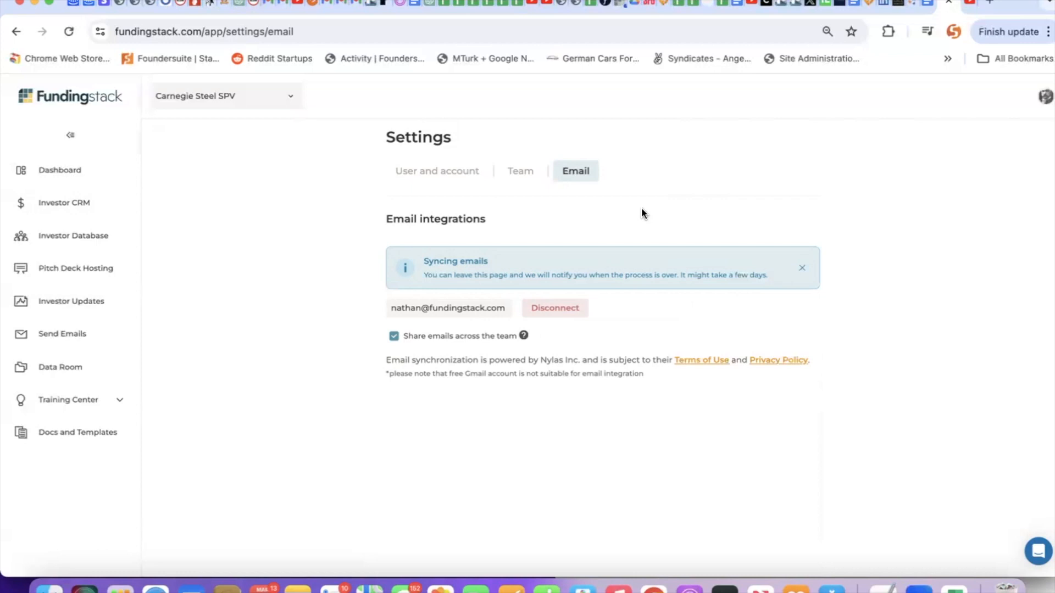
mouse_move(62, 334)
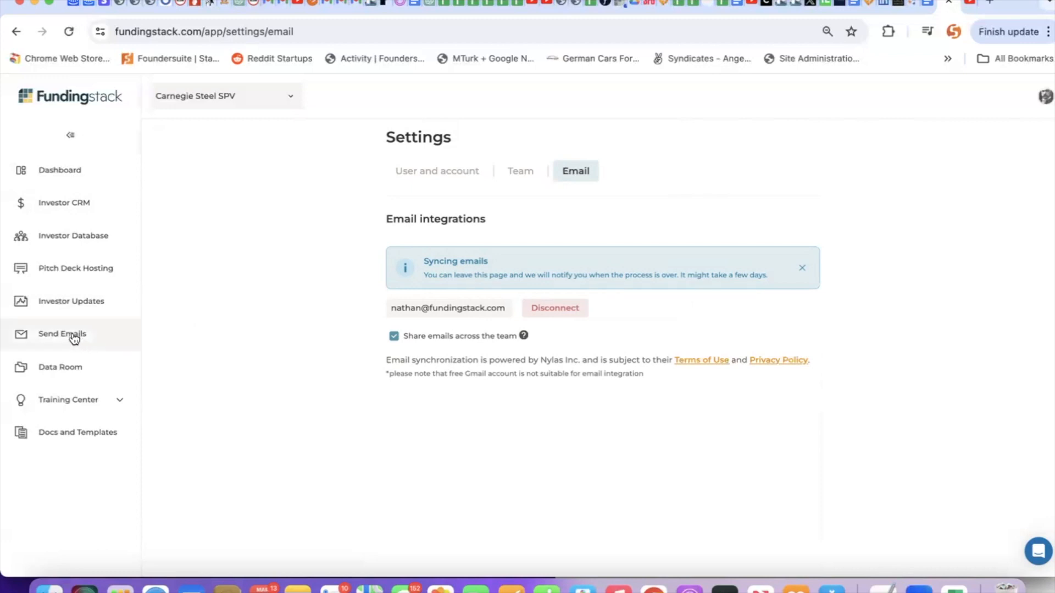
mouse_move(63, 335)
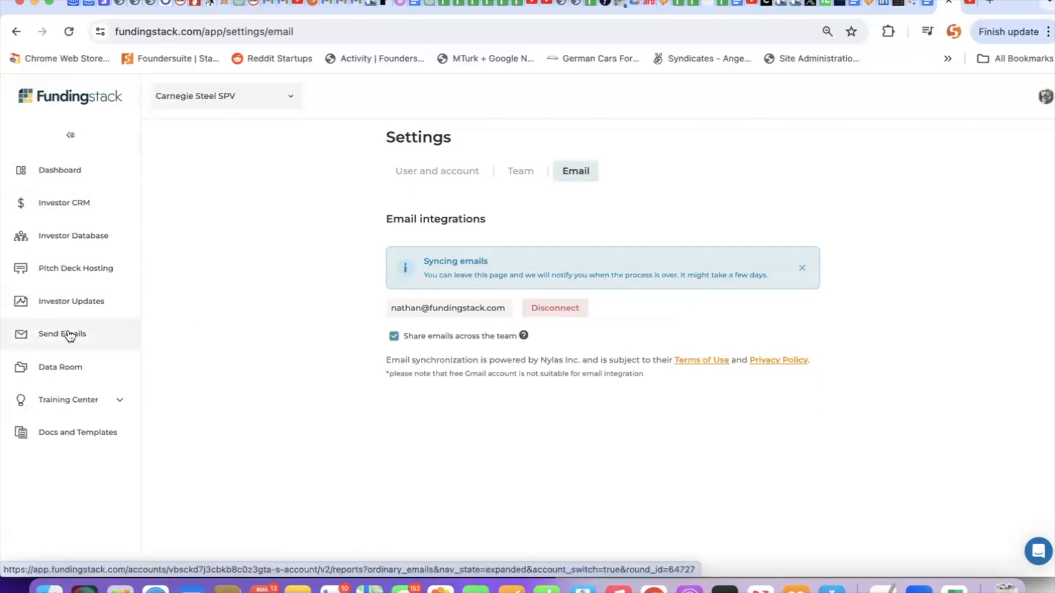
mouse_move(71, 301)
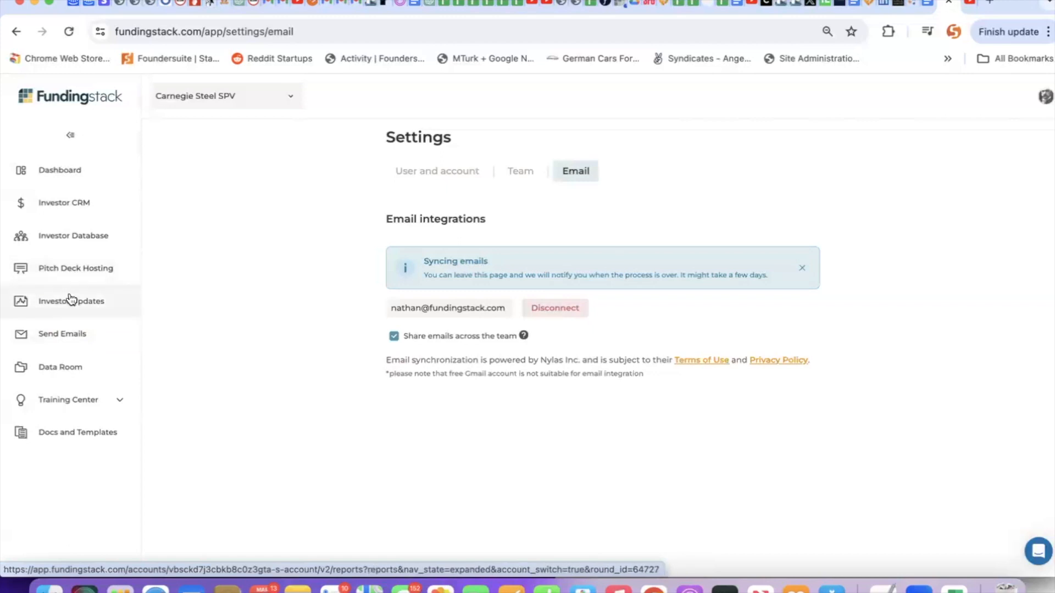
left_click(63, 202)
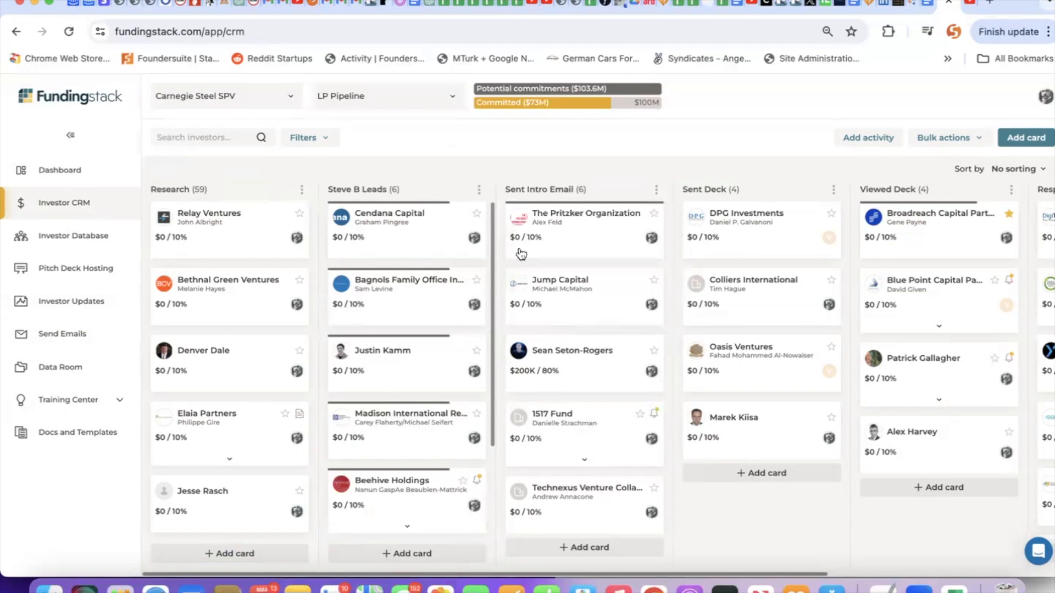
- Scroll the LP Pipeline board right to reveal Diligence (19) and Committed (8)
scroll("right", 3)
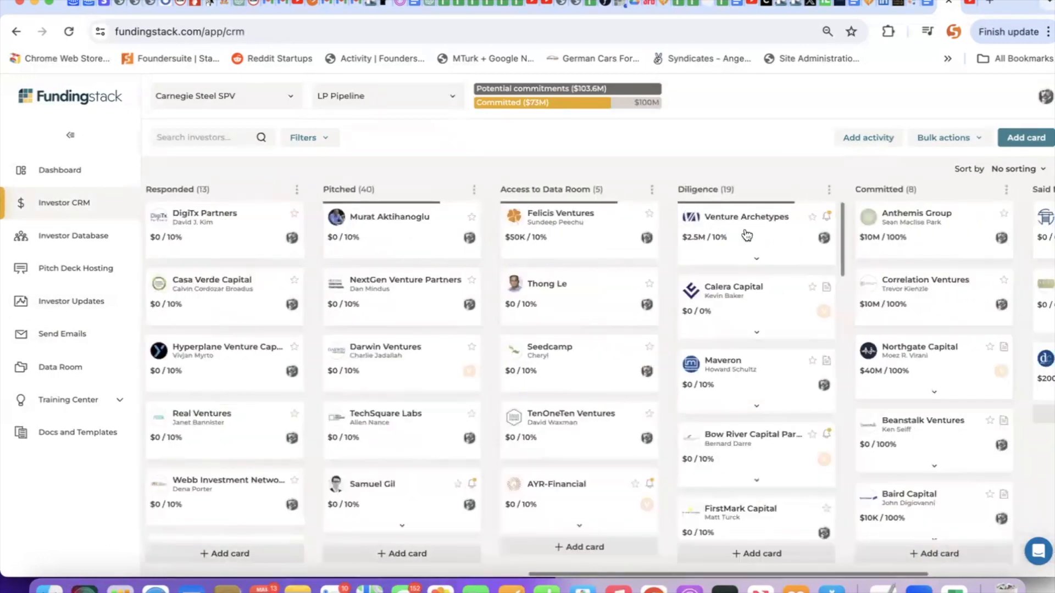
- Open Venture Archetypes and review its Contacts, Notes, Emails, Files and History, ending on Summary
left_click(746, 216)
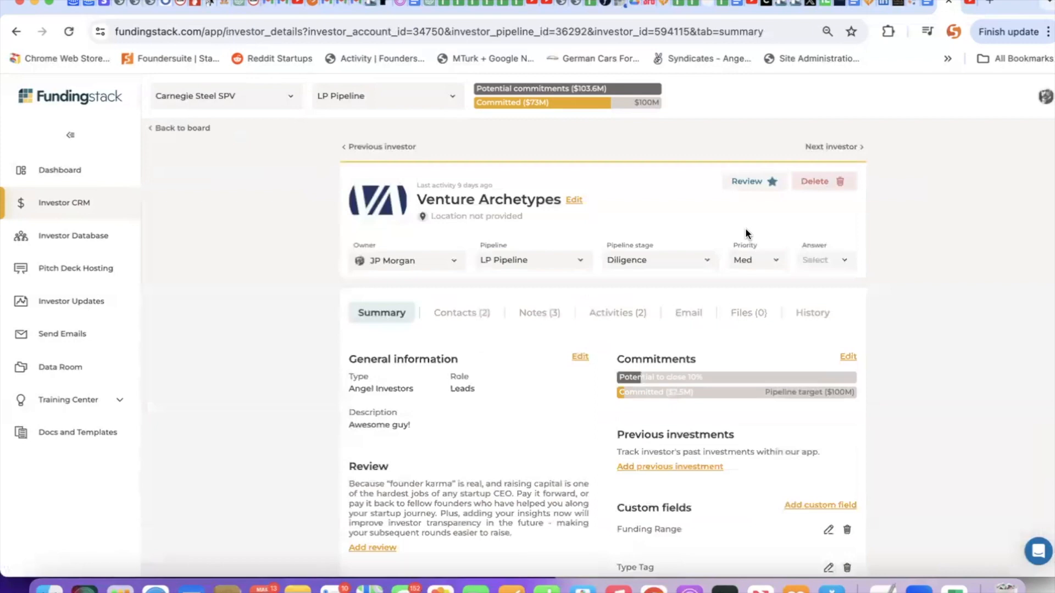
left_click(461, 312)
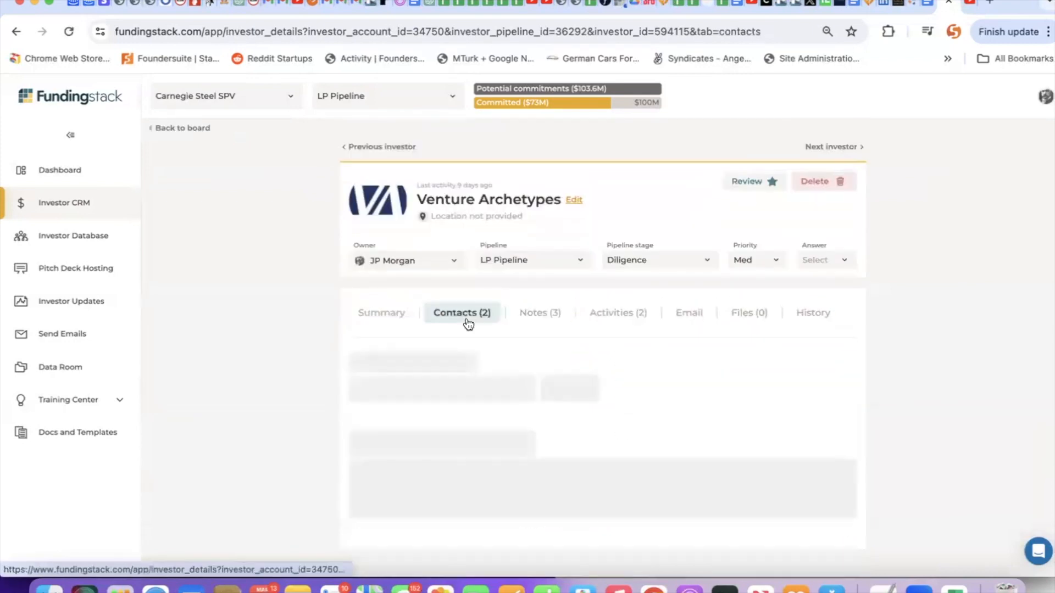
left_click(539, 312)
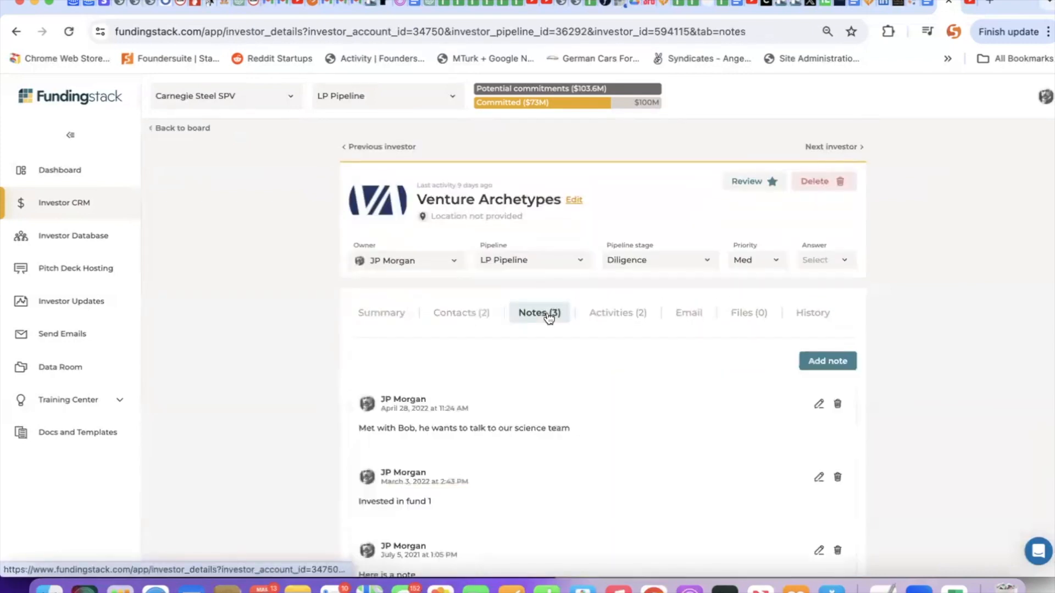
left_click(687, 313)
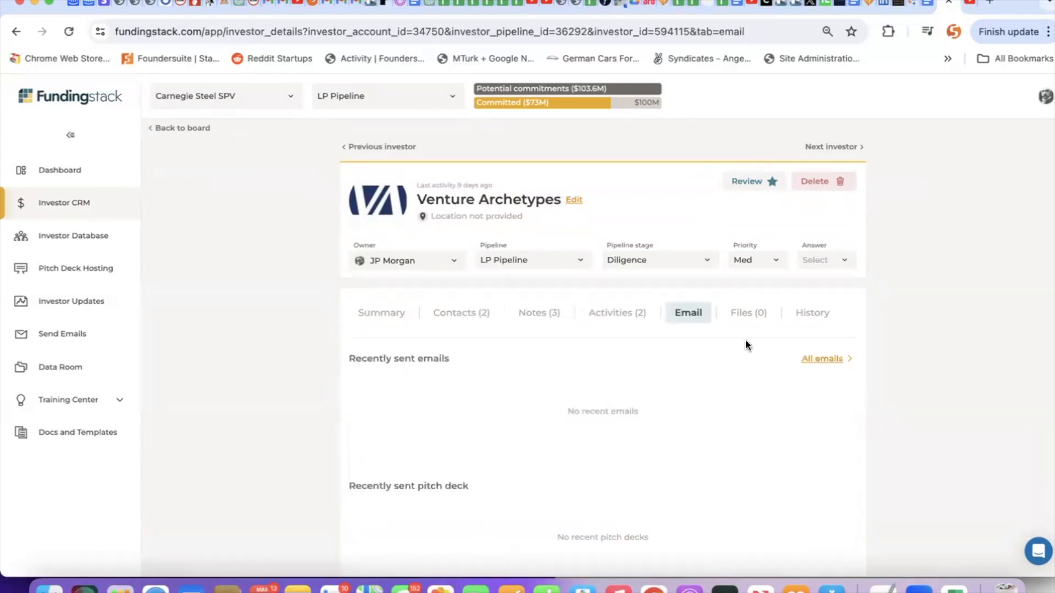
left_click(821, 359)
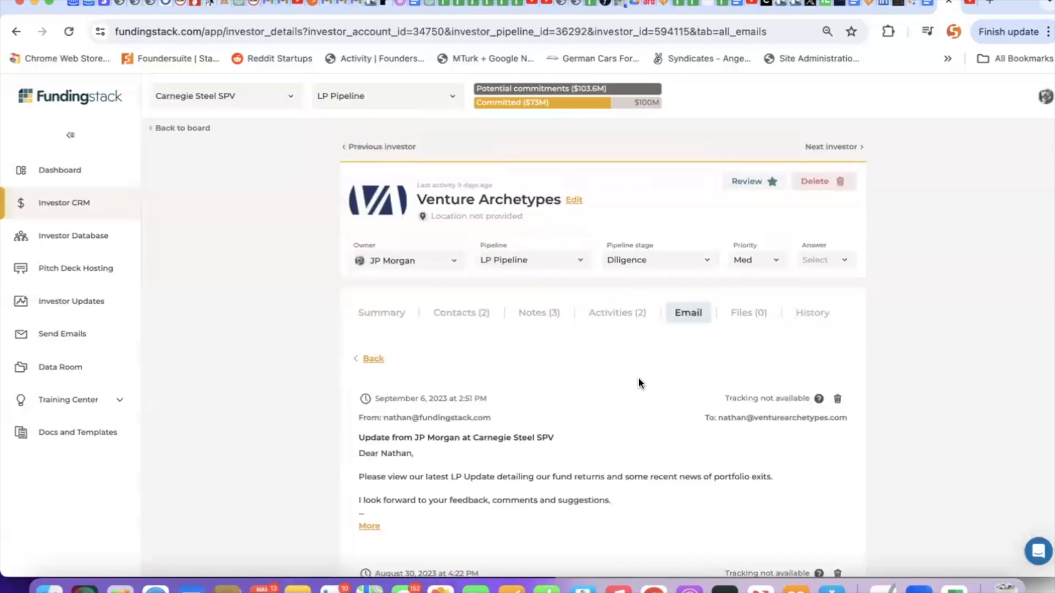
left_click(747, 312)
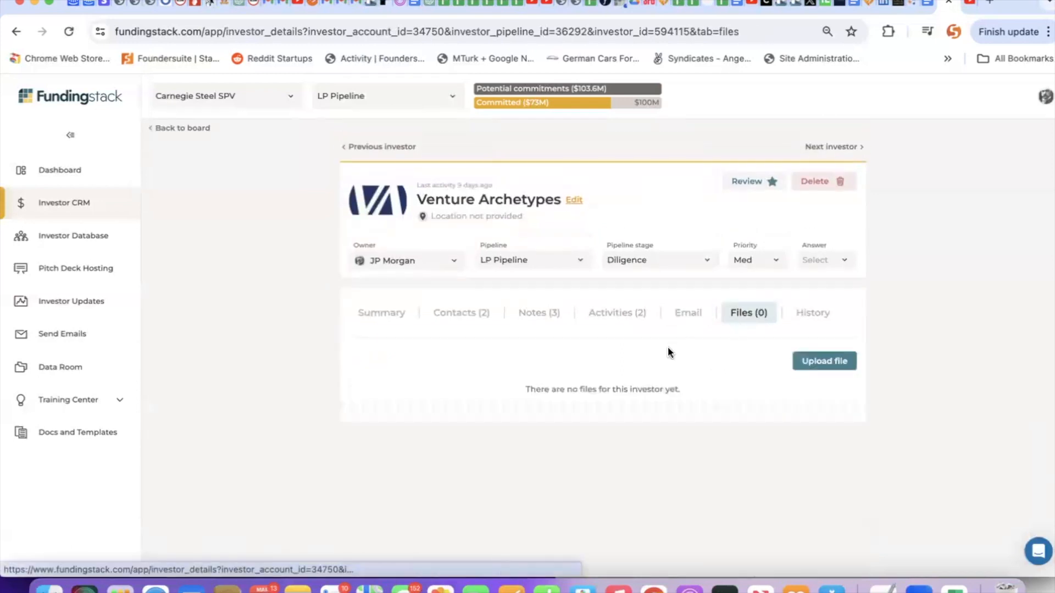
left_click(812, 312)
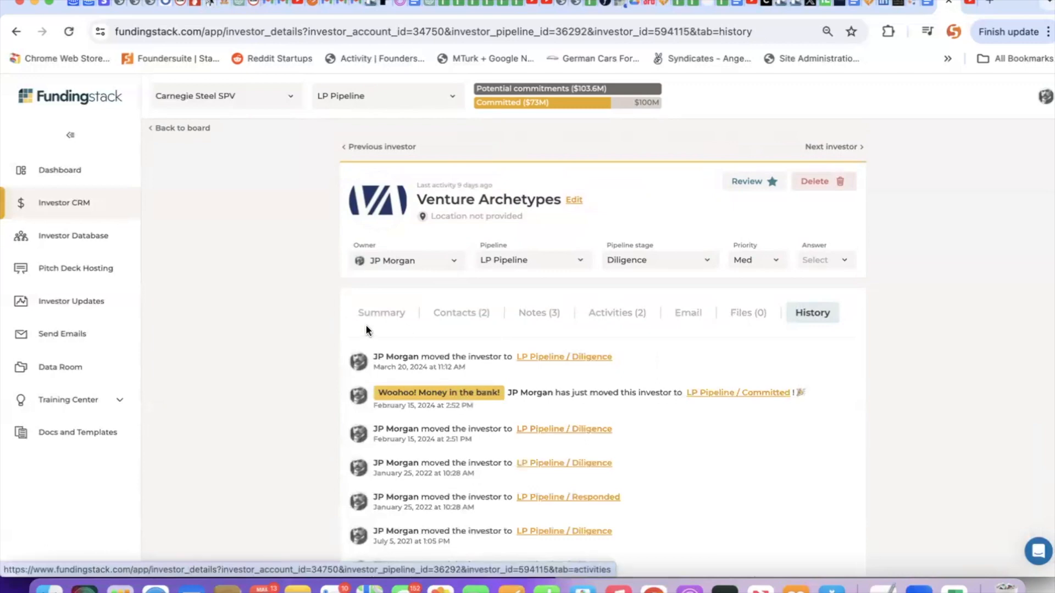
left_click(381, 312)
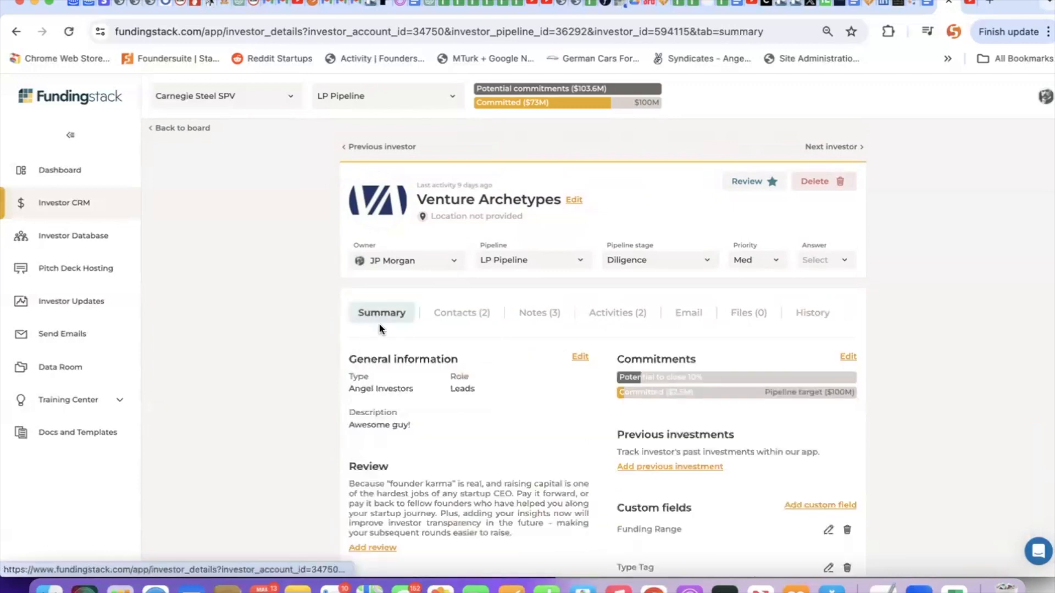
mouse_move(382, 334)
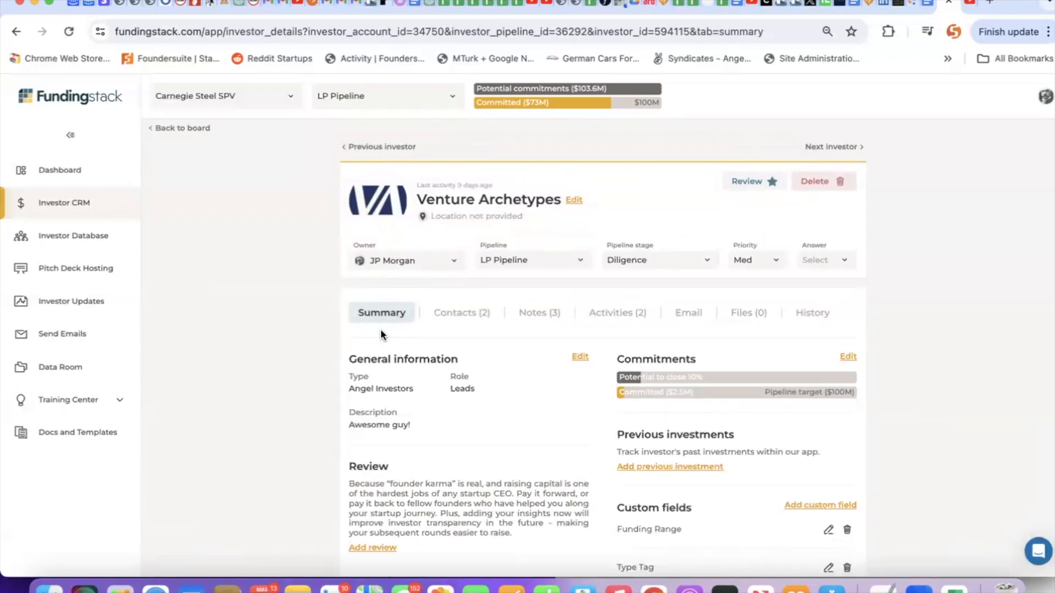
left_click(182, 128)
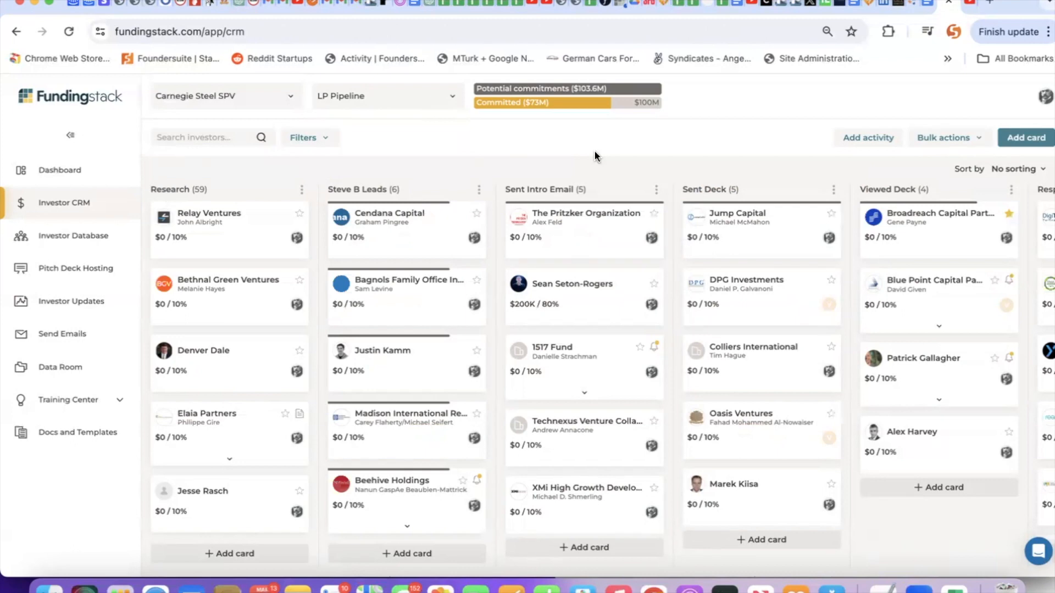
mouse_move(937, 128)
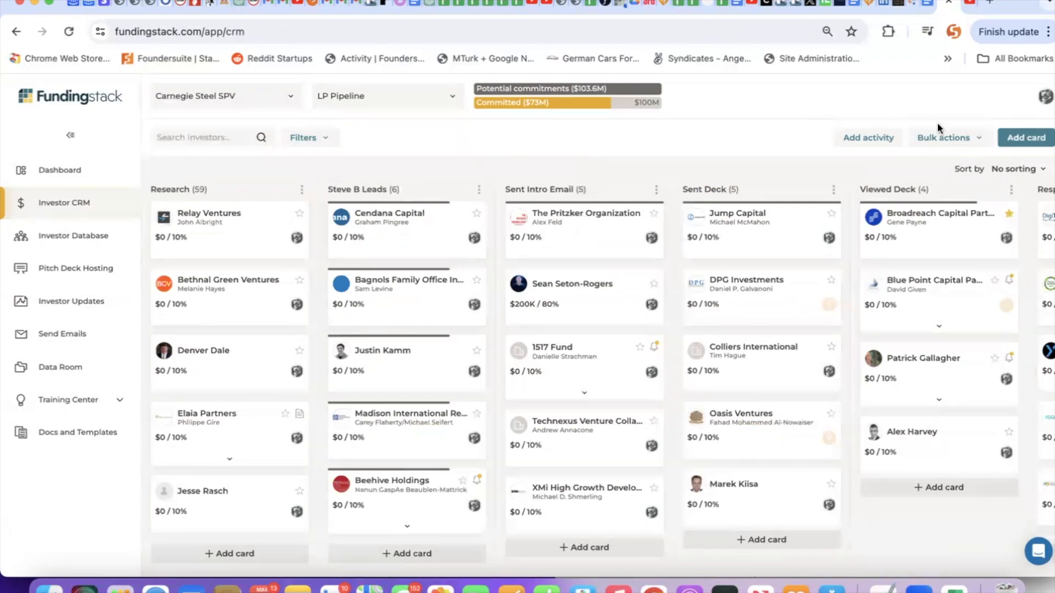
left_click(945, 137)
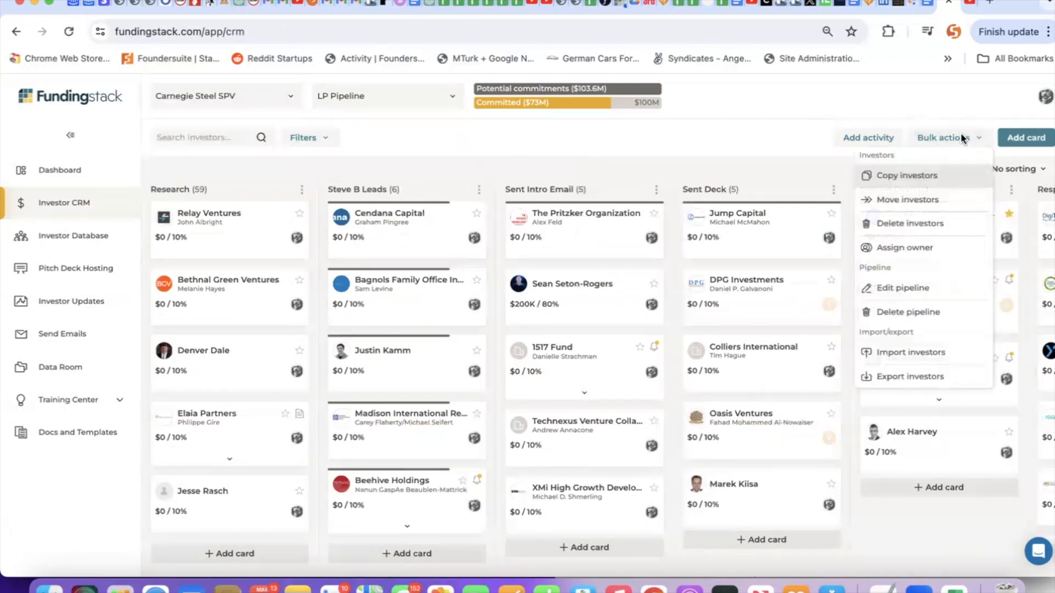
mouse_move(907, 200)
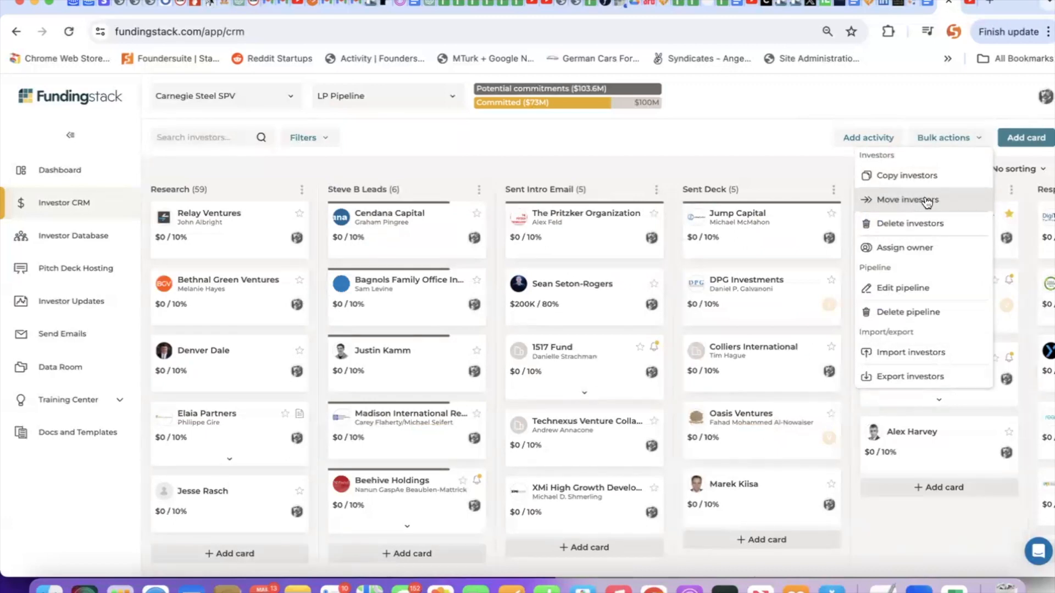
mouse_move(907, 176)
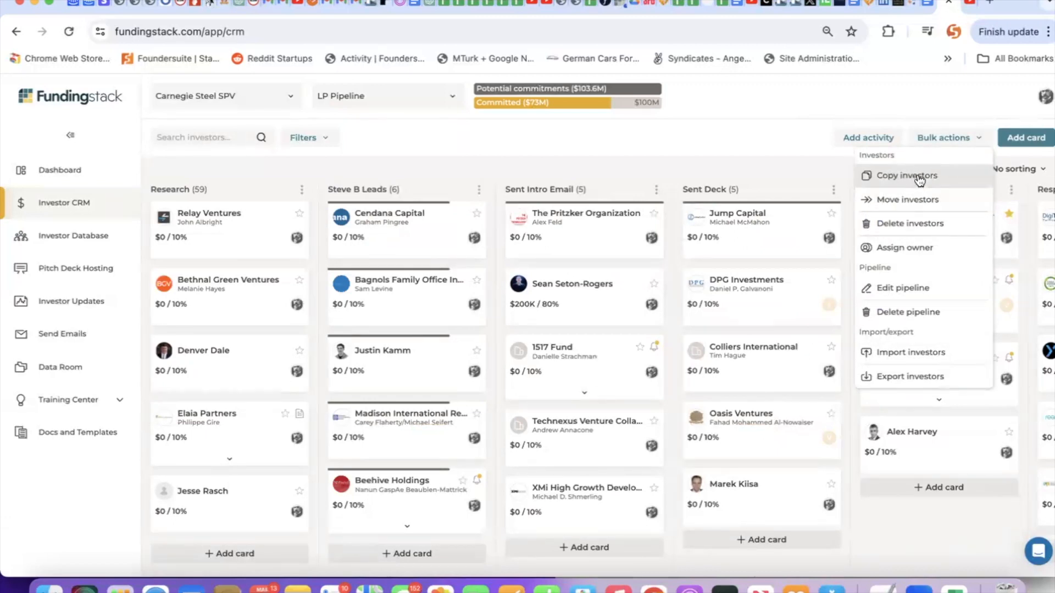
mouse_move(910, 223)
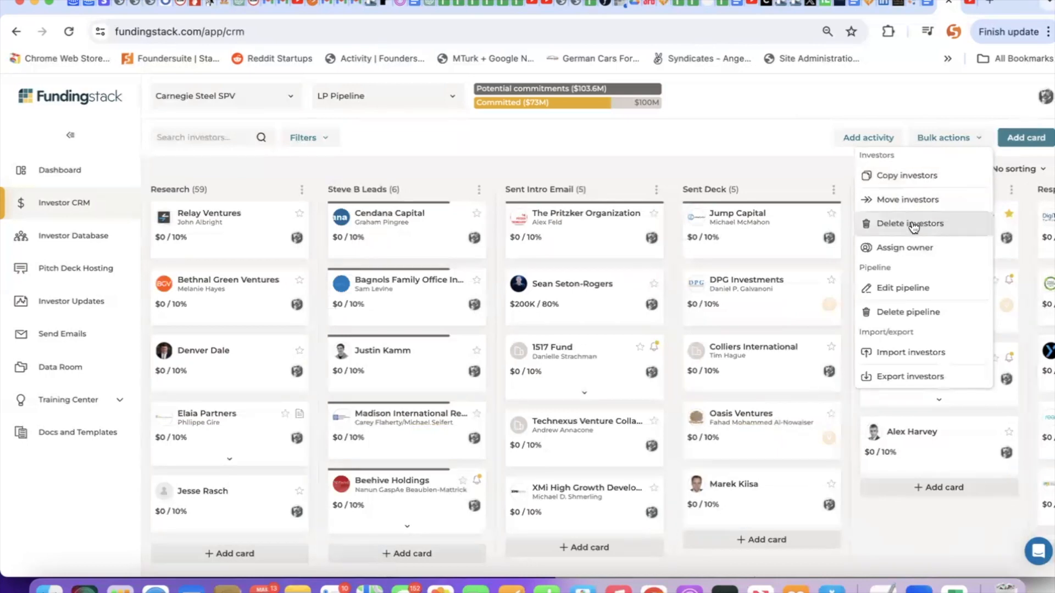
mouse_move(901, 311)
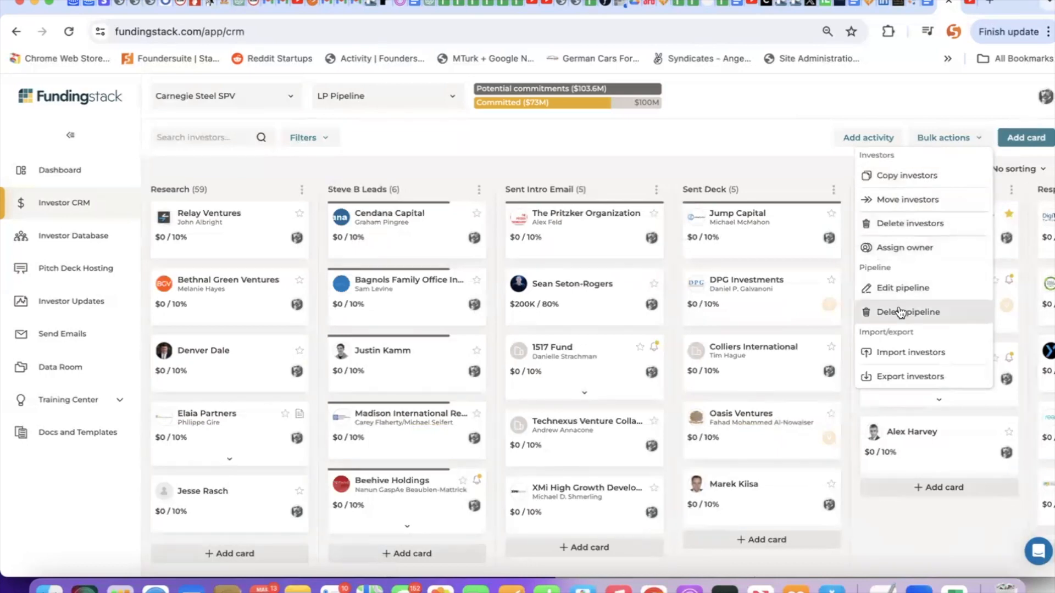
left_click(734, 140)
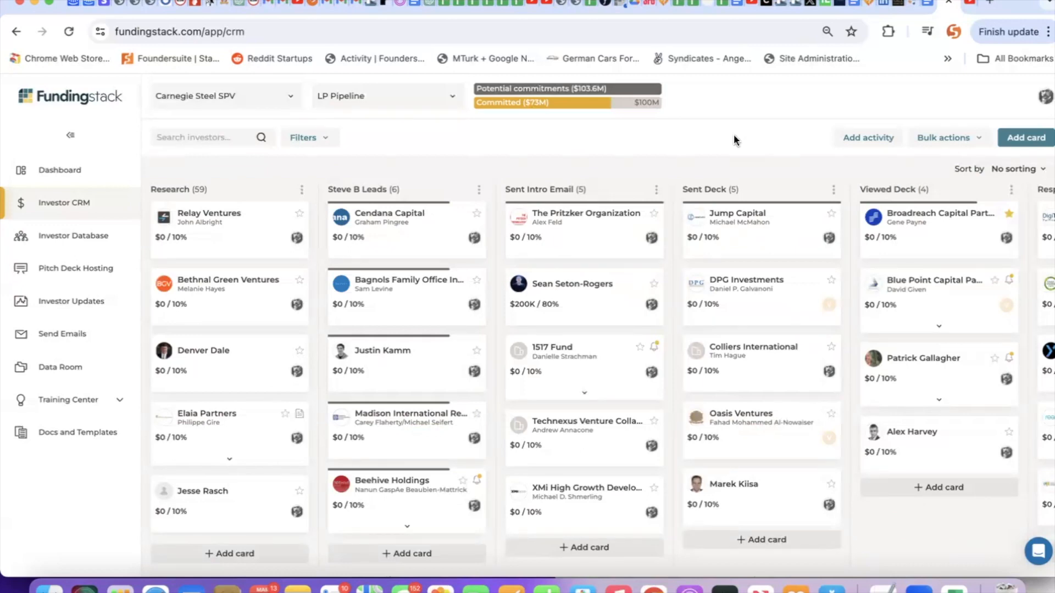
mouse_move(1025, 138)
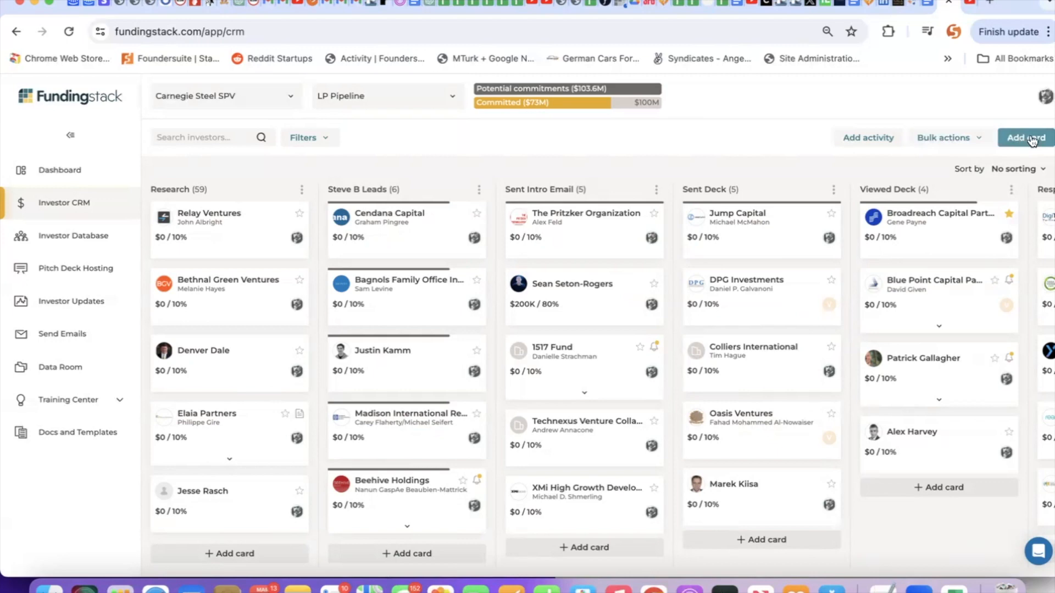
- Add Marc Andreessen from the investor database to Research by searching 'marc and'
left_click(1025, 137)
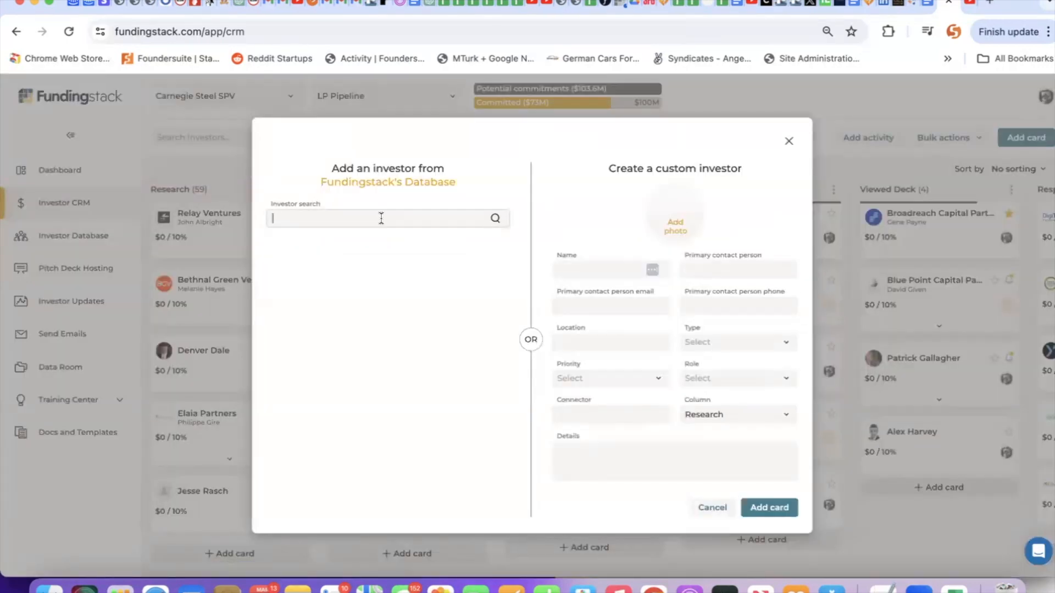
type("marc and")
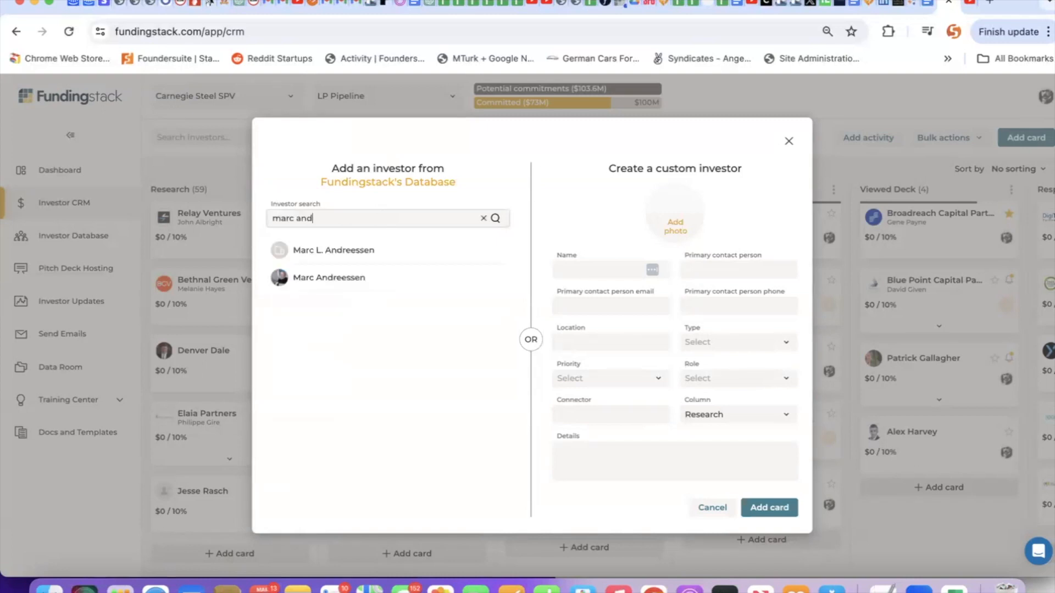
left_click(483, 218)
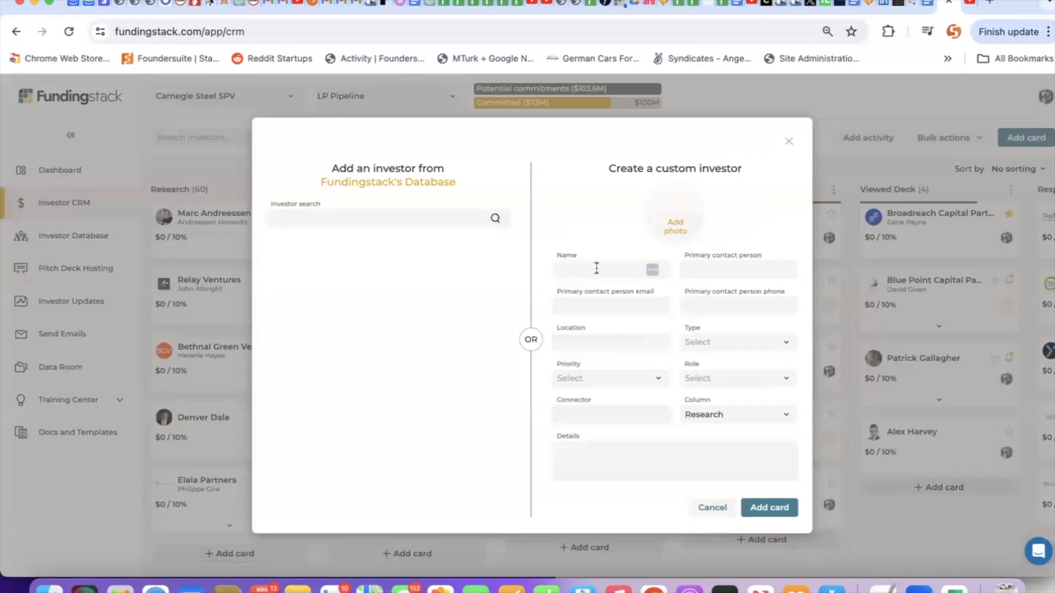
mouse_move(696, 246)
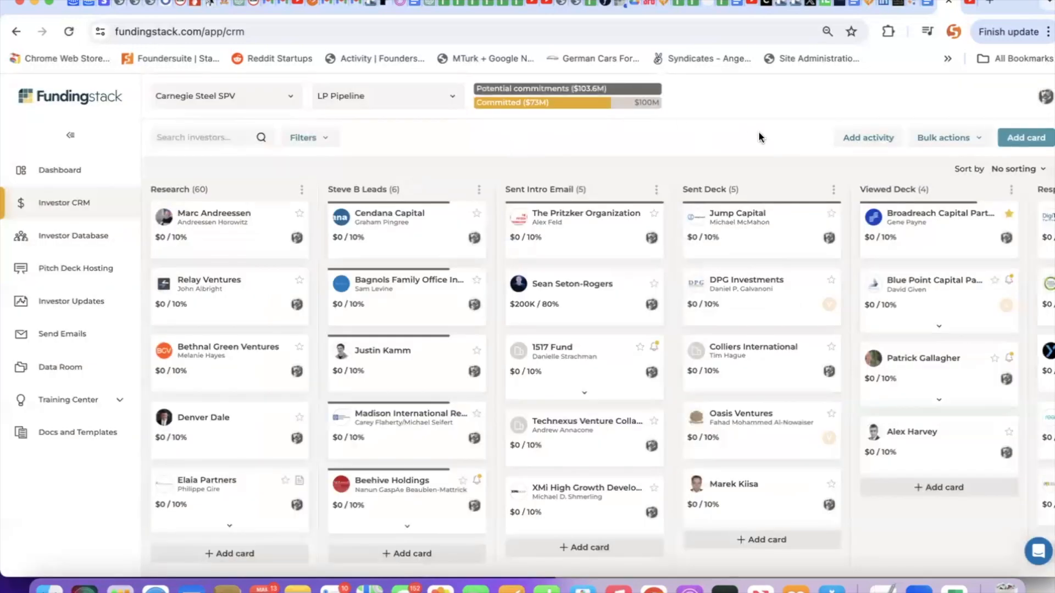
left_click(944, 138)
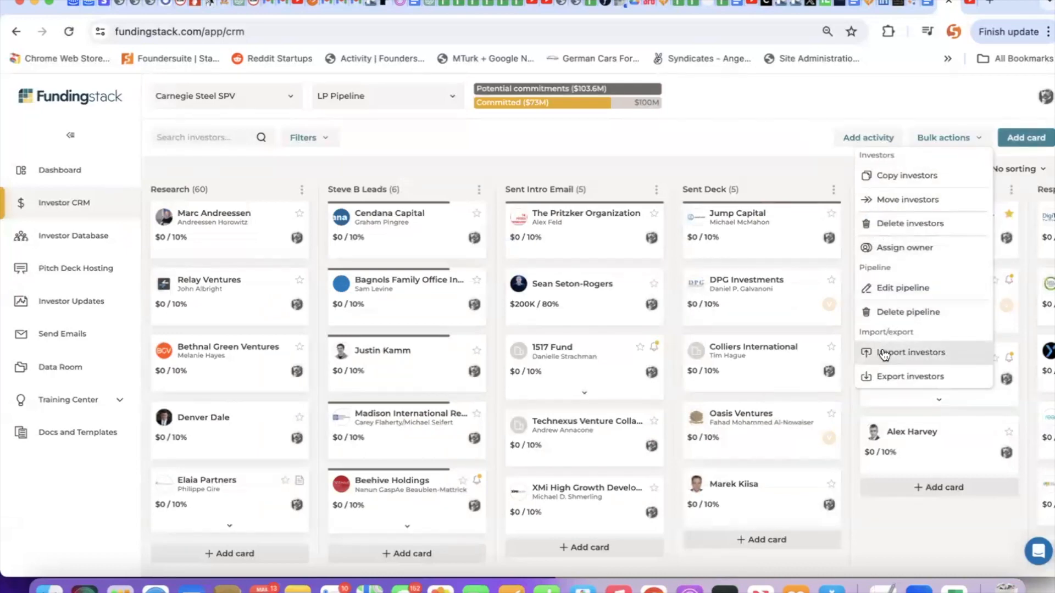
- Start importing investors from Bulk actions and scroll through the CSV import tips
left_click(911, 352)
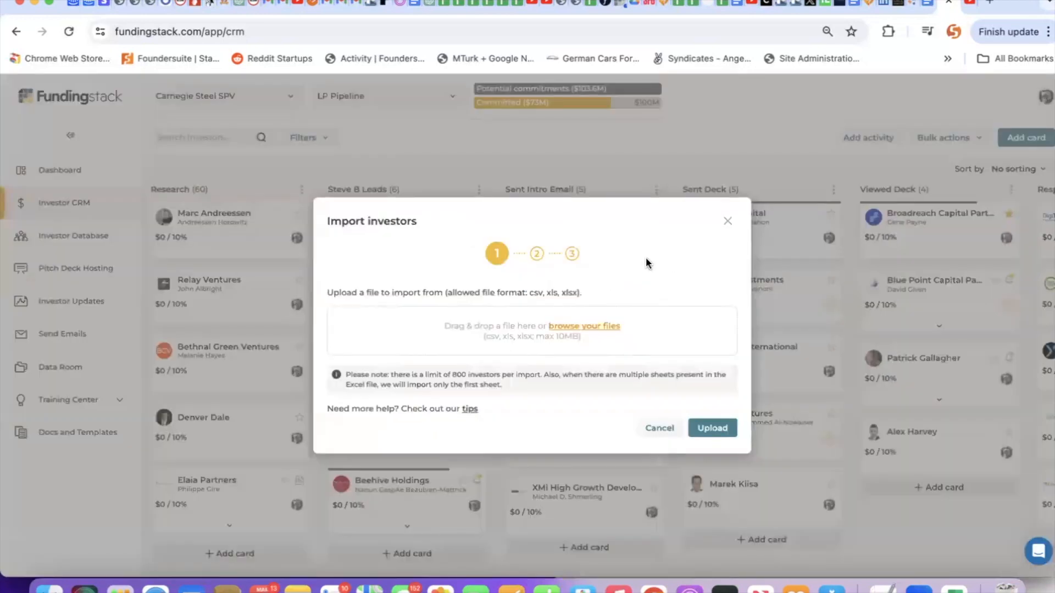
mouse_move(470, 409)
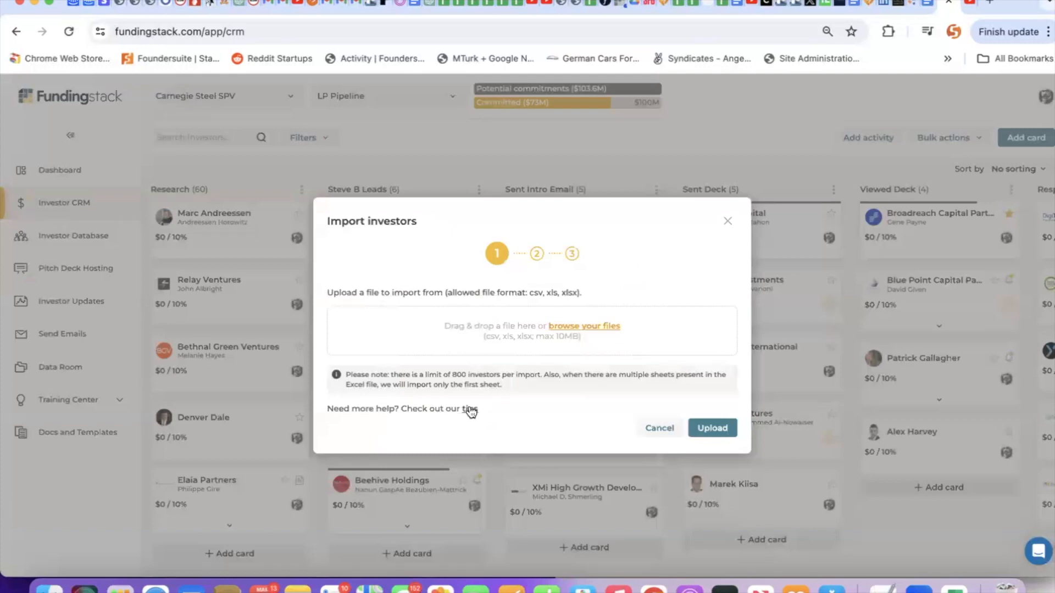
left_click(469, 408)
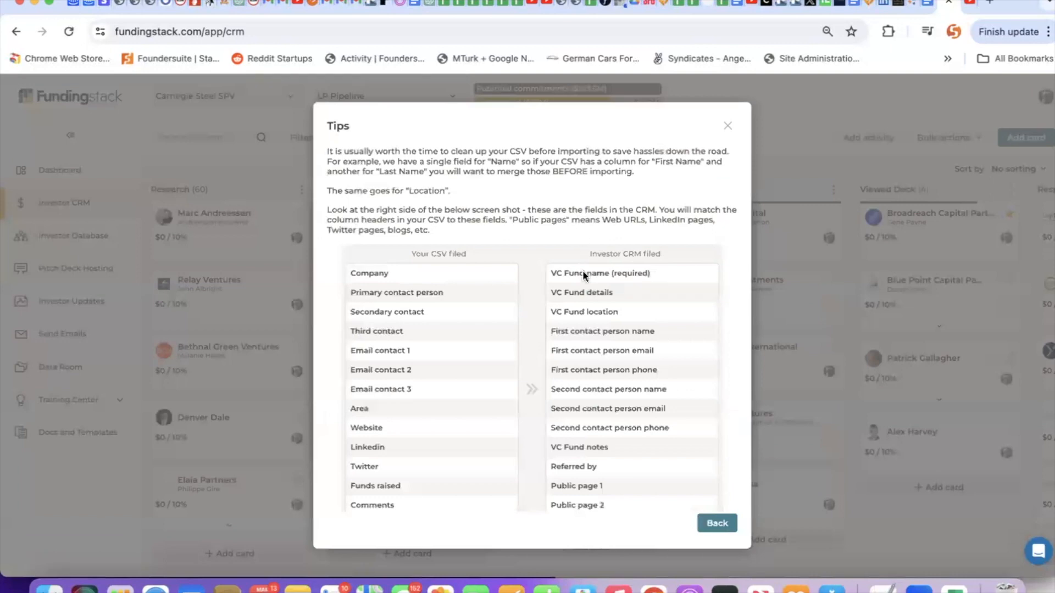
scroll("down", 3)
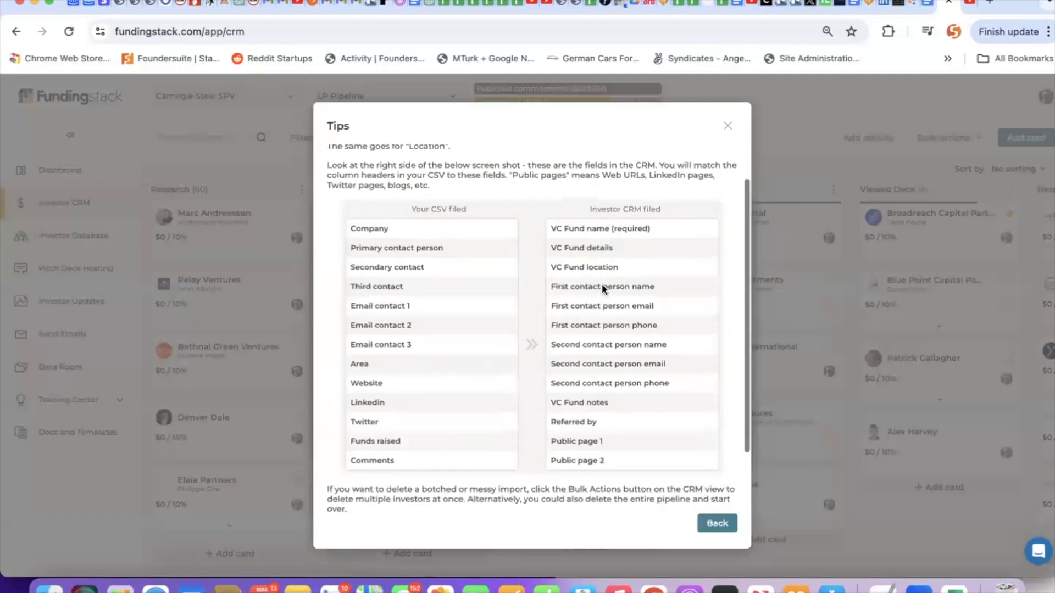
scroll("up", 3)
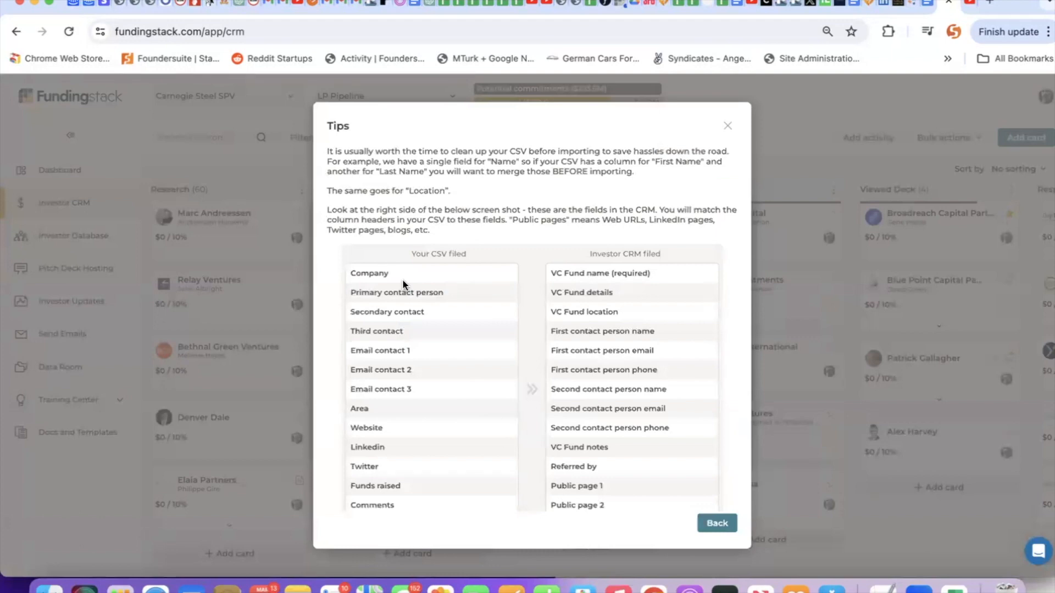
mouse_move(338, 207)
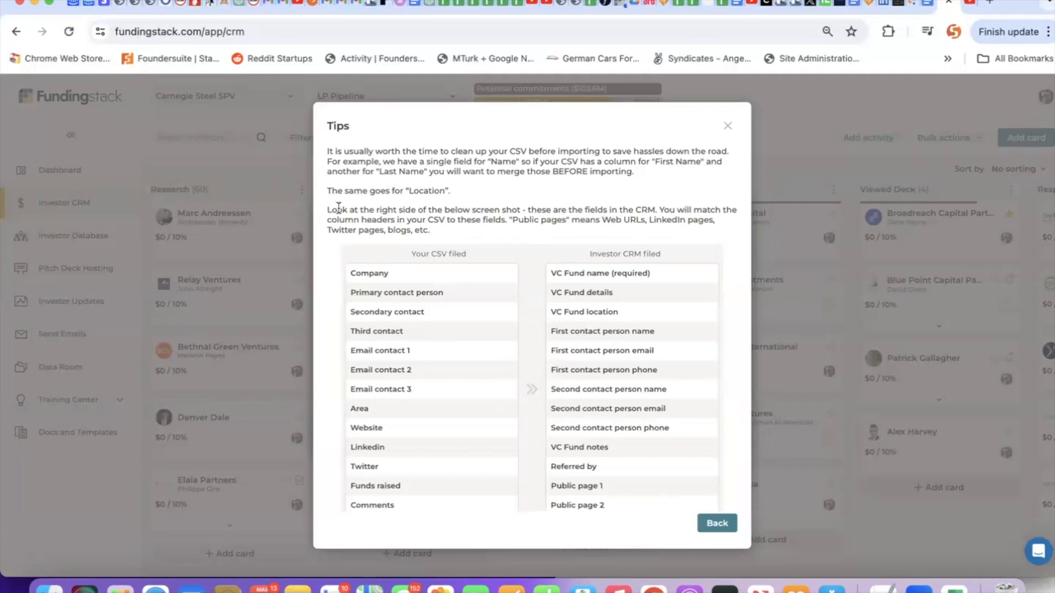
mouse_move(587, 269)
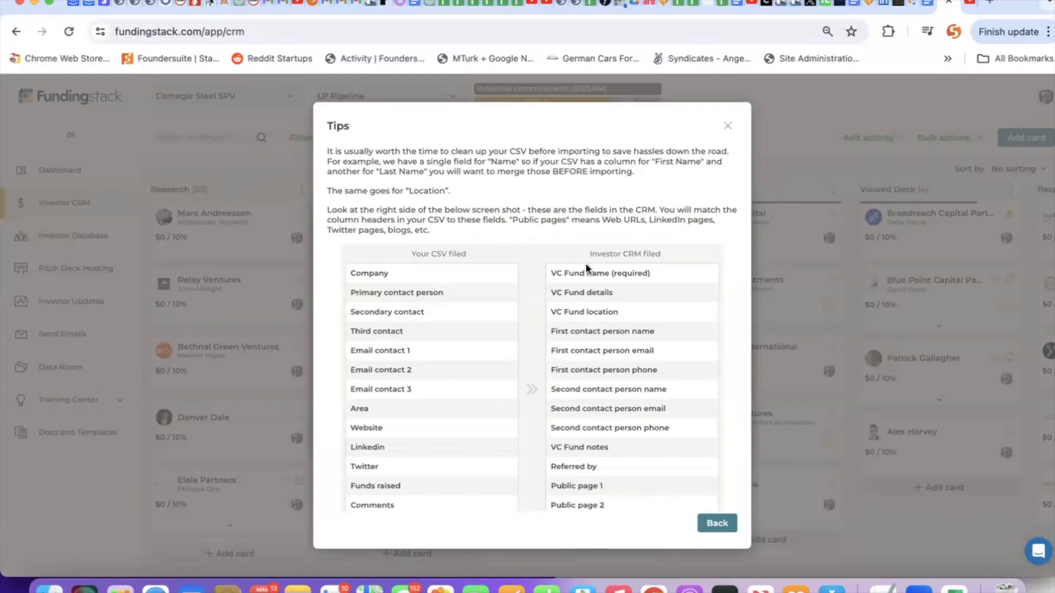
mouse_move(649, 272)
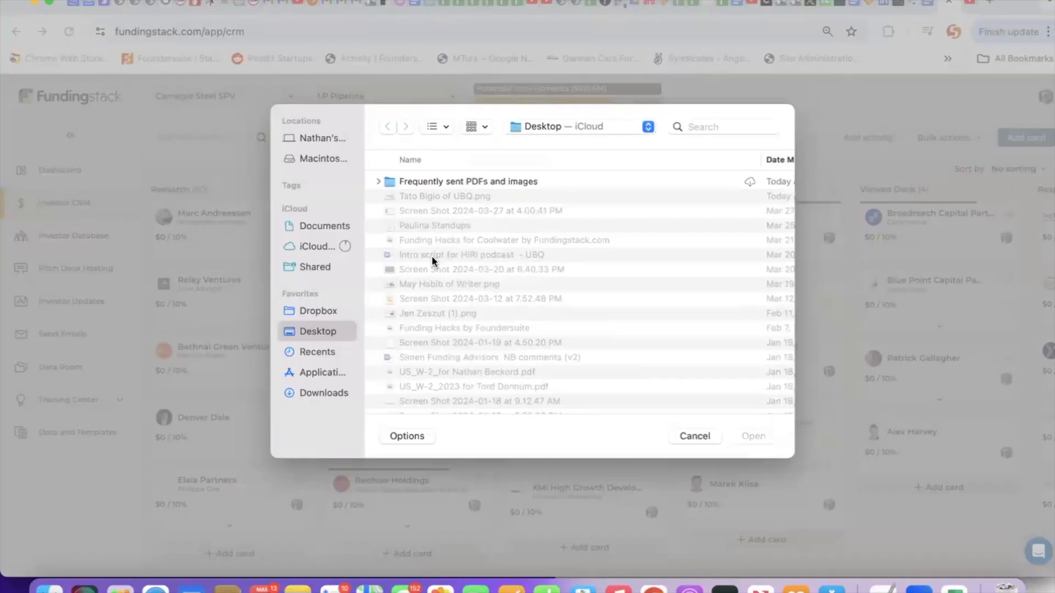
- Import 'Investors to import.csv', matching Firm Name, Name, Location and LinkedIn to CRM fields
left_click(447, 244)
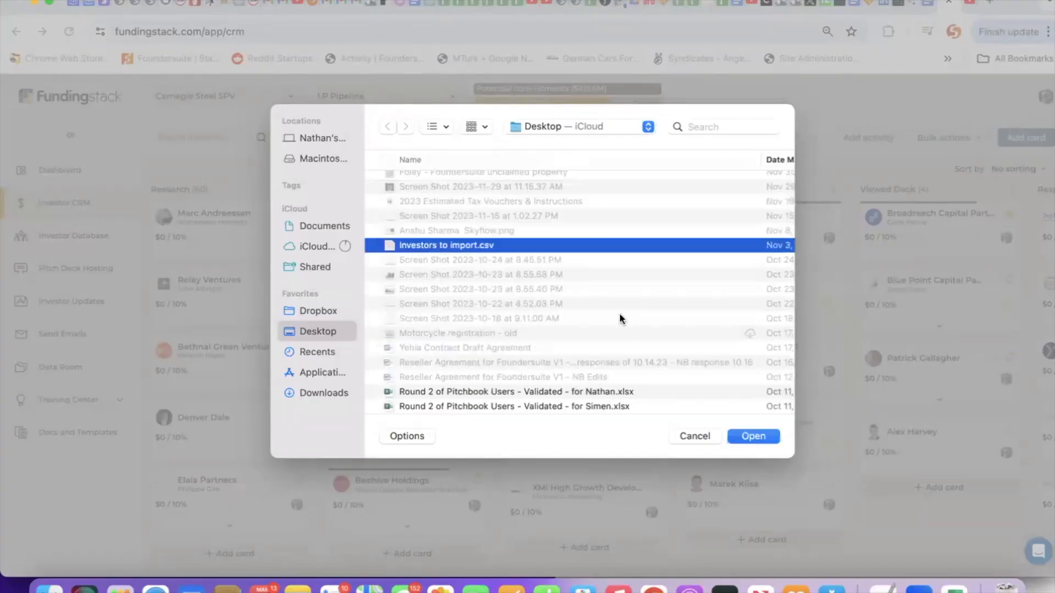
left_click(753, 436)
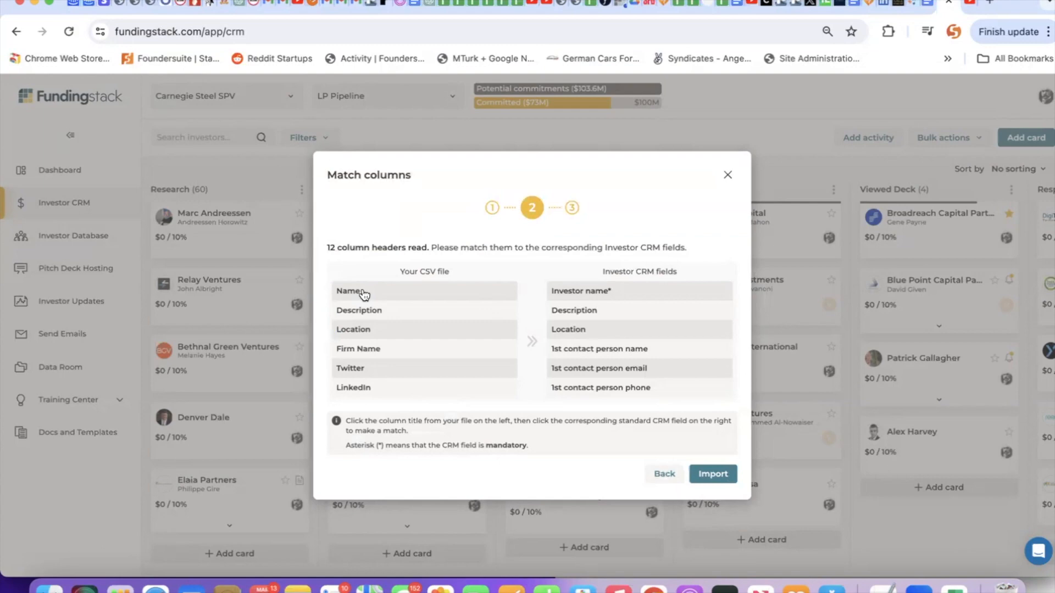
mouse_move(563, 300)
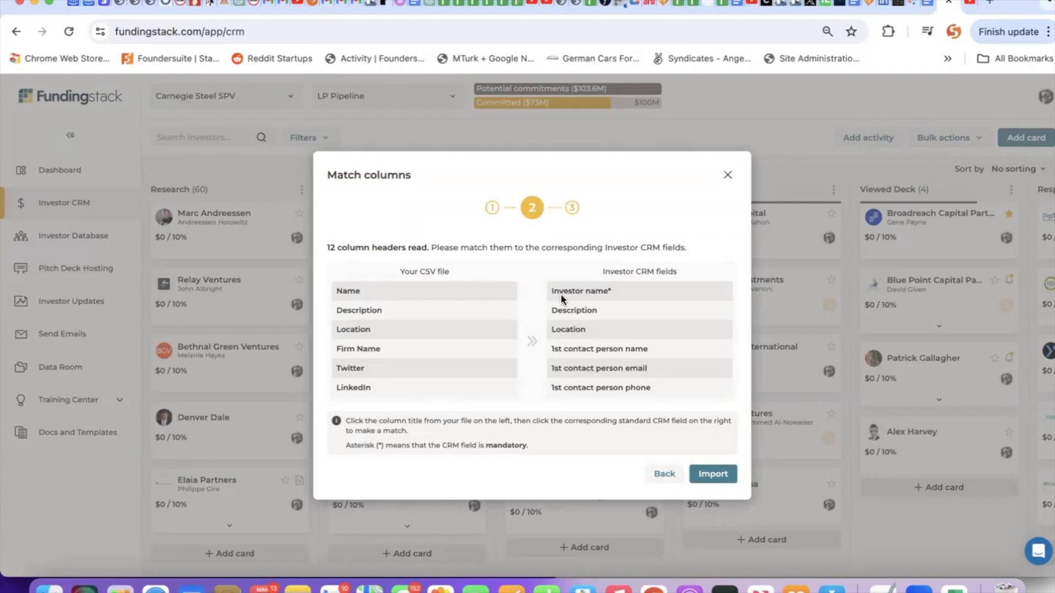
mouse_move(363, 355)
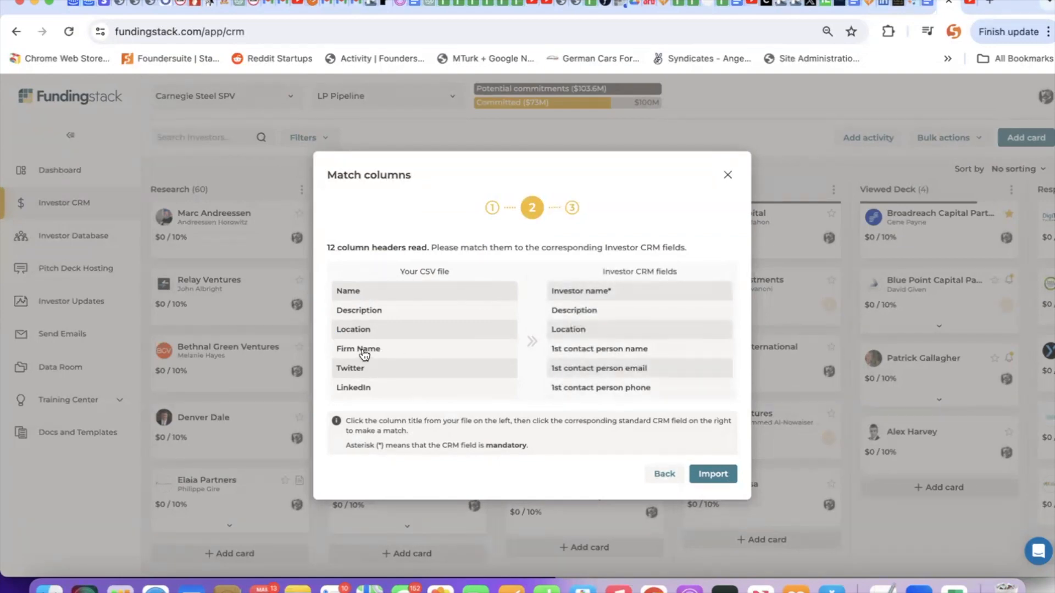
left_click(358, 348)
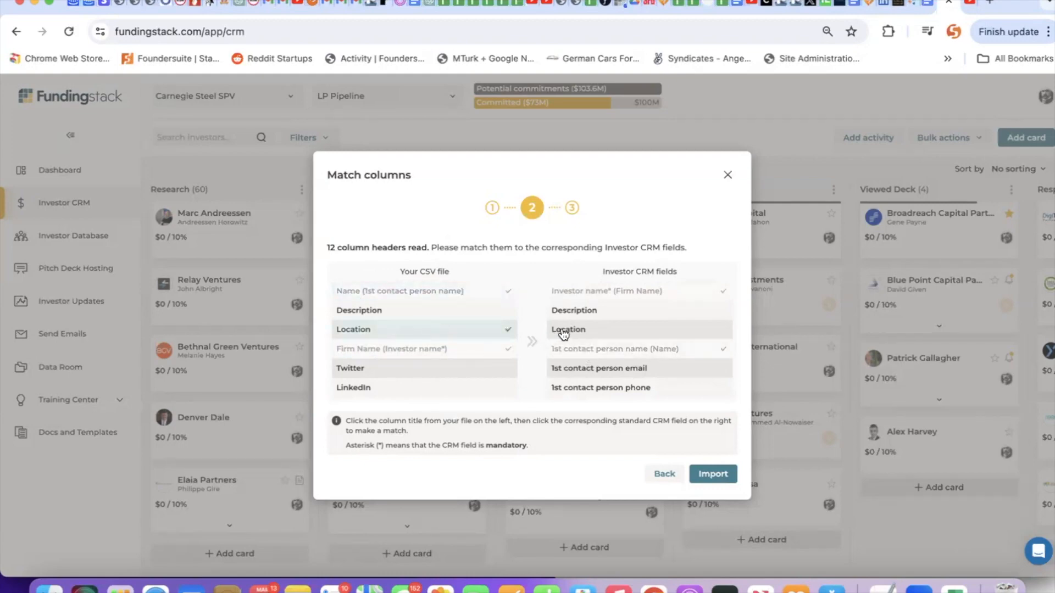
left_click(572, 310)
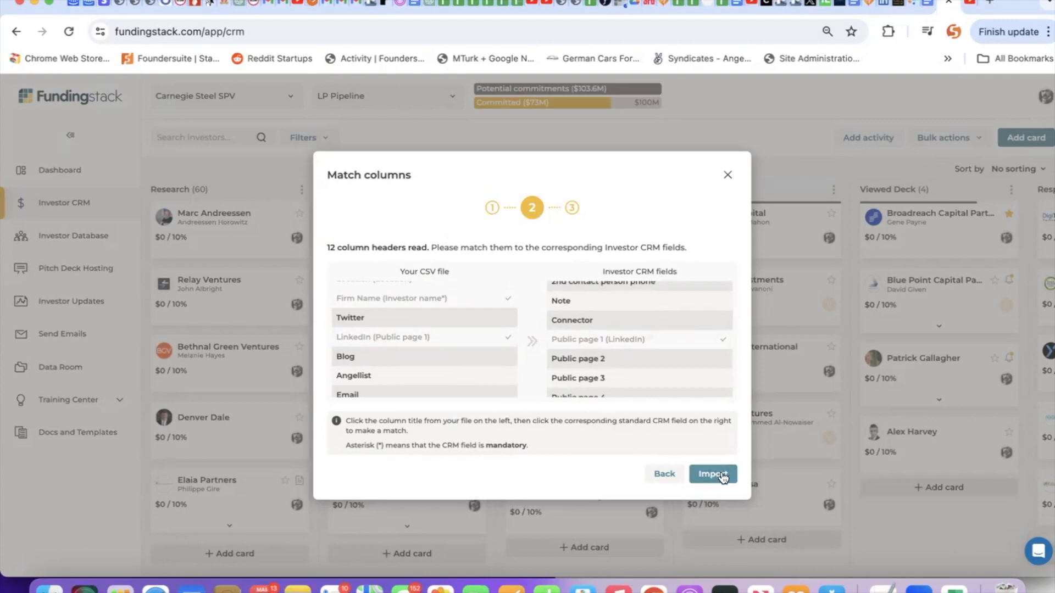
left_click(712, 474)
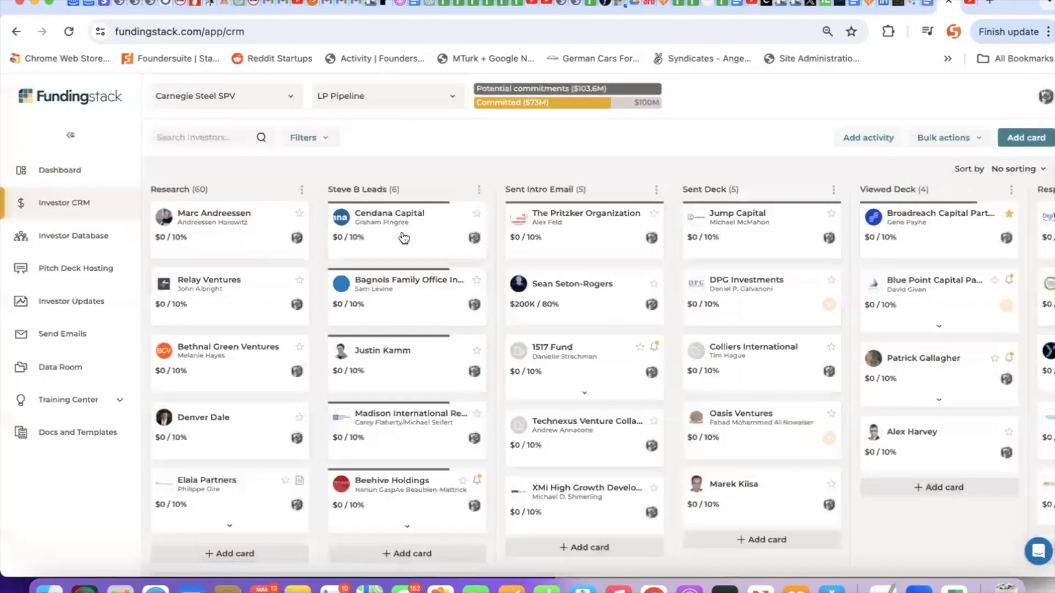
- Open the Investor Database and browse the investor type filter options
left_click(73, 236)
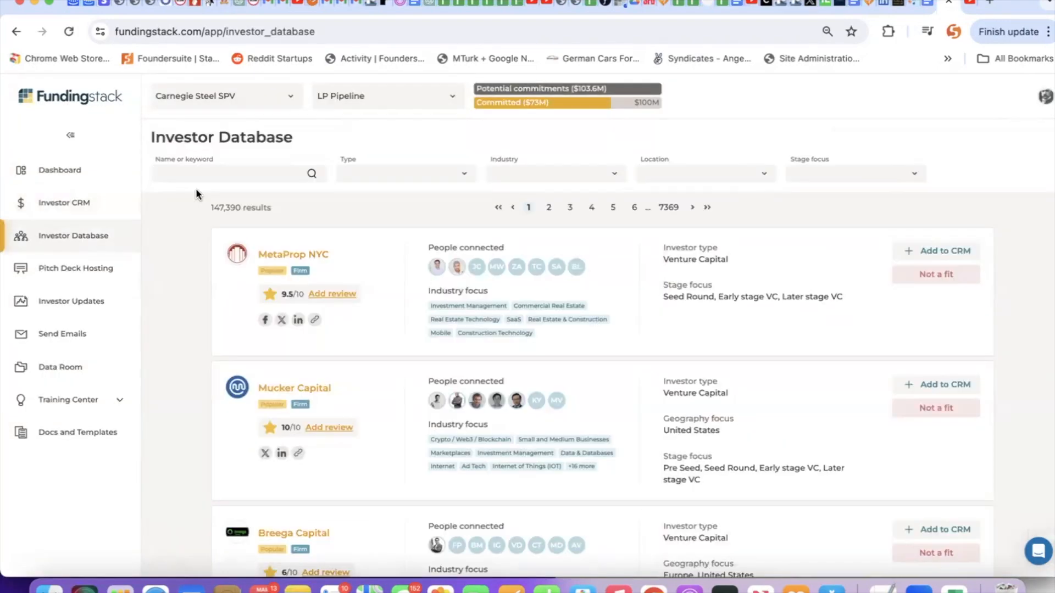
mouse_move(73, 235)
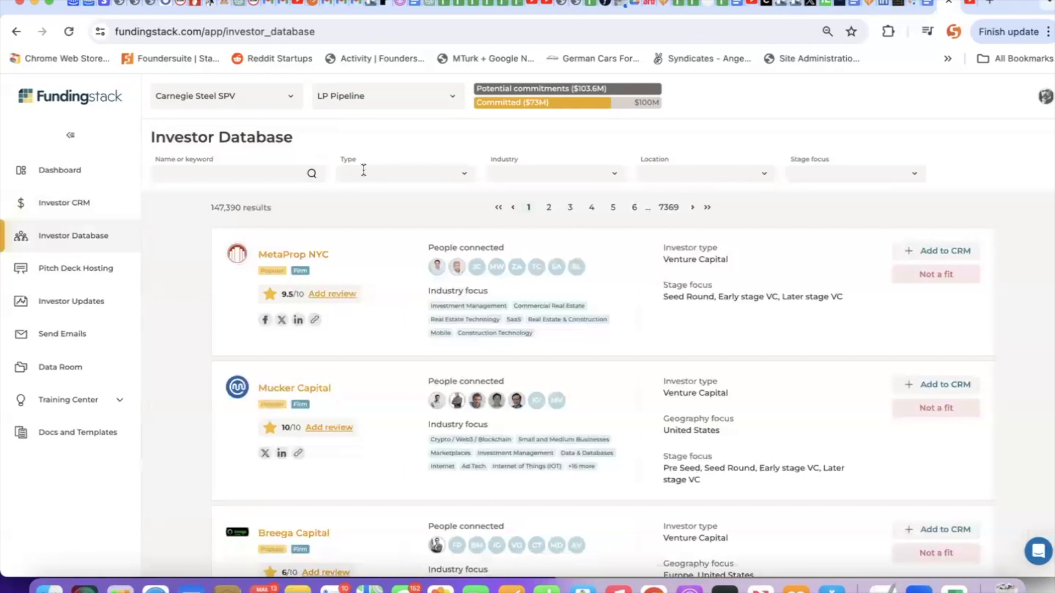
left_click(404, 173)
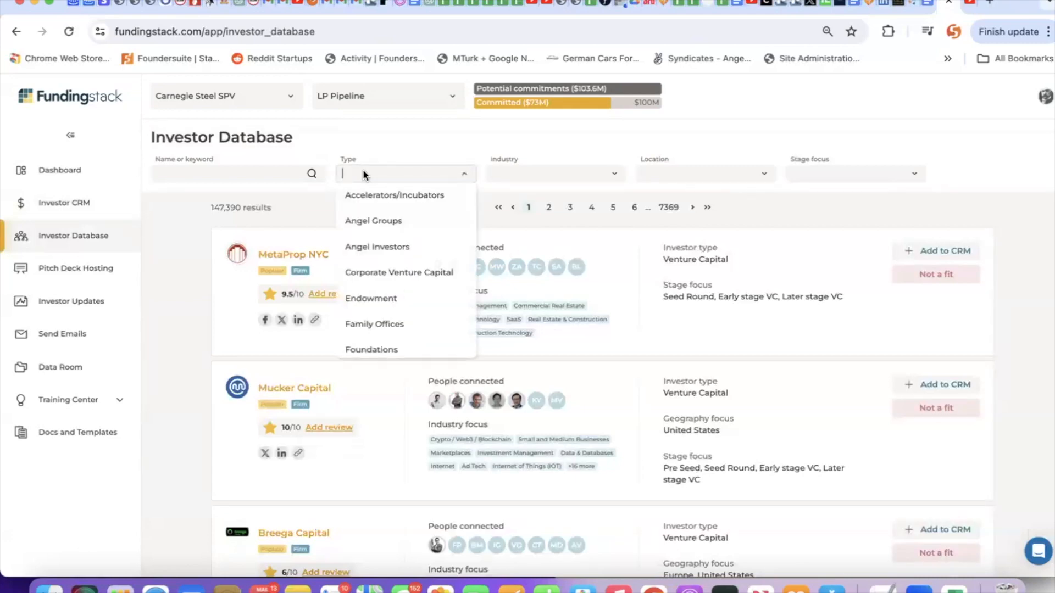
scroll("down", 3)
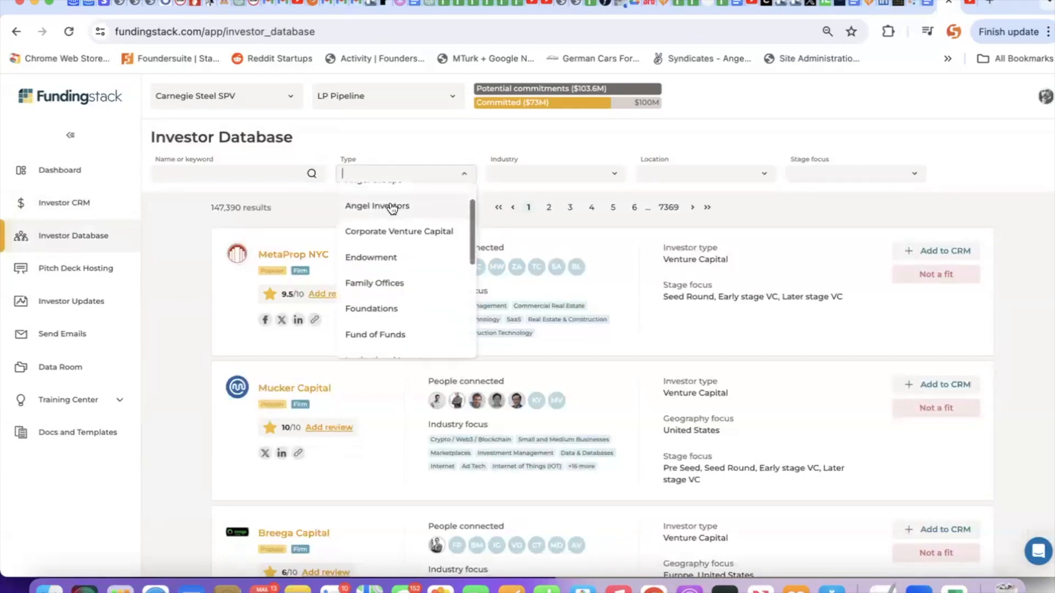
scroll("down", 3)
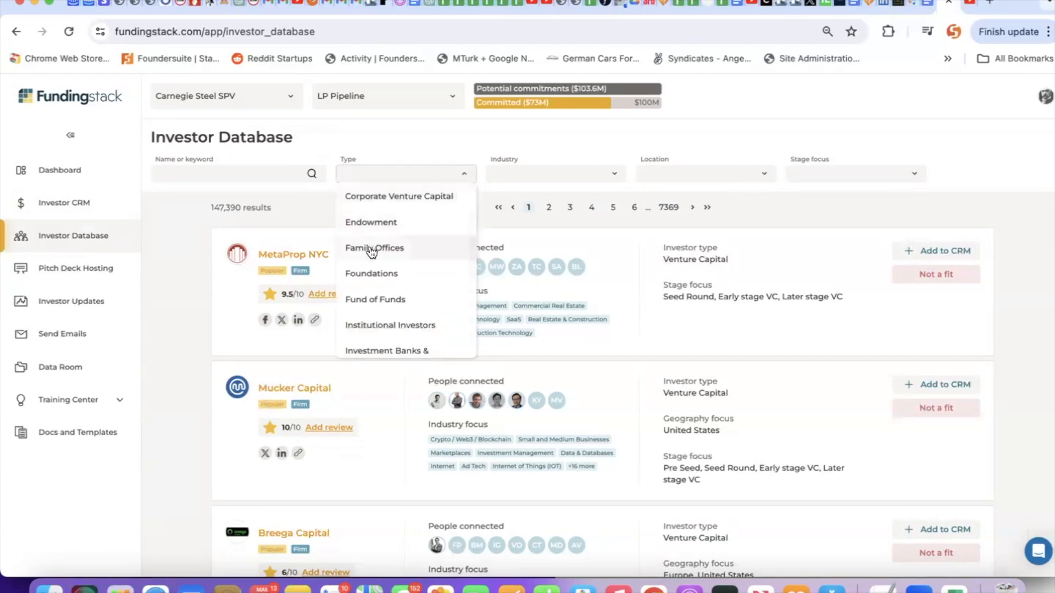
scroll("down", 3)
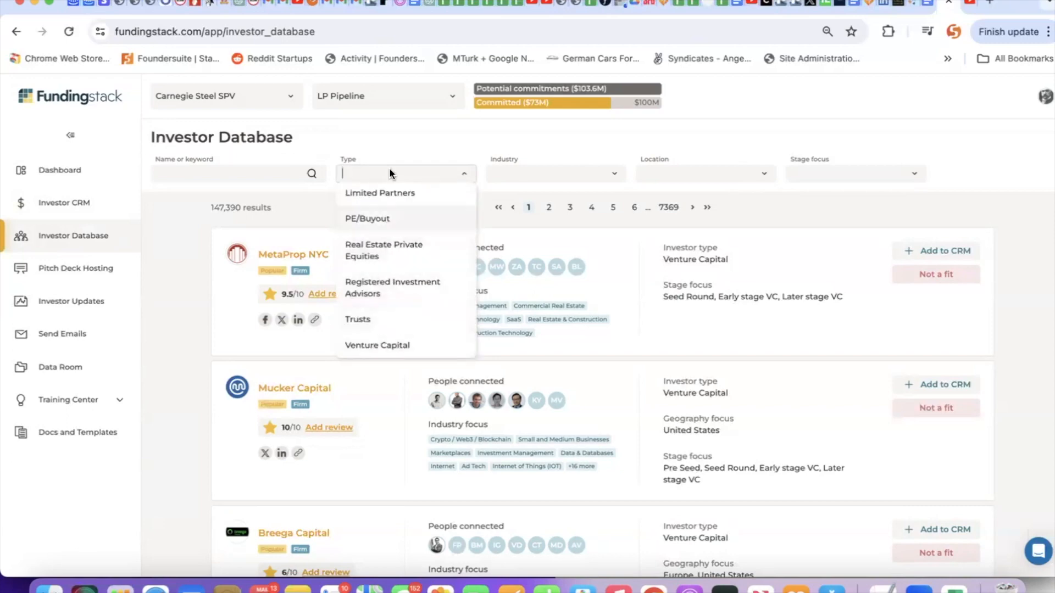
- Filter industries by 'heal' to Health & Wellness (LOHAS) and Healthcare, yielding 10,337 results
left_click(553, 174)
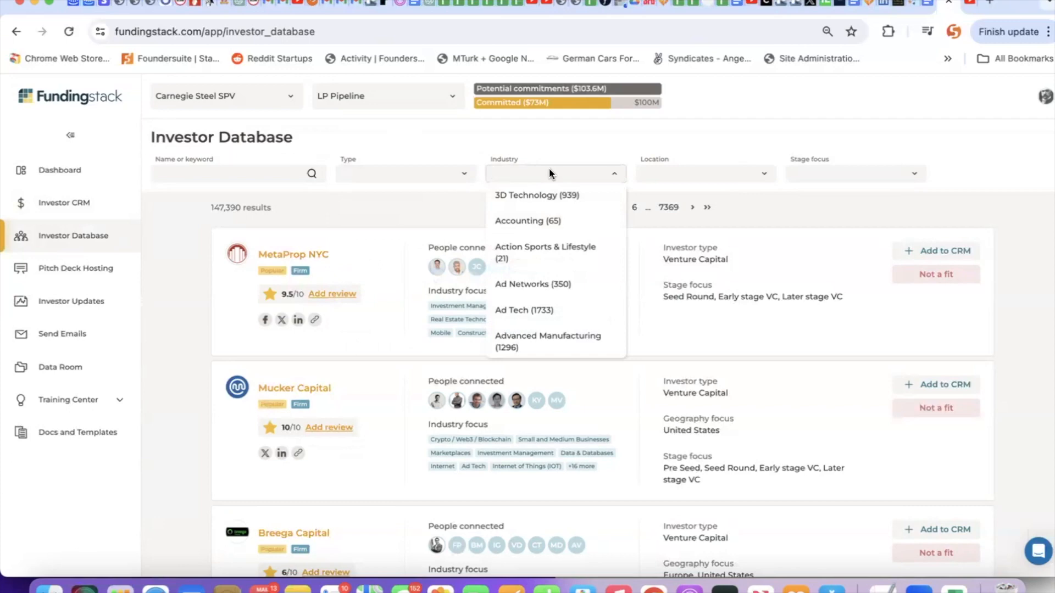
type("heal")
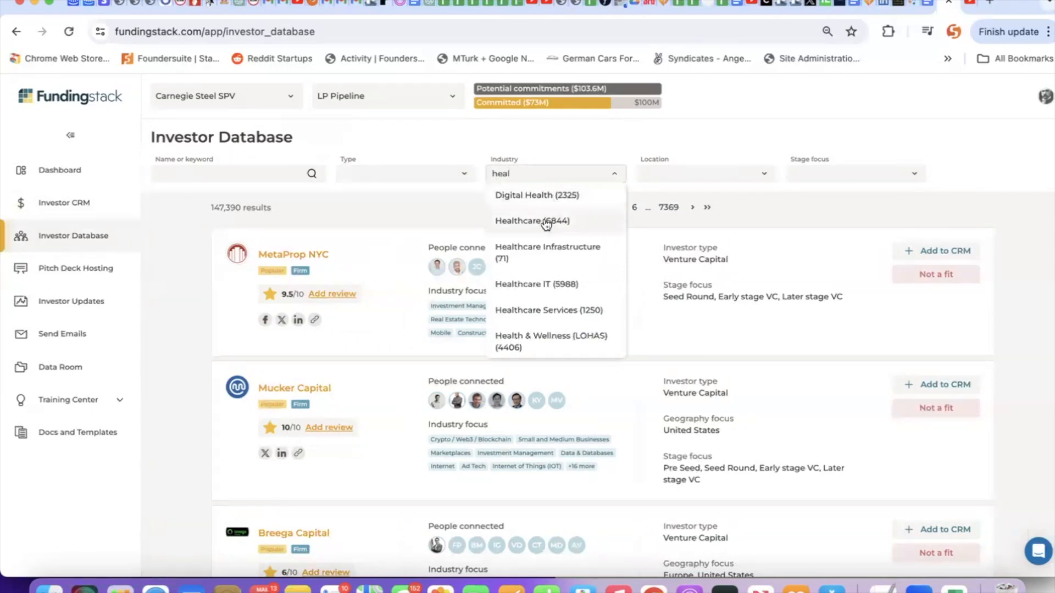
scroll("down", 3)
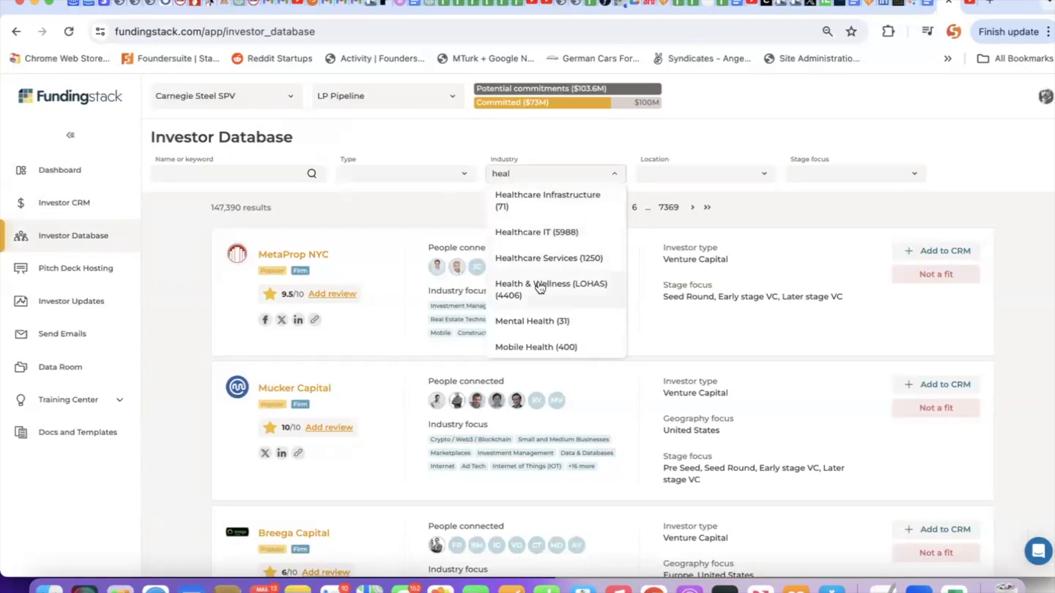
left_click(550, 290)
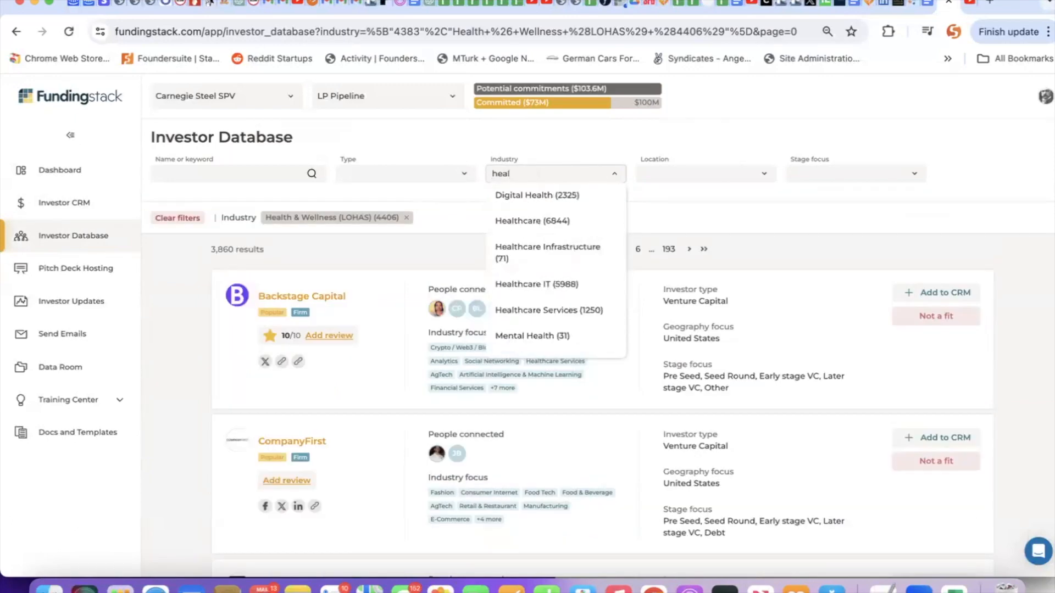
mouse_move(532, 220)
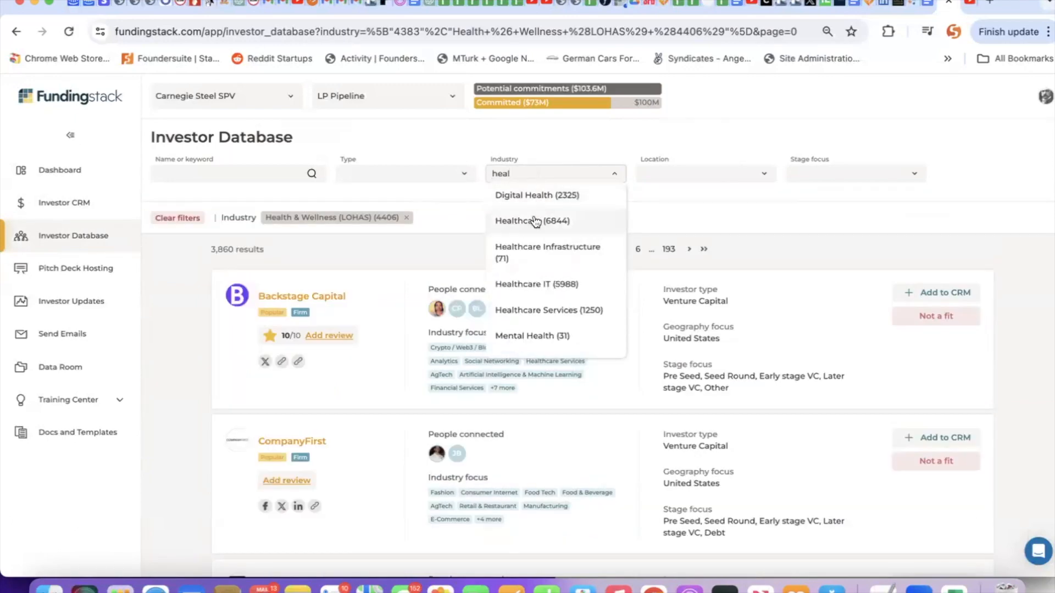
left_click(532, 221)
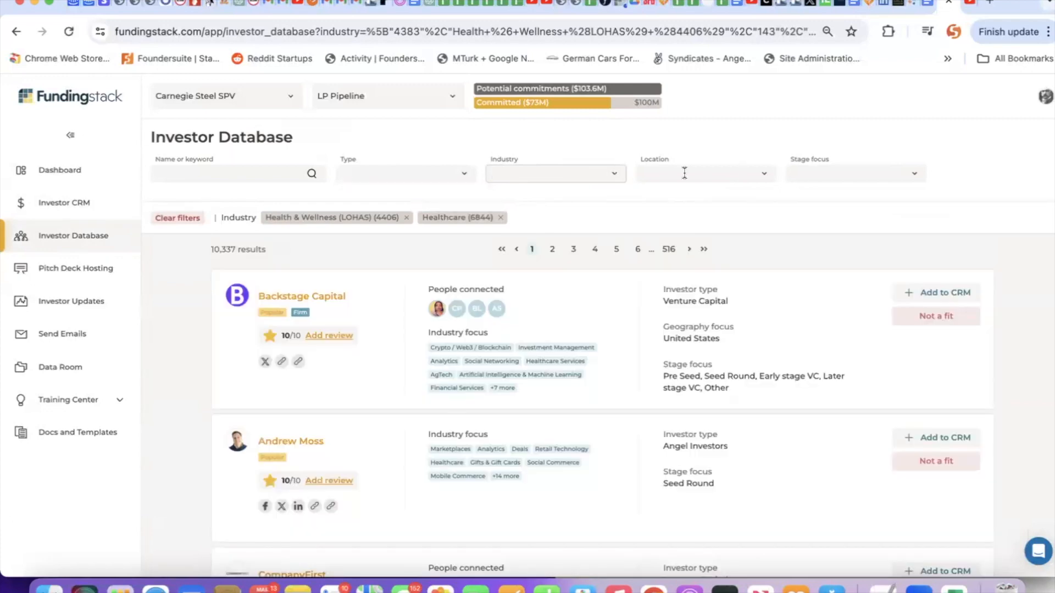
mouse_move(416, 167)
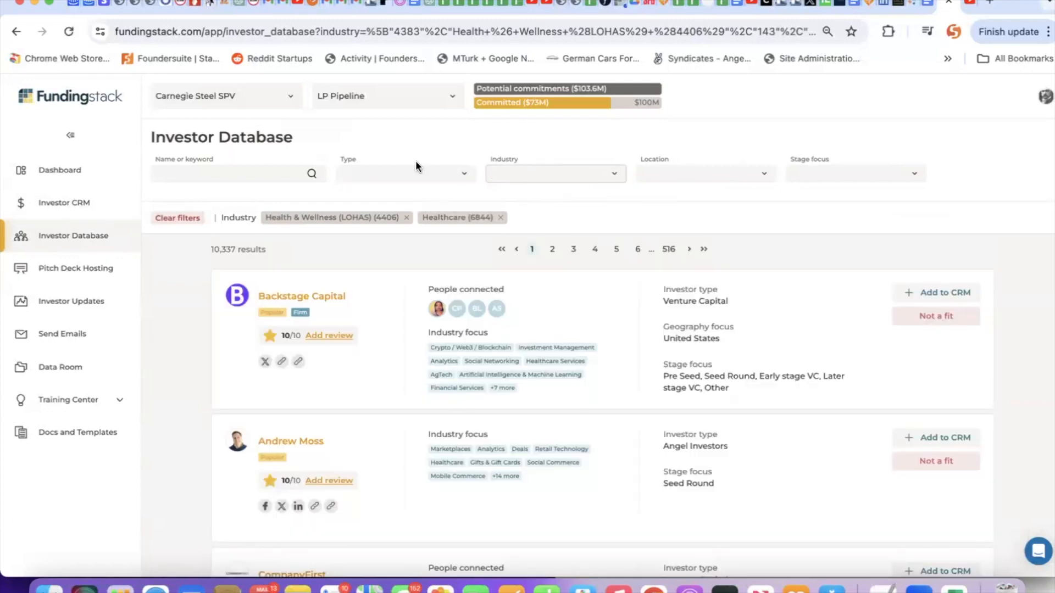
mouse_move(696, 205)
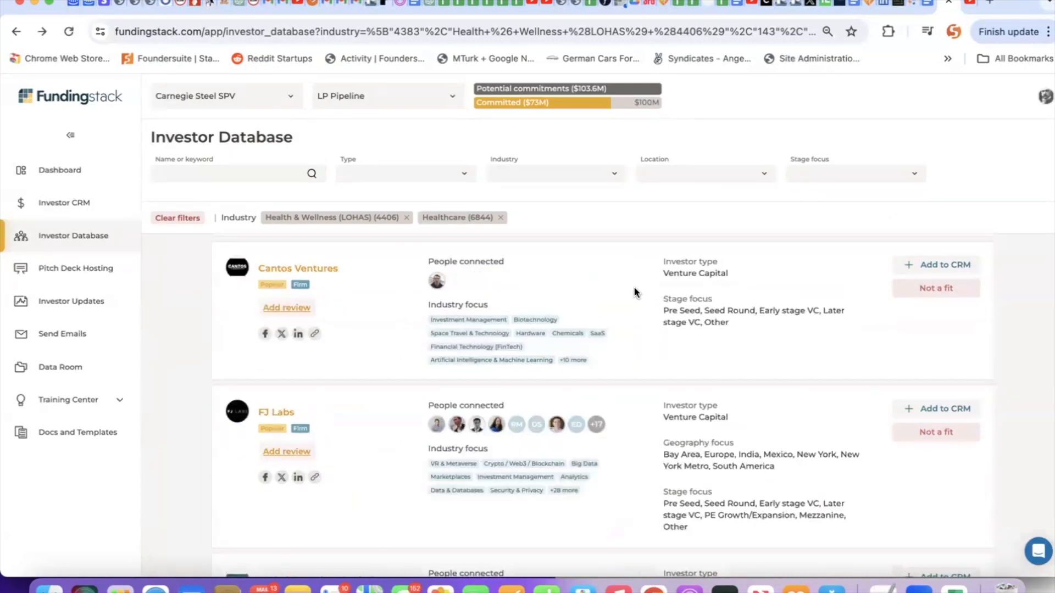
- Scroll the filtered results and open Elevate Capital's investor profile
scroll("down", 3)
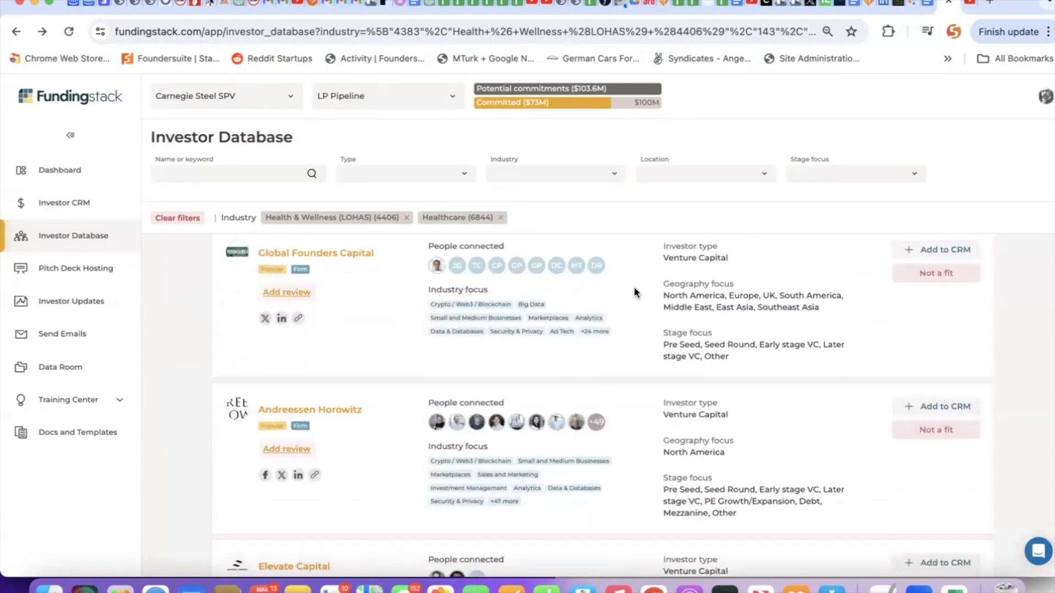
scroll("down", 3)
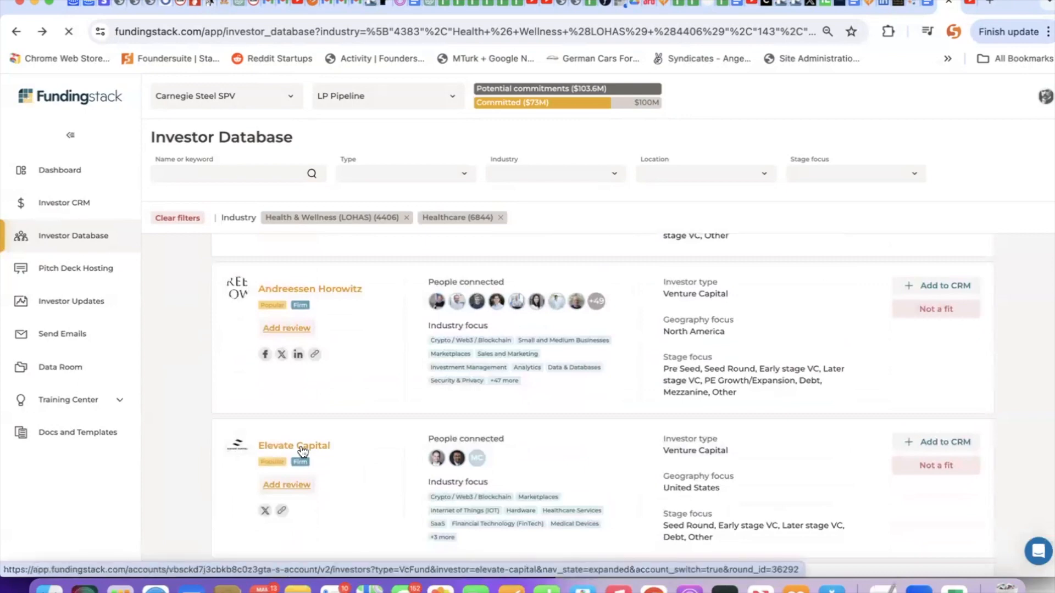
left_click(293, 445)
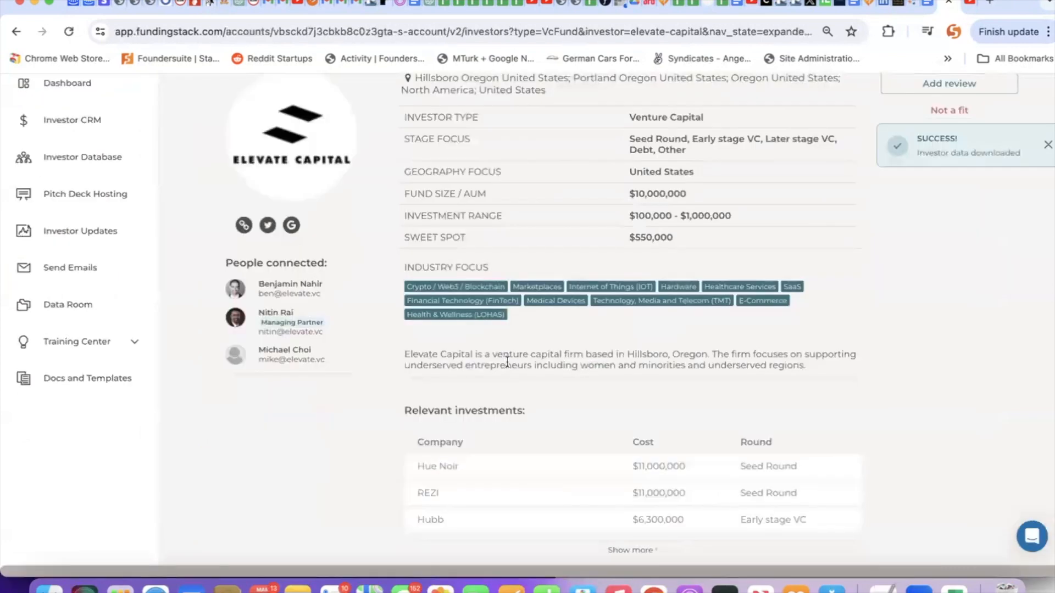
- Open Elevate Capital's public website (elevate.vc) from the link under its profile logo
scroll("down", 3)
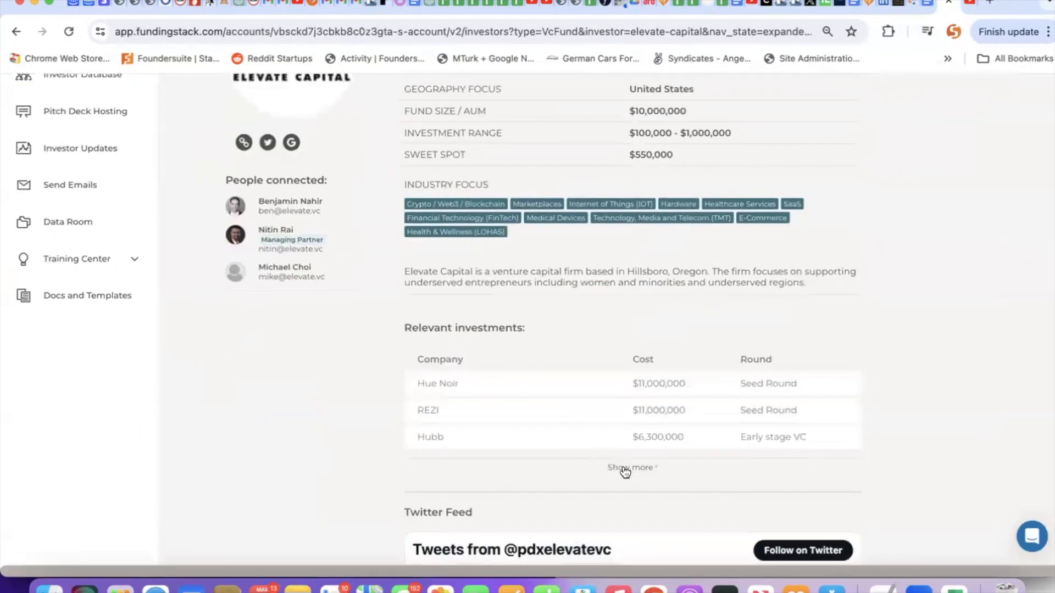
scroll("down", 3)
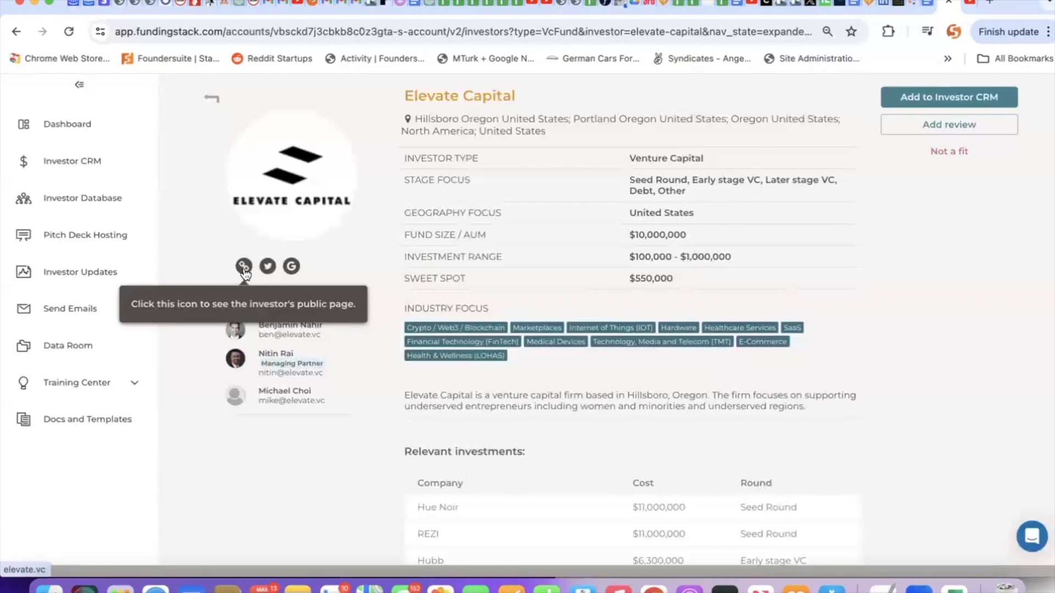
left_click(243, 265)
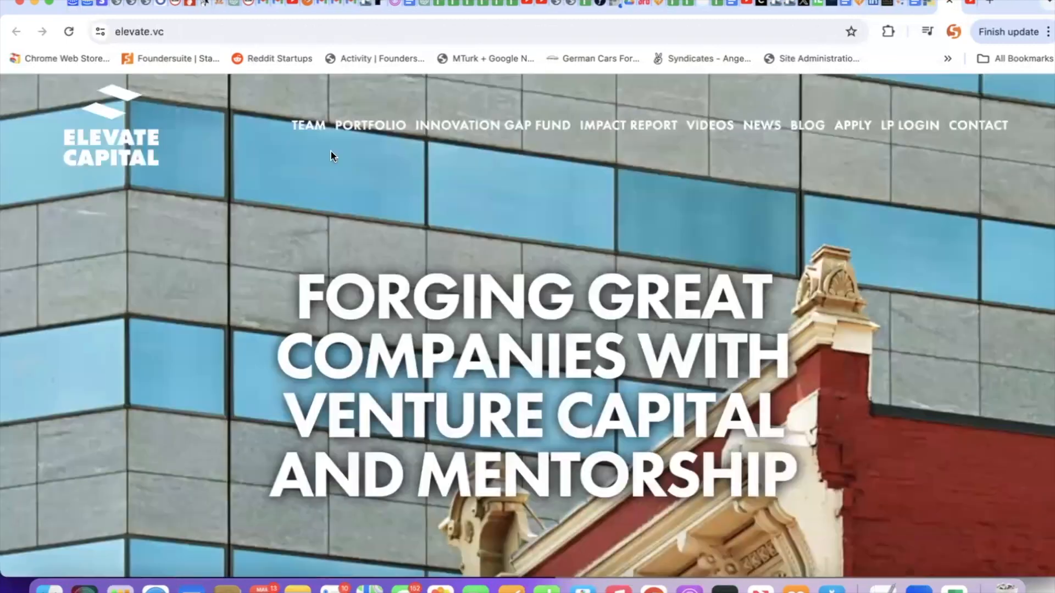
mouse_move(370, 126)
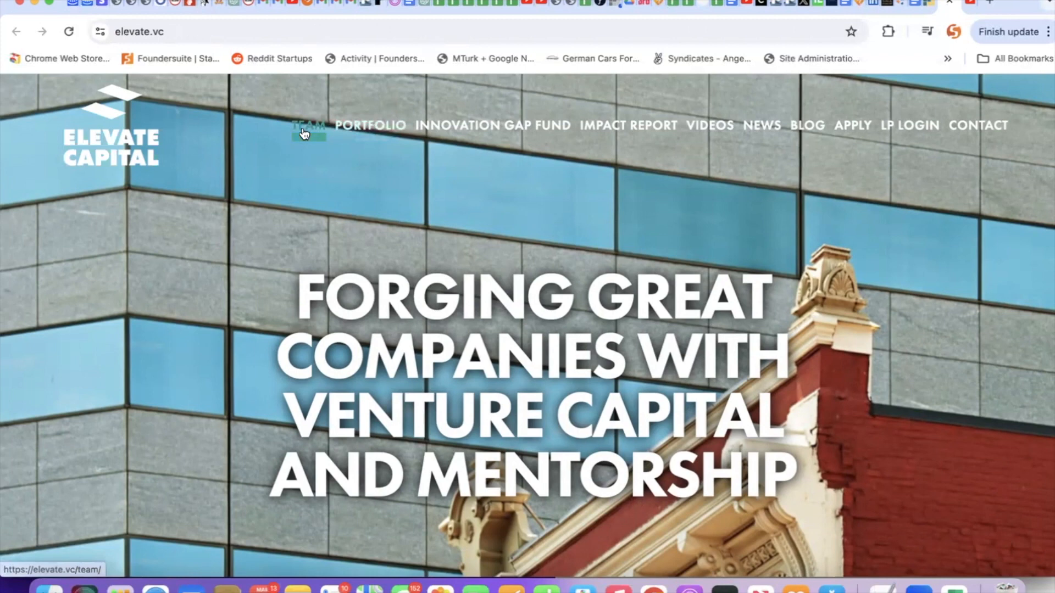
mouse_move(369, 125)
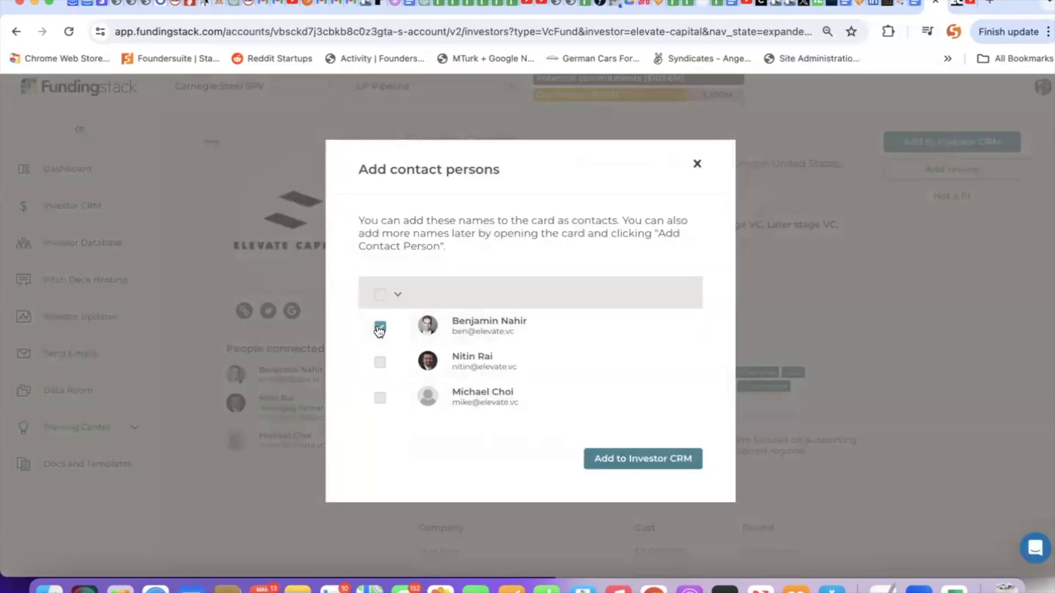
left_click(641, 458)
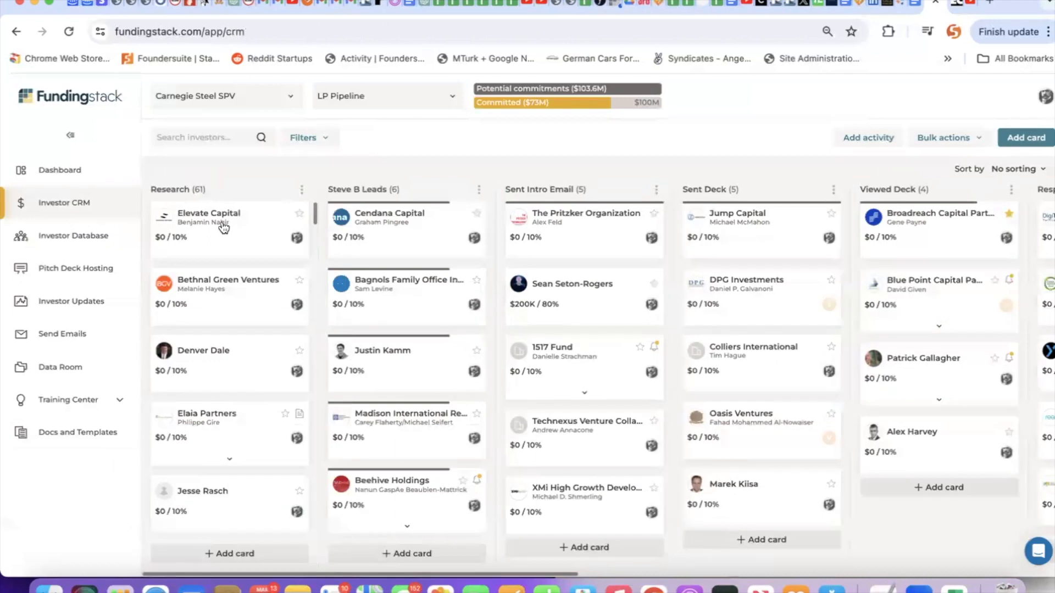
mouse_move(437, 141)
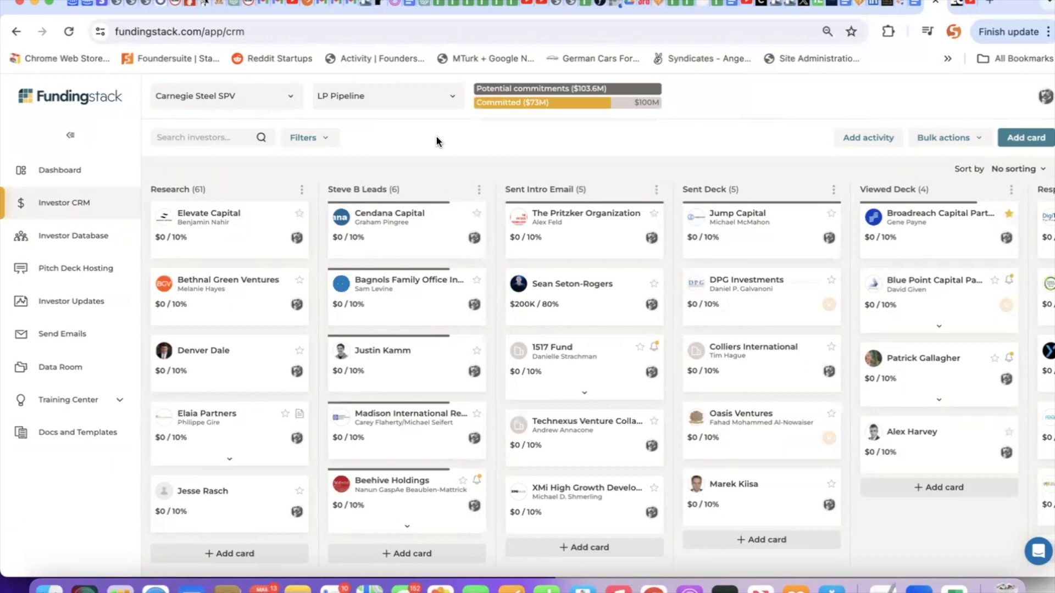
mouse_move(62, 275)
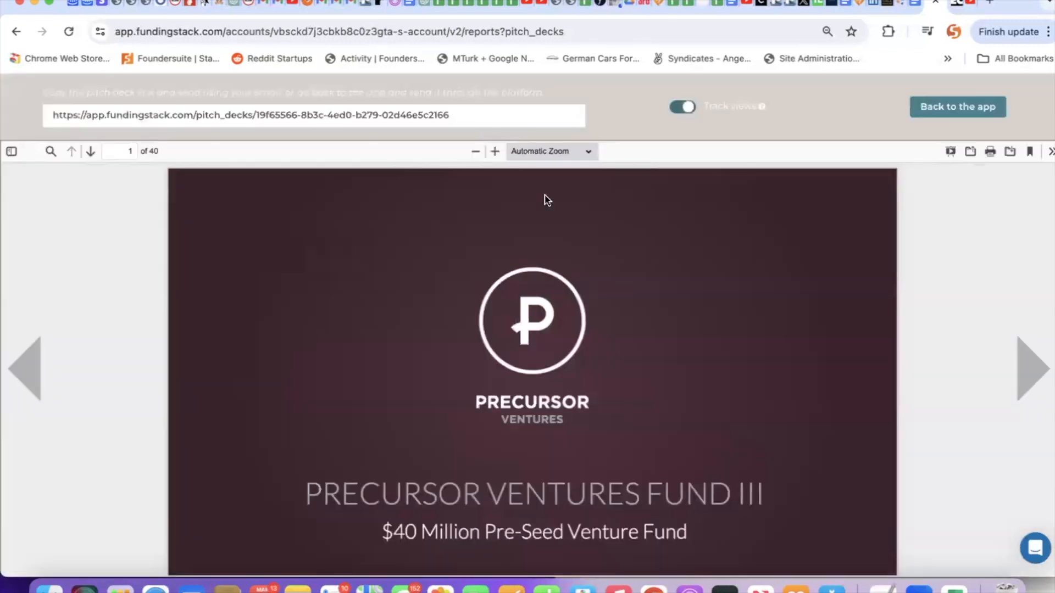
mouse_move(591, 224)
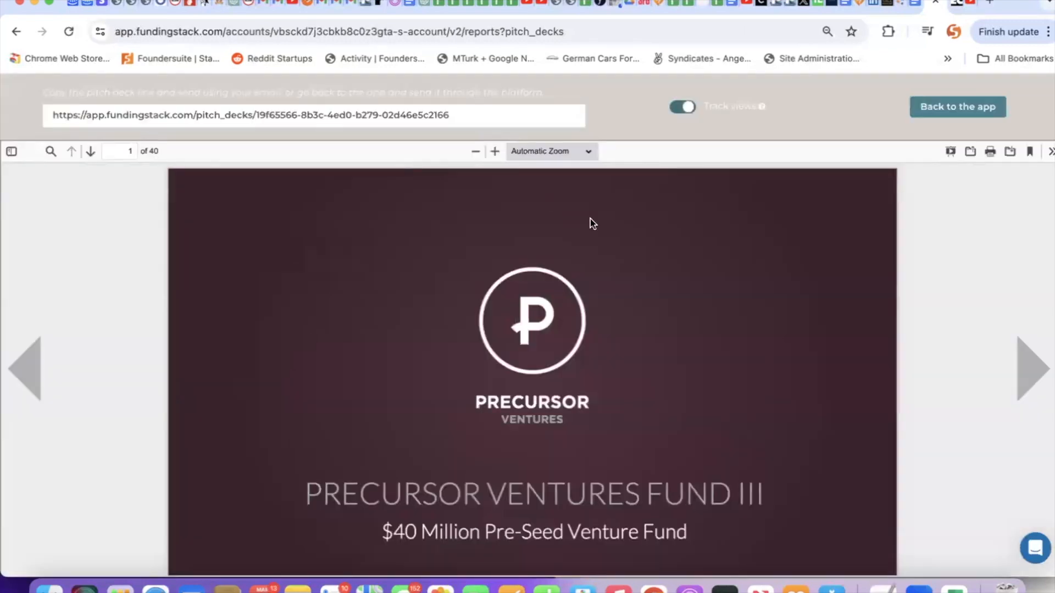
- Page through the Precursor Ventures Fund III deck, then return to the Pitch Deck Hosting list
scroll("down", 3)
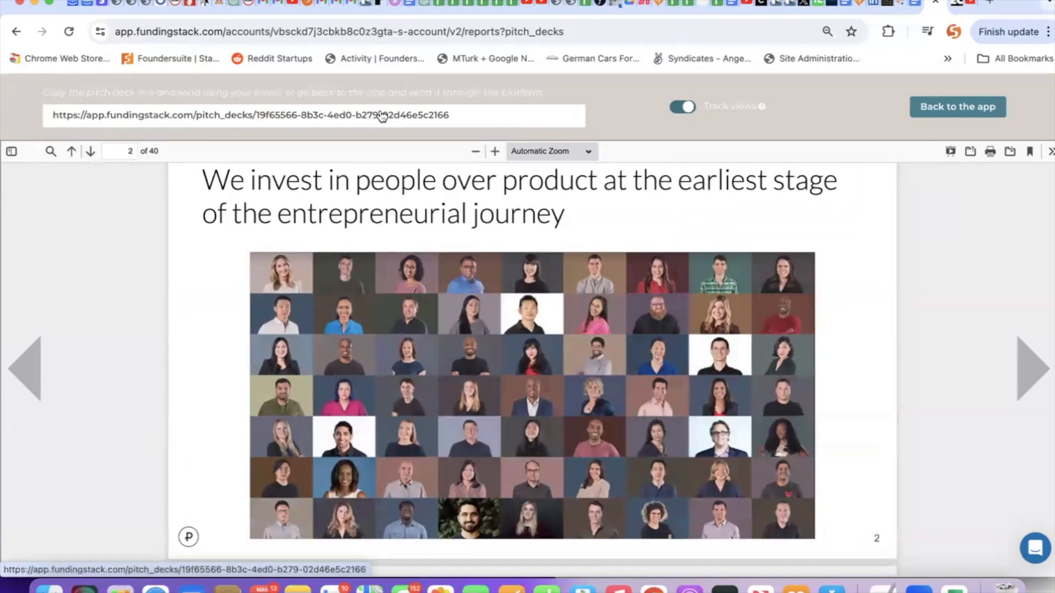
mouse_move(908, 120)
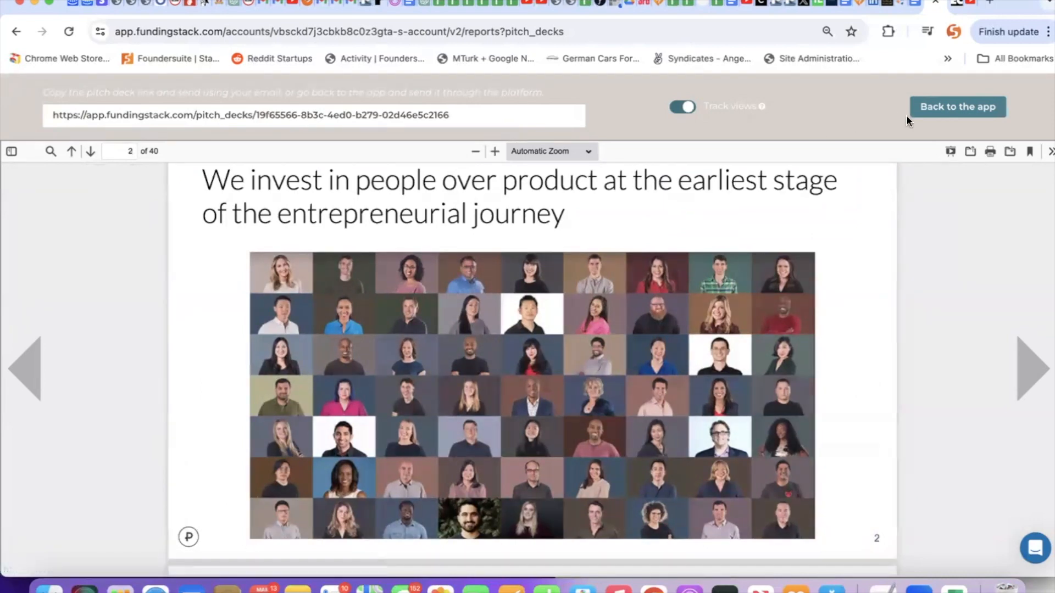
left_click(956, 107)
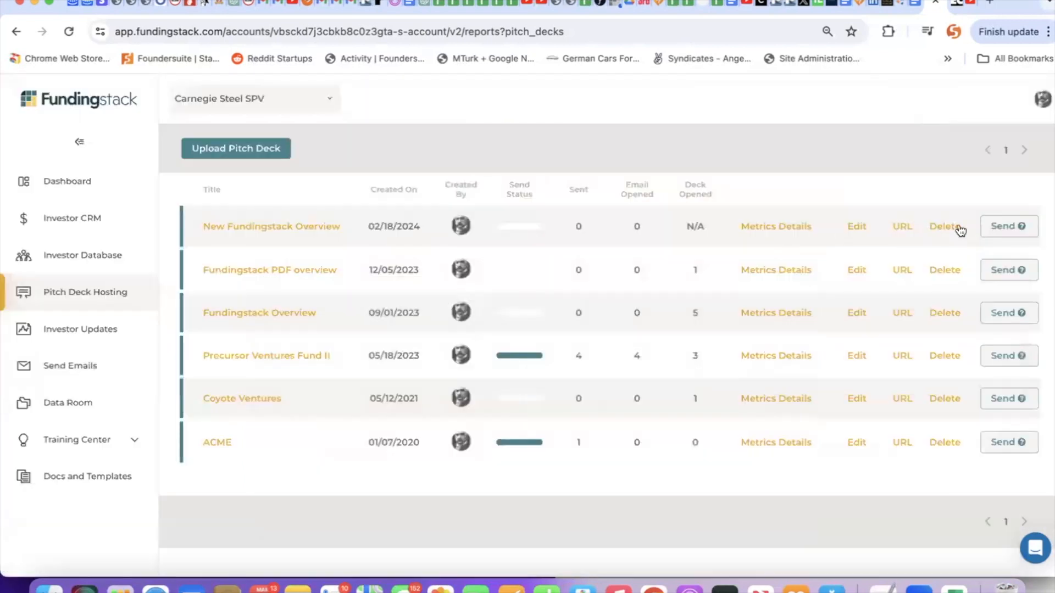
mouse_move(550, 137)
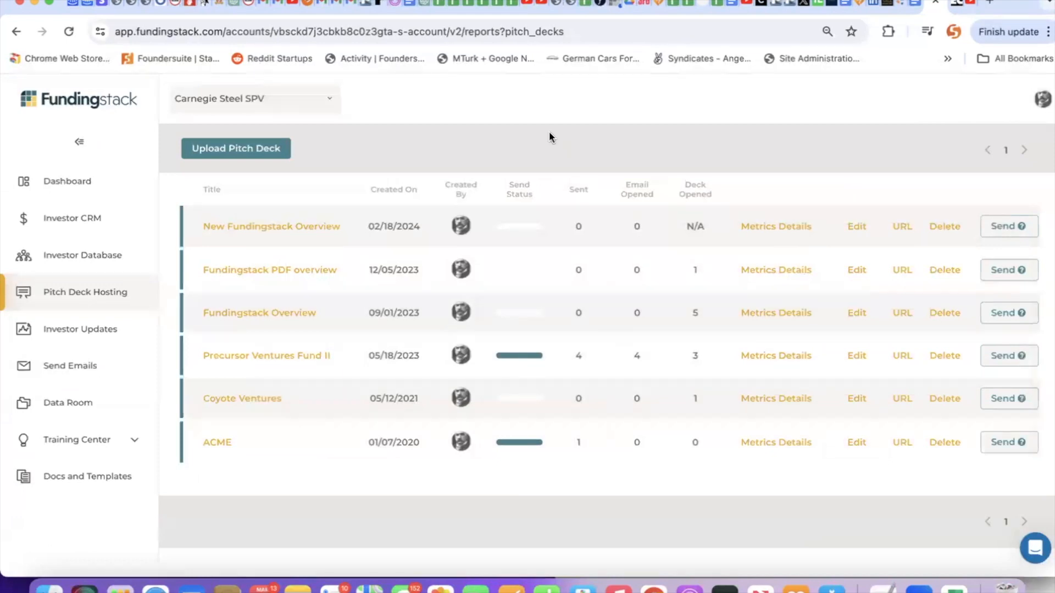
mouse_move(569, 352)
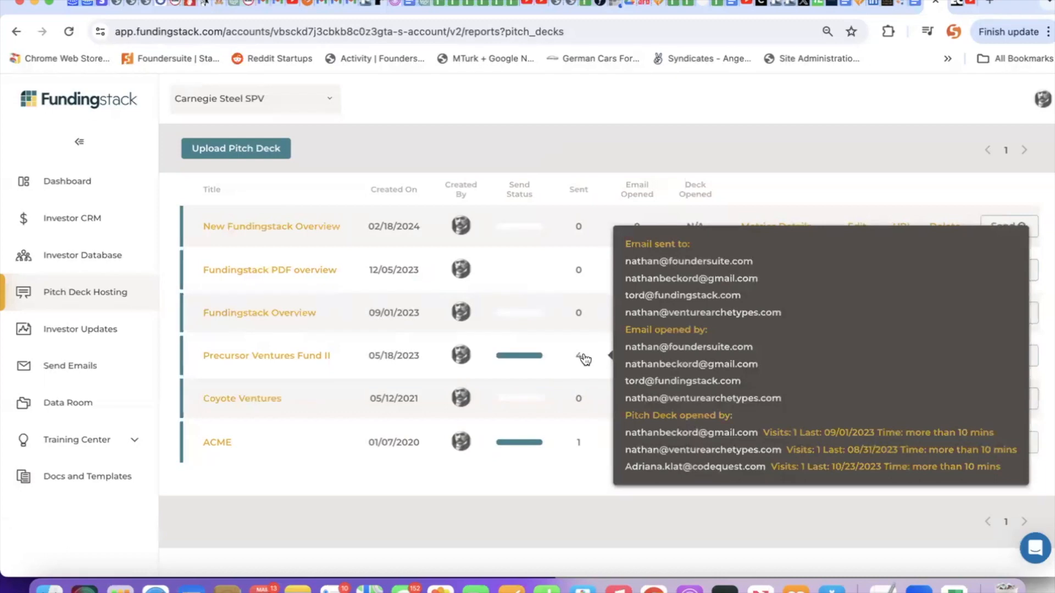
mouse_move(614, 150)
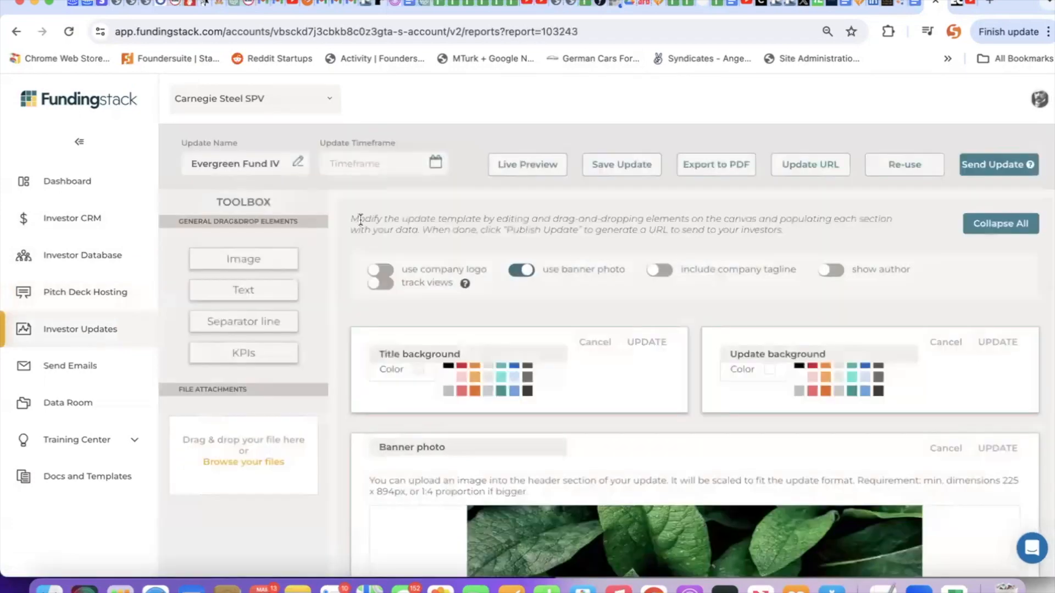
- Preview the Evergreen Fund IV update, then go to the Send Emails page
scroll("down", 3)
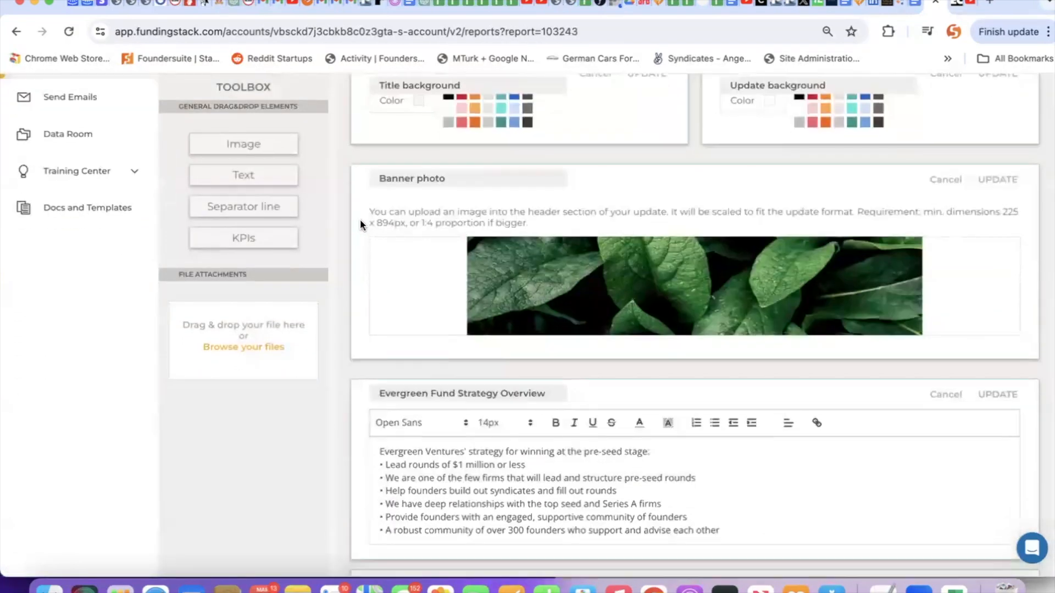
scroll("down", 3)
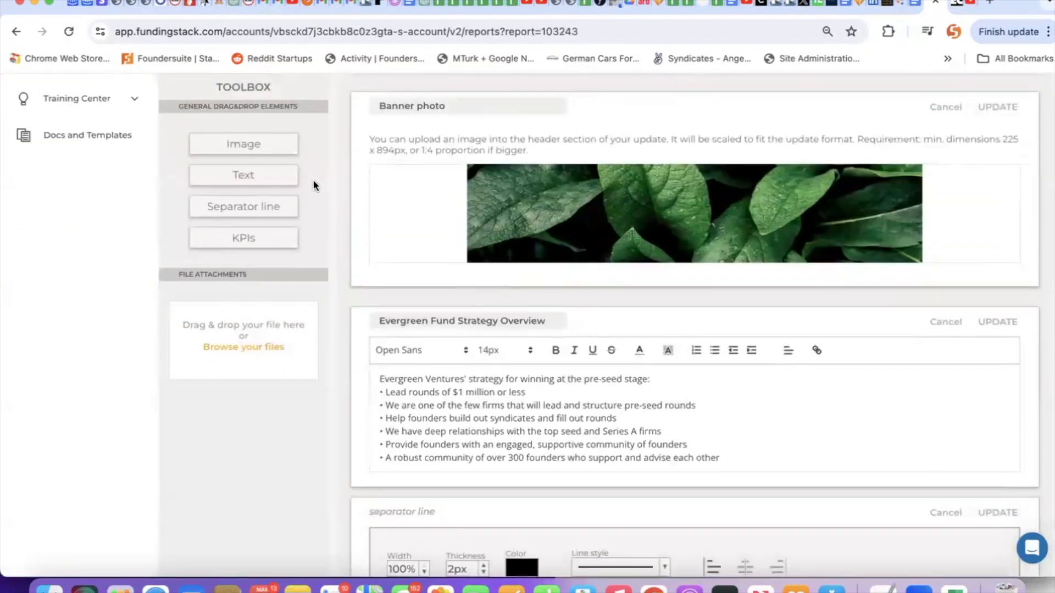
scroll("down", 3)
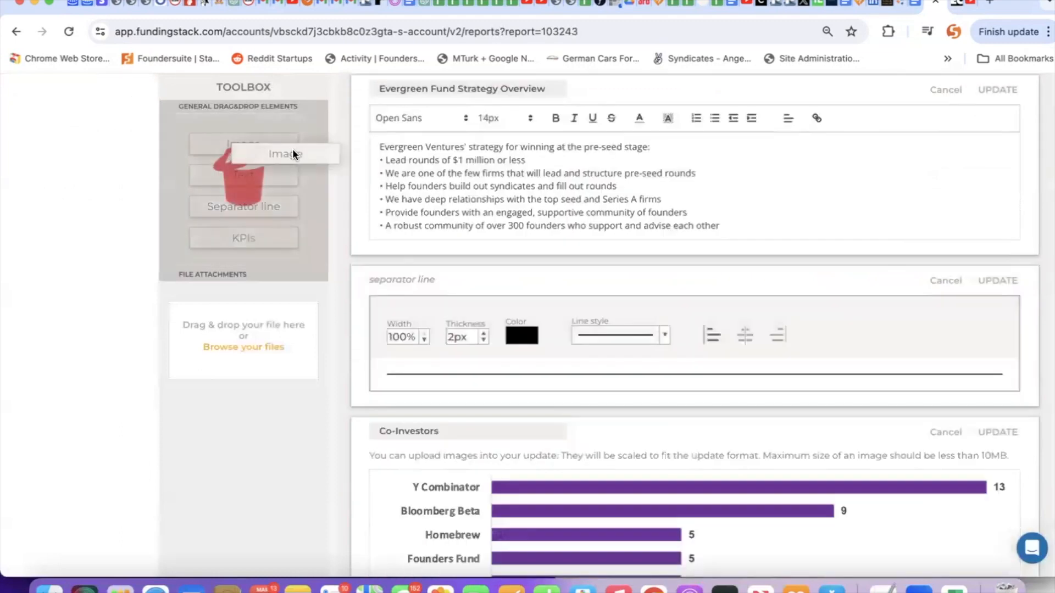
scroll("up", 3)
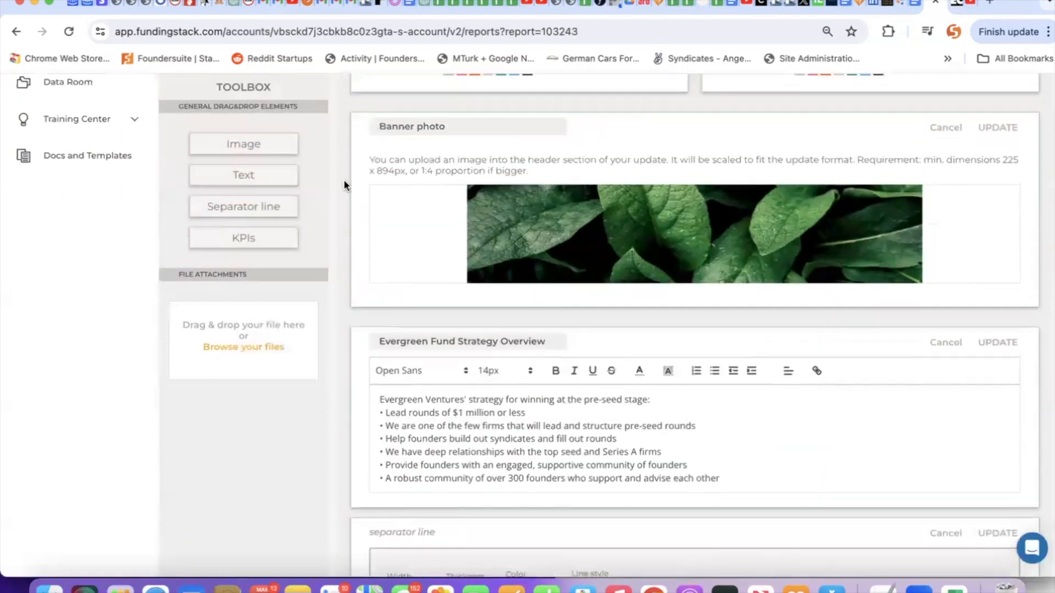
scroll("up", 3)
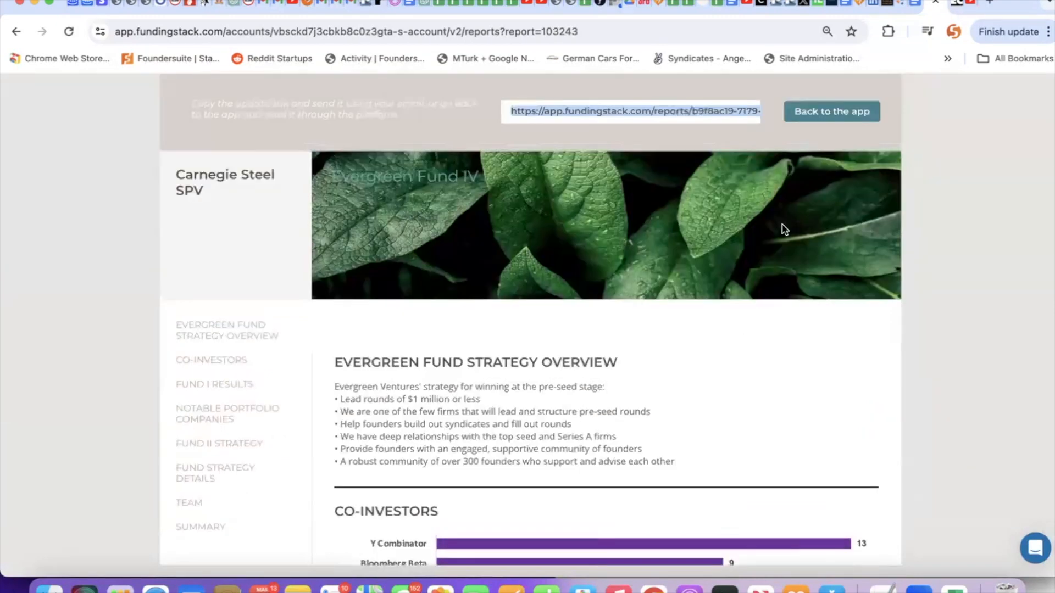
left_click(830, 111)
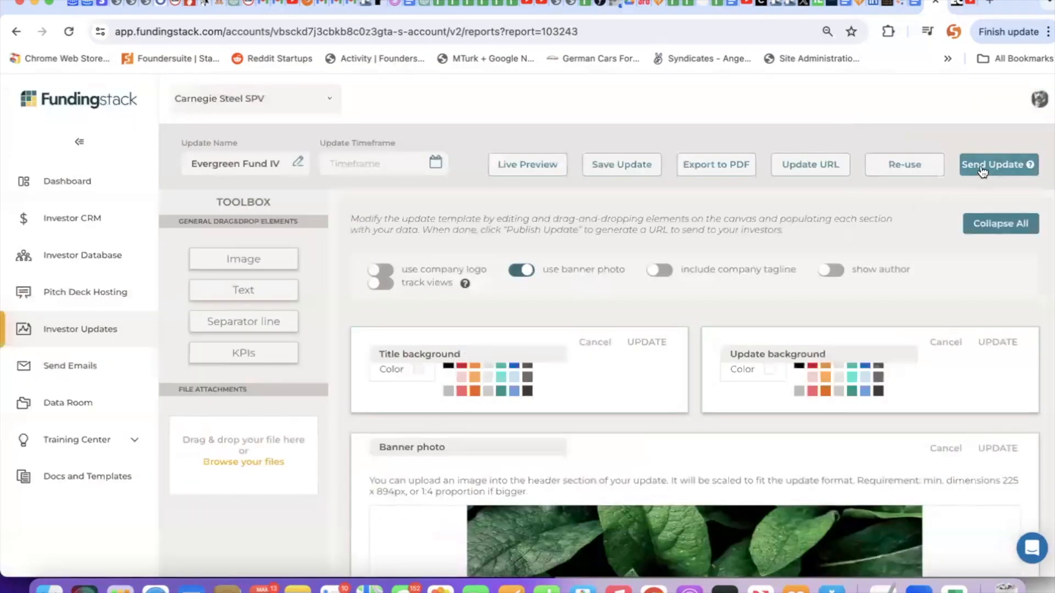
left_click(70, 365)
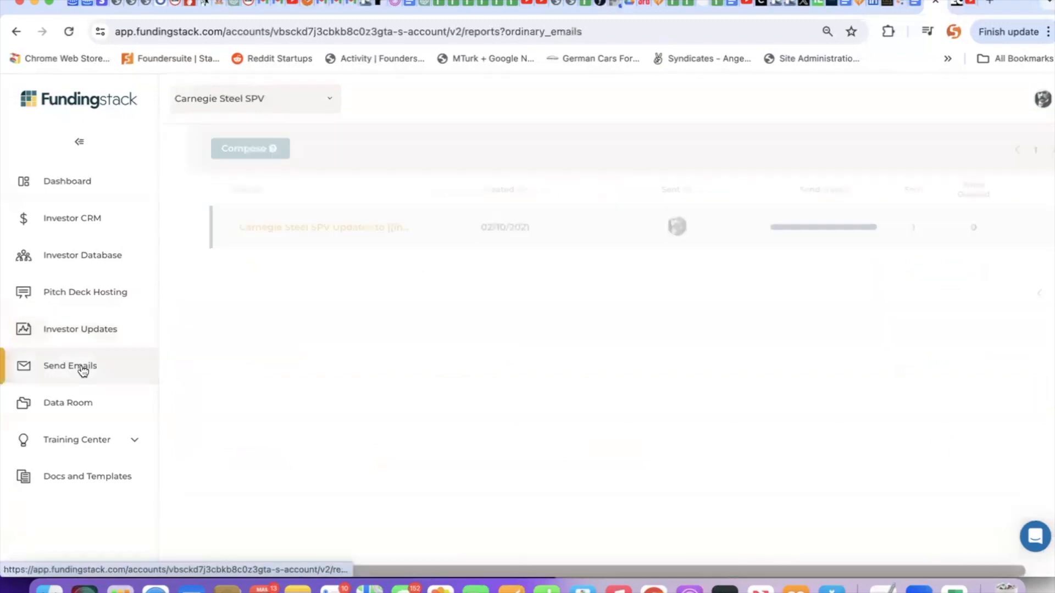
- Compose a new bulk email to the LP Pipeline, limited to the Viewed Deck column
left_click(250, 148)
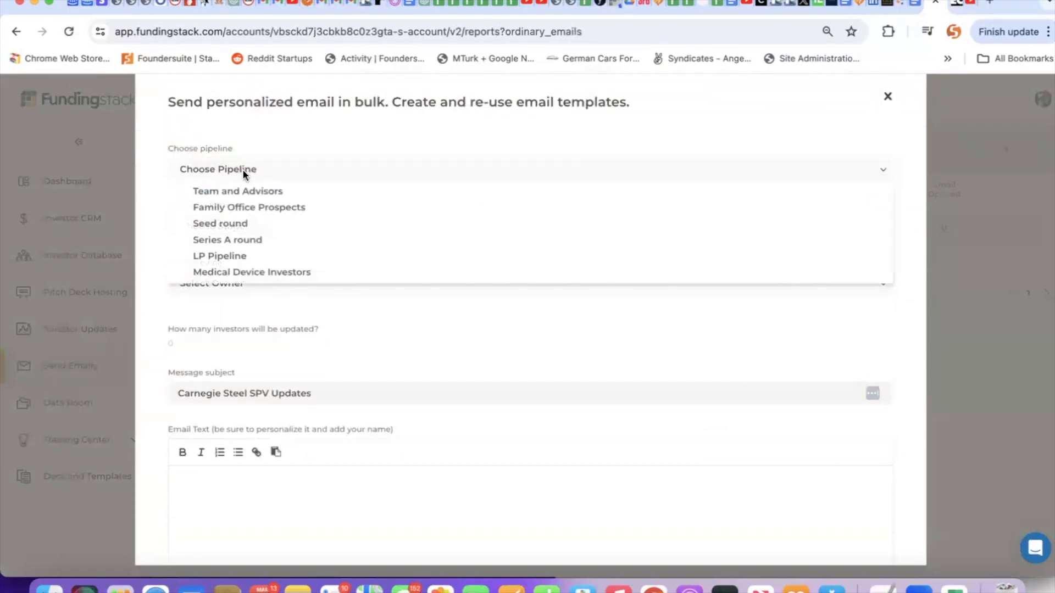
left_click(220, 255)
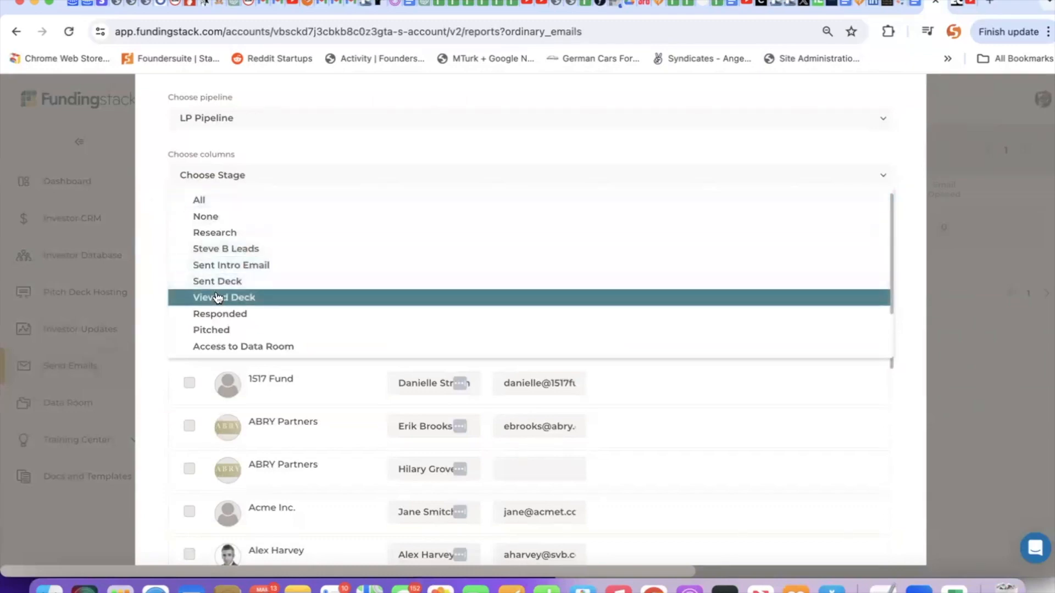
left_click(224, 296)
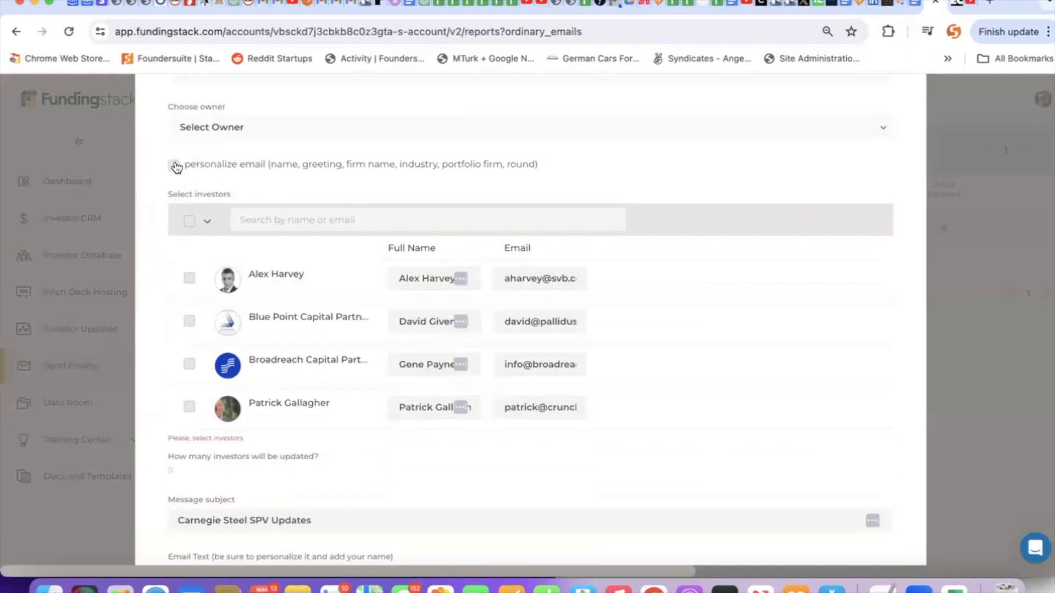
- Turn on personalized greetings, apply the pitch-deck follow-up template, and add the JP Morgan footer
left_click(174, 166)
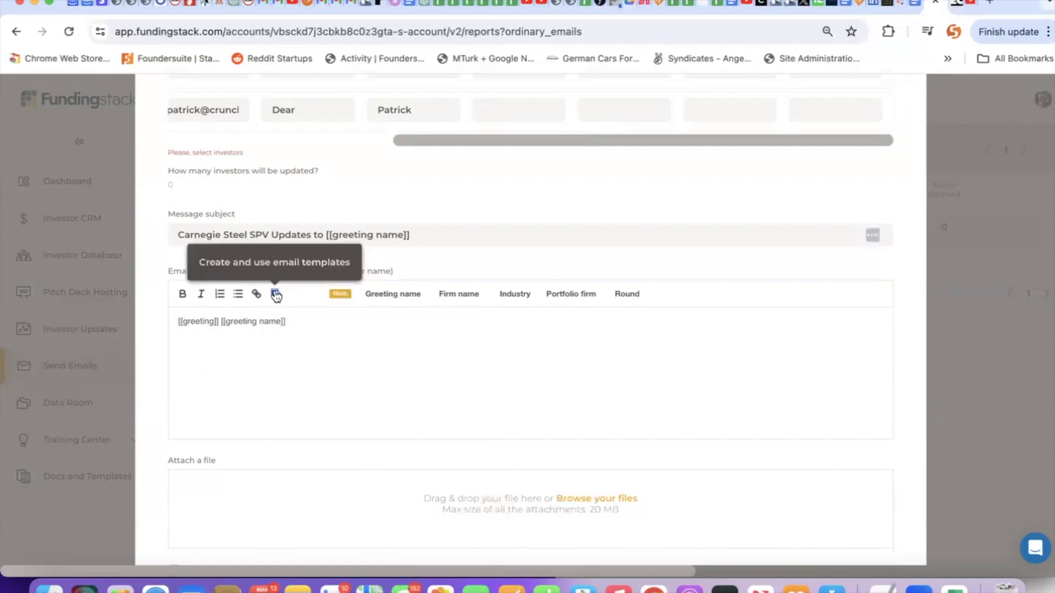
left_click(275, 294)
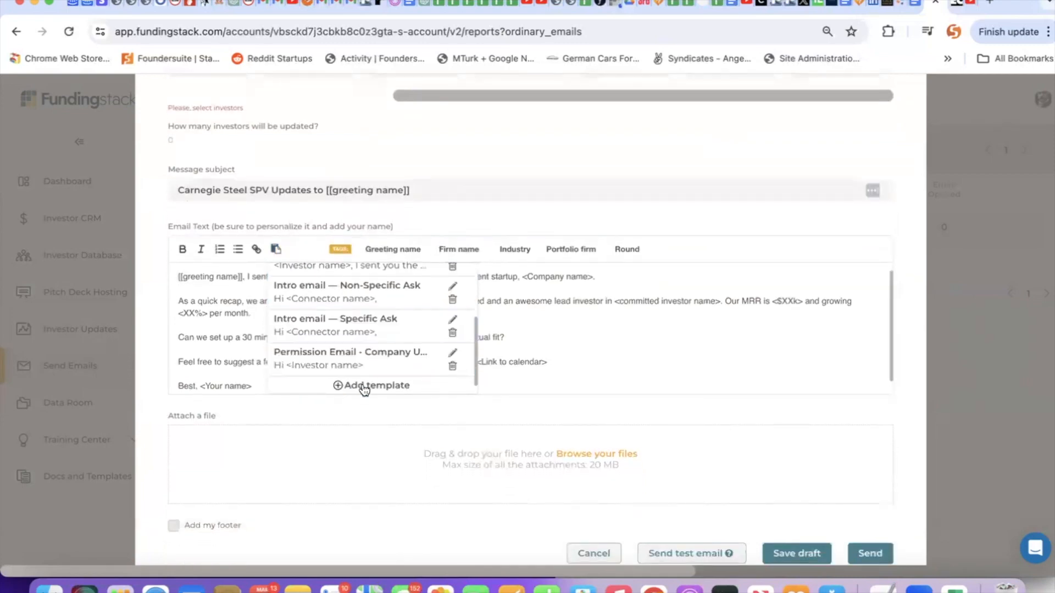
scroll("down", 3)
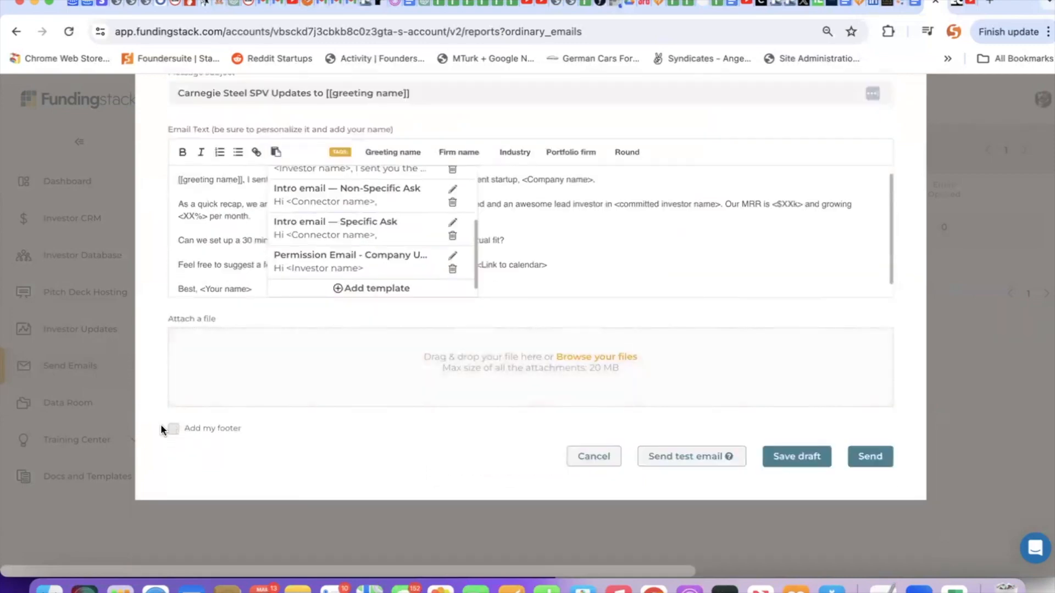
left_click(173, 428)
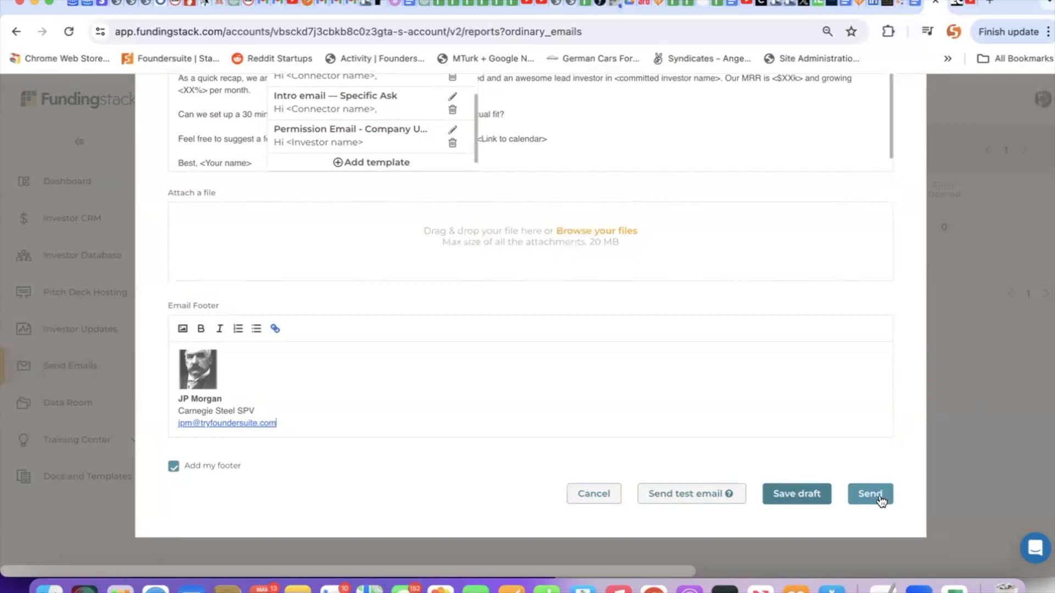
scroll("up", 3)
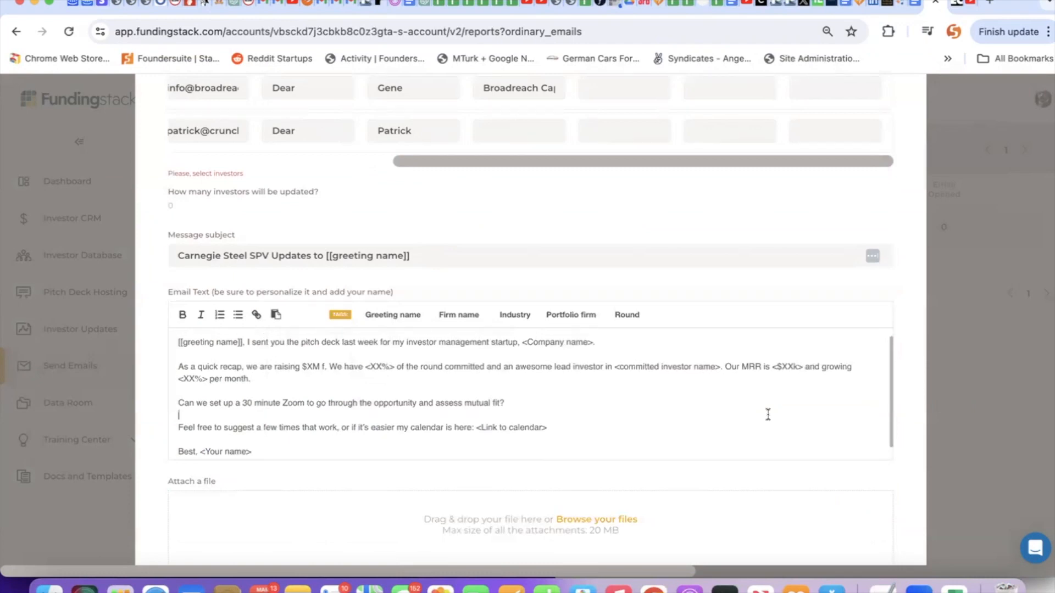
mouse_move(909, 335)
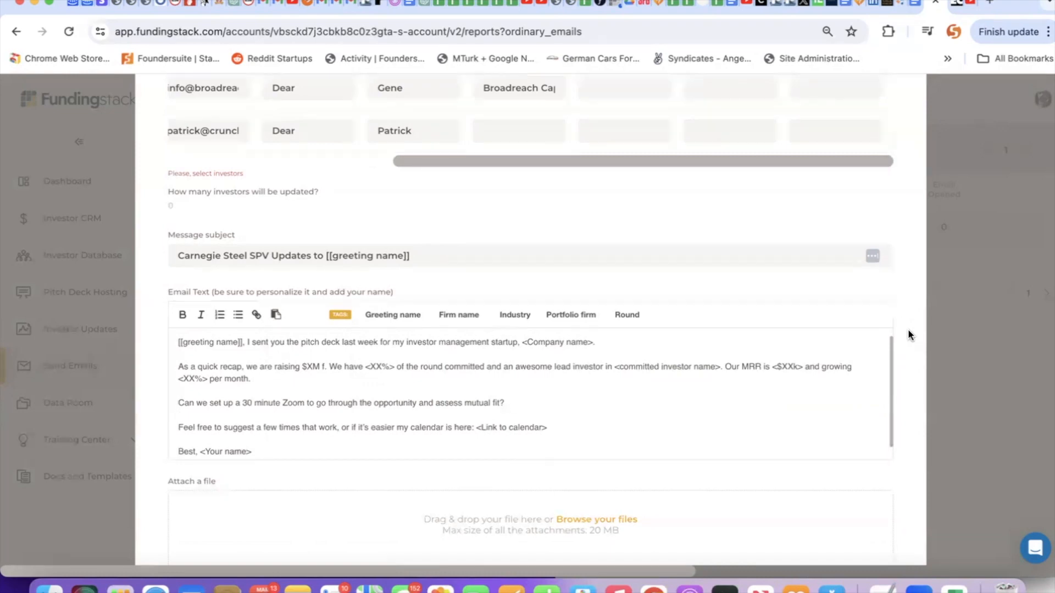
scroll("down", 3)
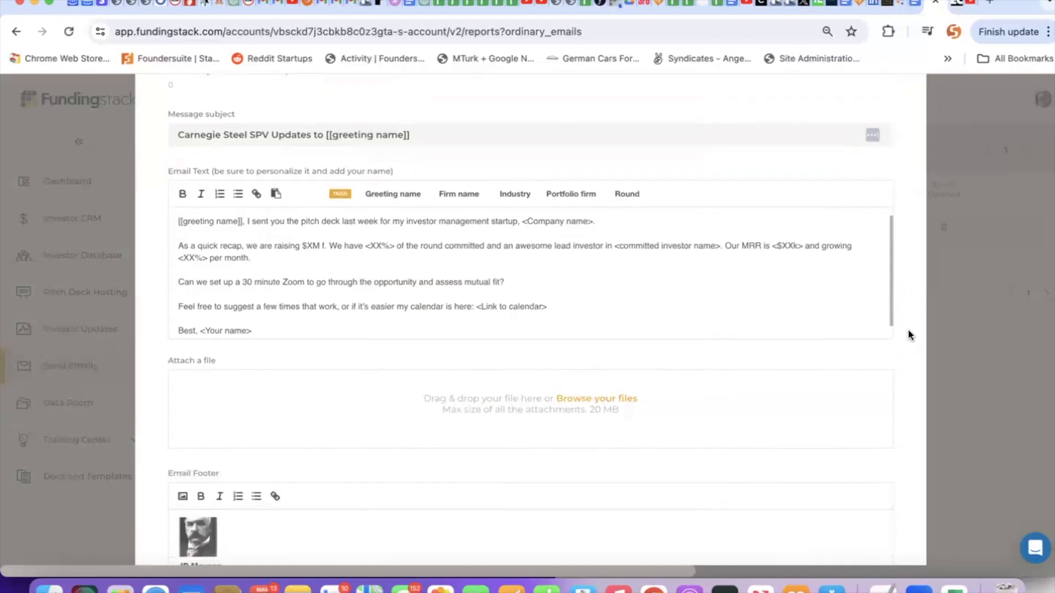
scroll("down", 3)
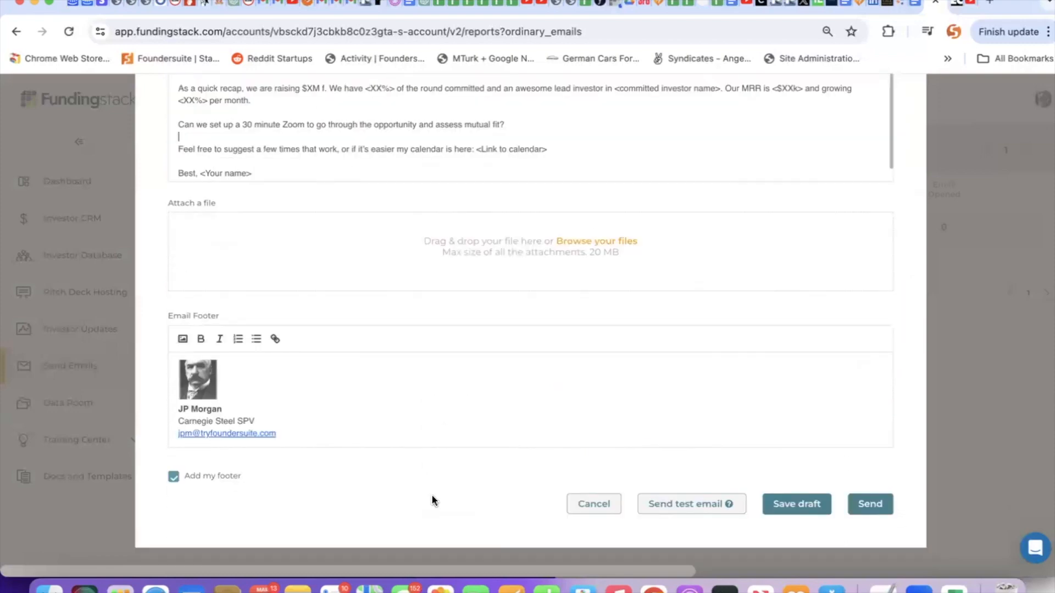
mouse_move(567, 503)
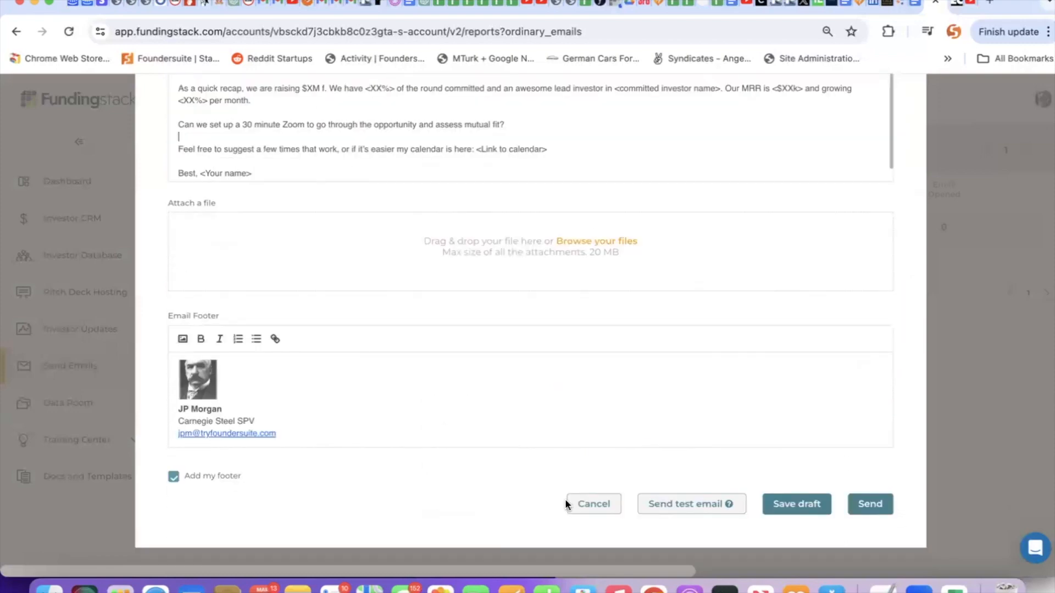
- Discard the email draft and open the Data Room folder list
left_click(592, 504)
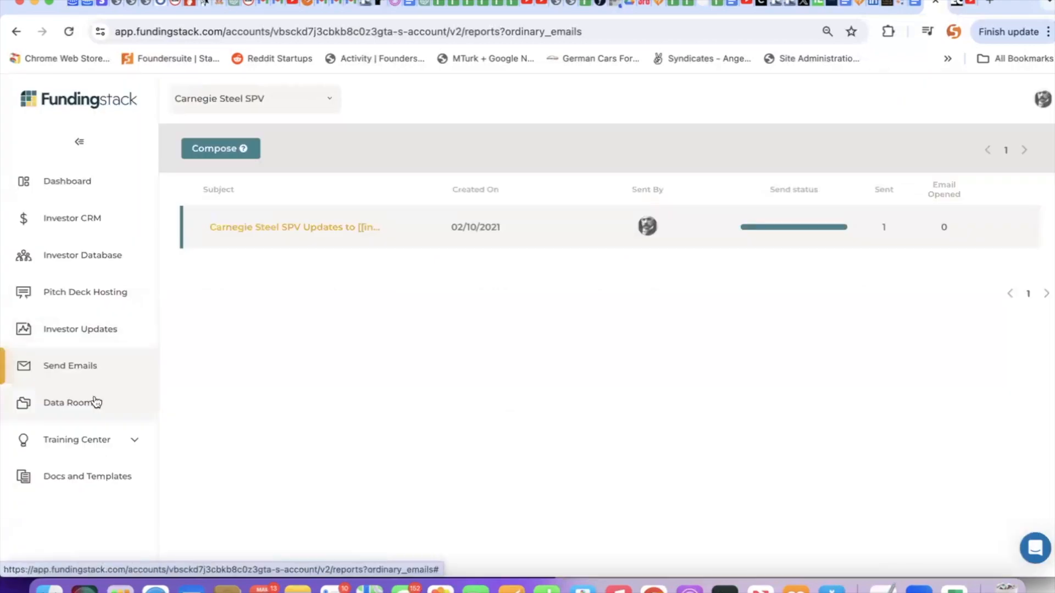
mouse_move(81, 402)
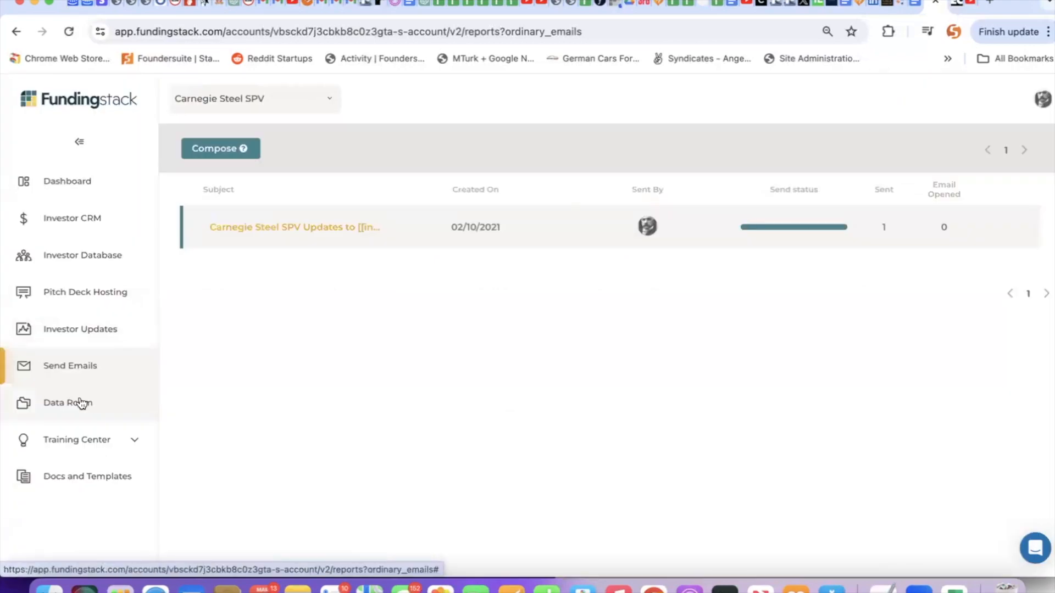
left_click(67, 402)
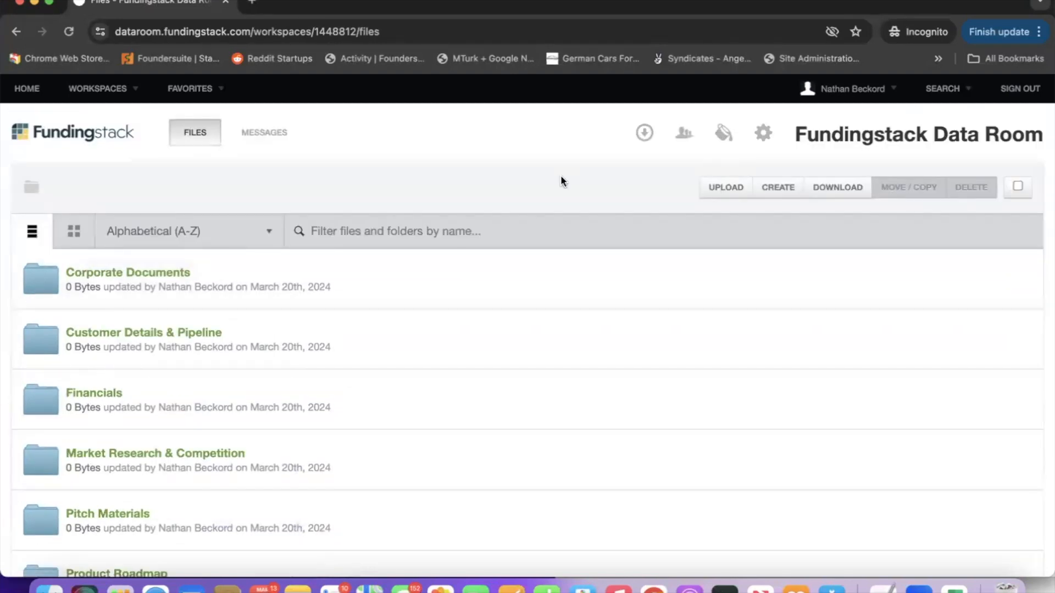
mouse_move(683, 132)
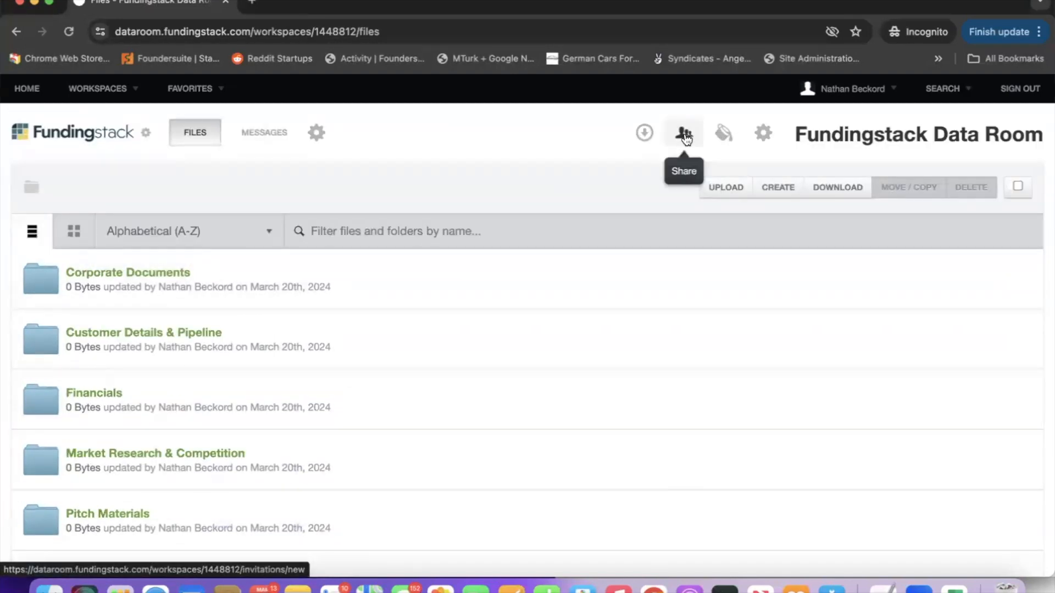
mouse_move(698, 267)
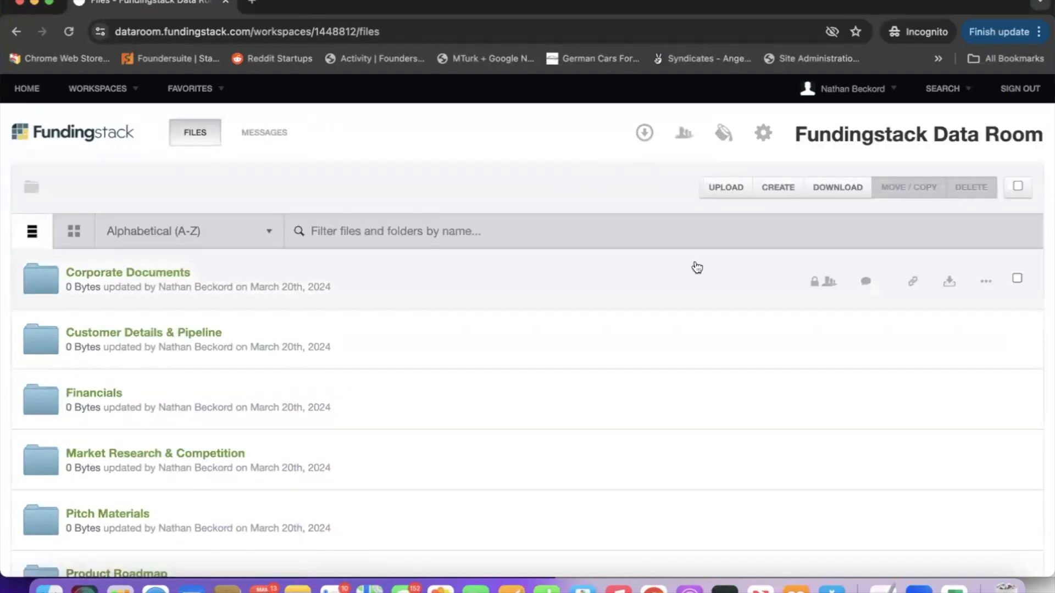
mouse_move(823, 281)
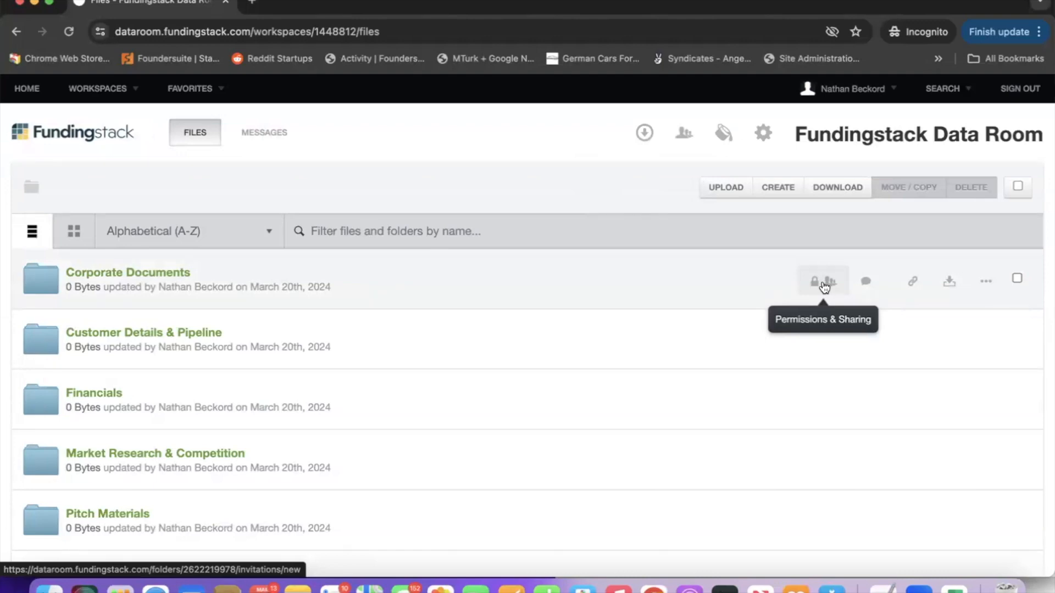
scroll("down", 3)
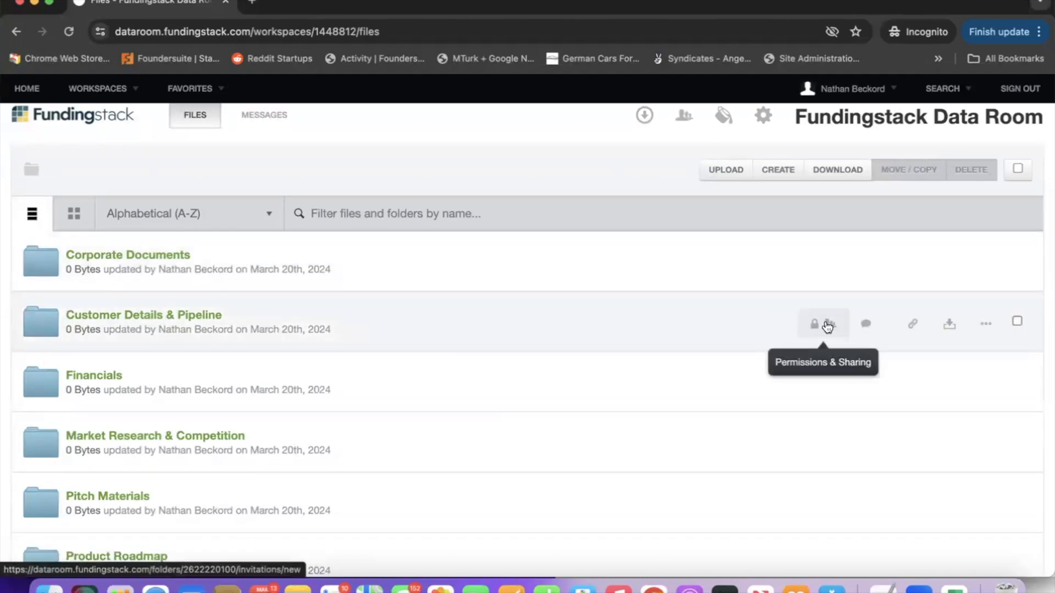
left_click(822, 324)
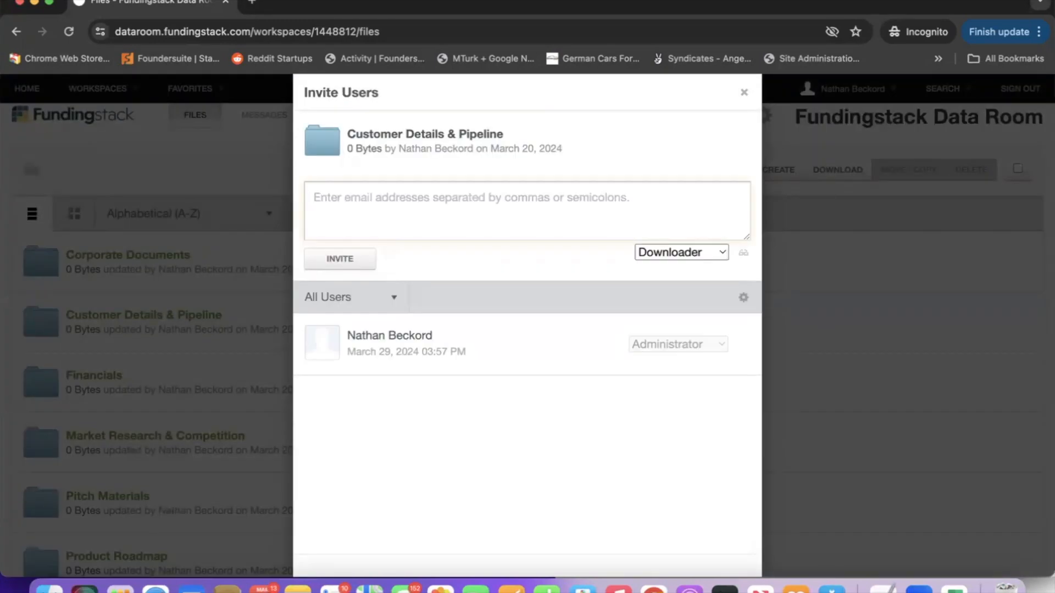
left_click(679, 251)
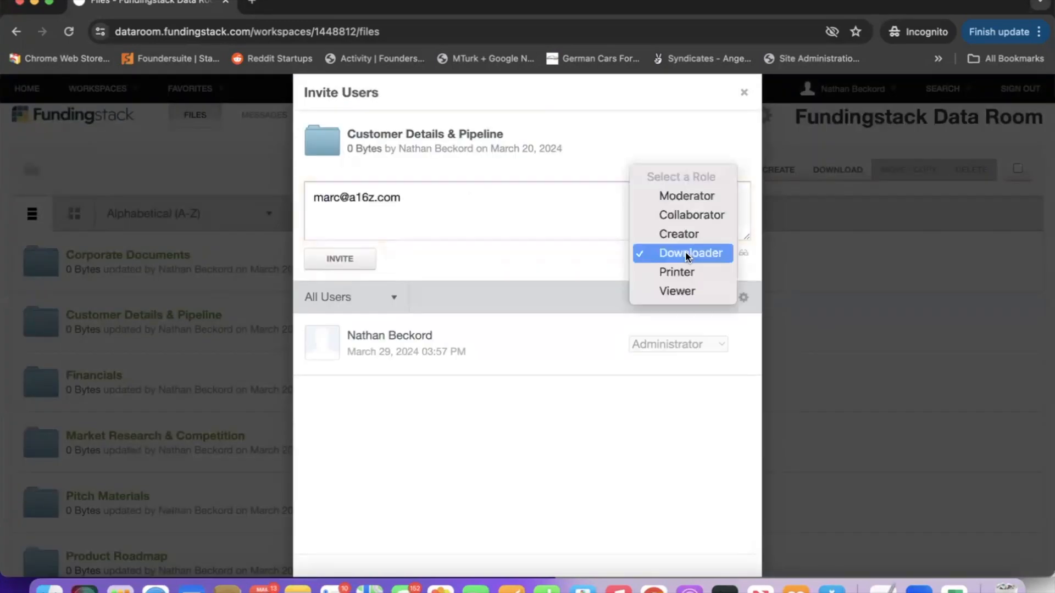
mouse_move(676, 291)
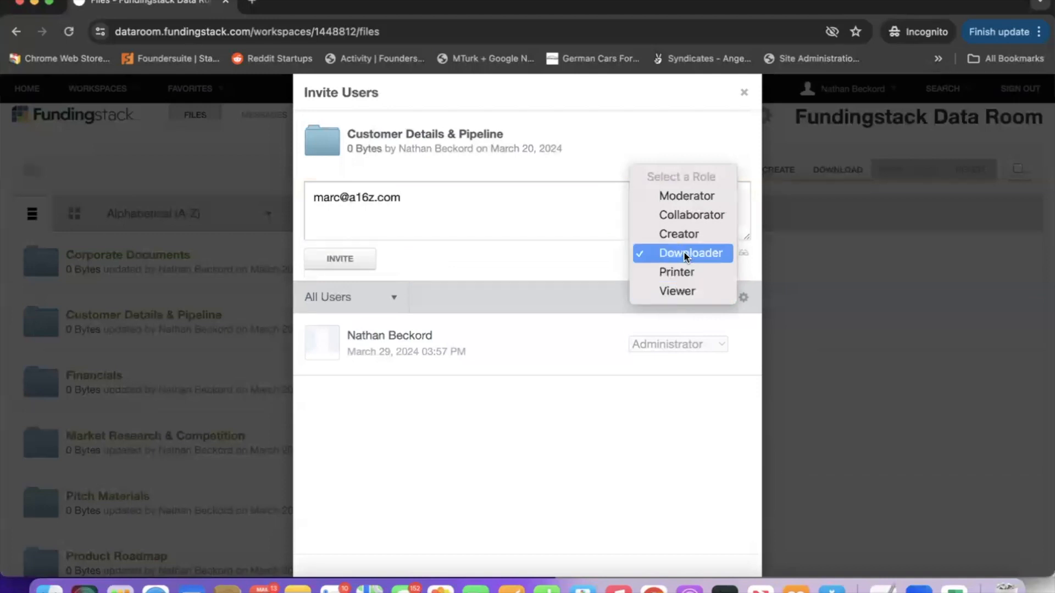
mouse_move(740, 96)
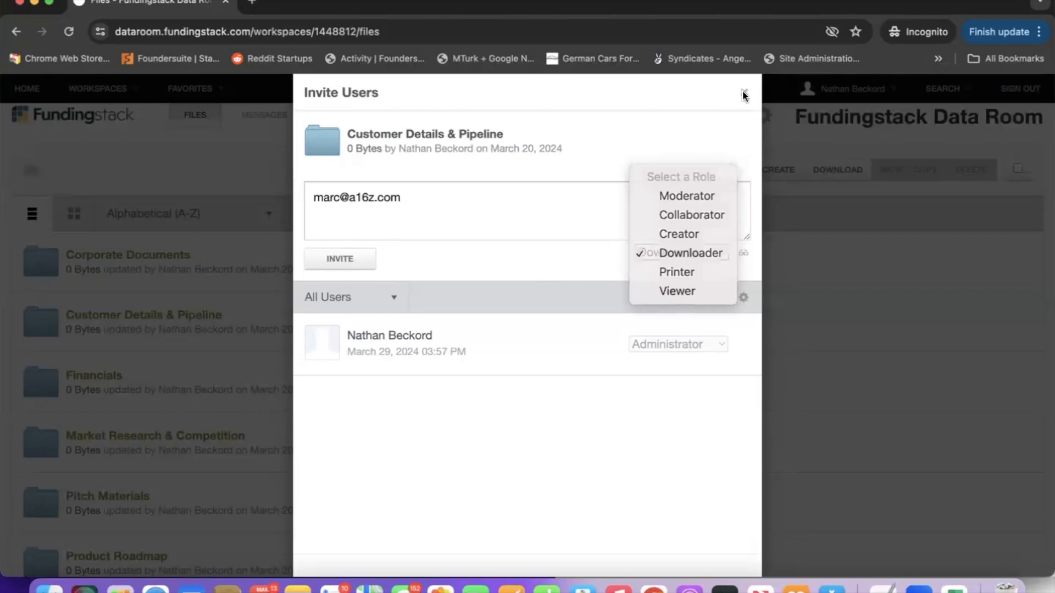
left_click(743, 93)
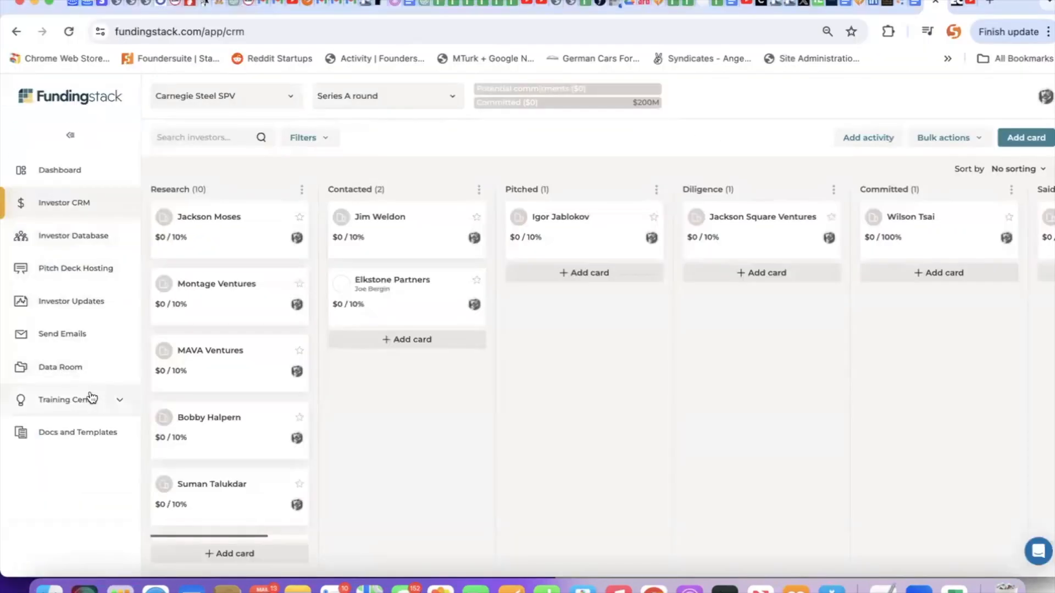
mouse_move(78, 432)
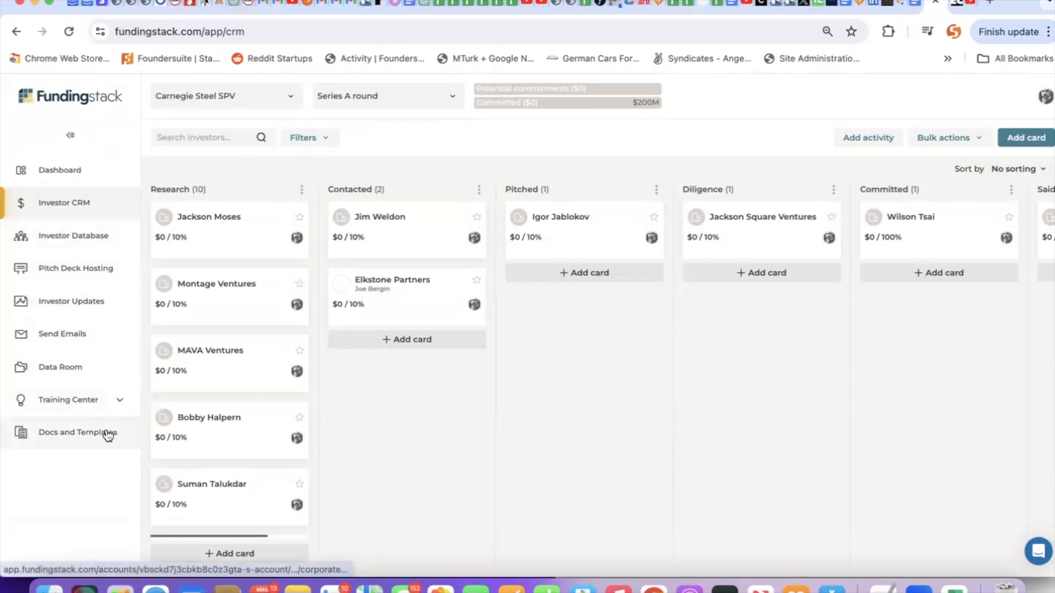
mouse_move(122, 404)
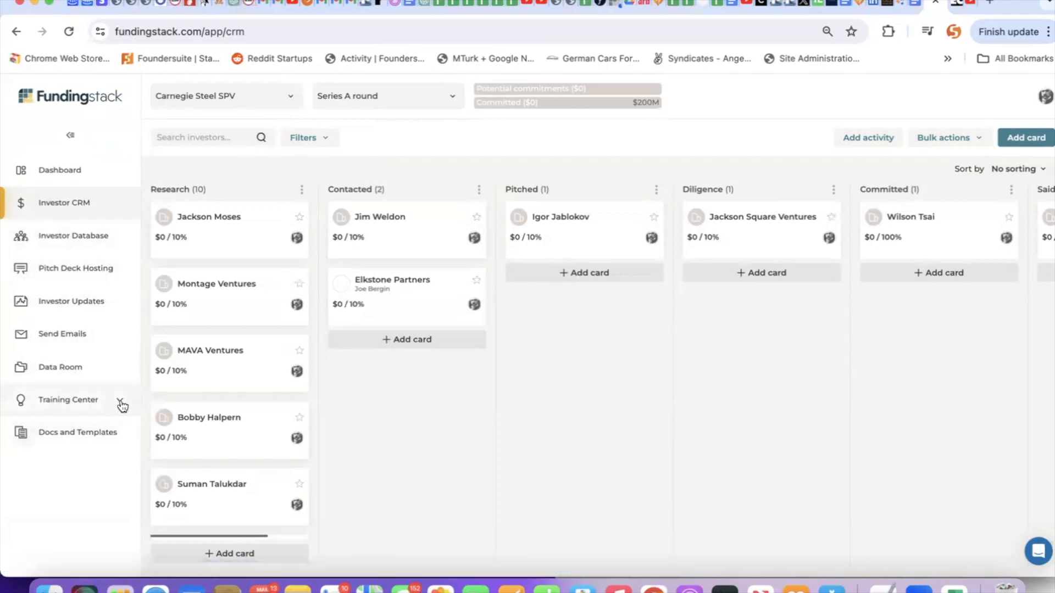
- Expand Training Center in the sidebar to show Blog, Podcast and YouTube links
left_click(68, 399)
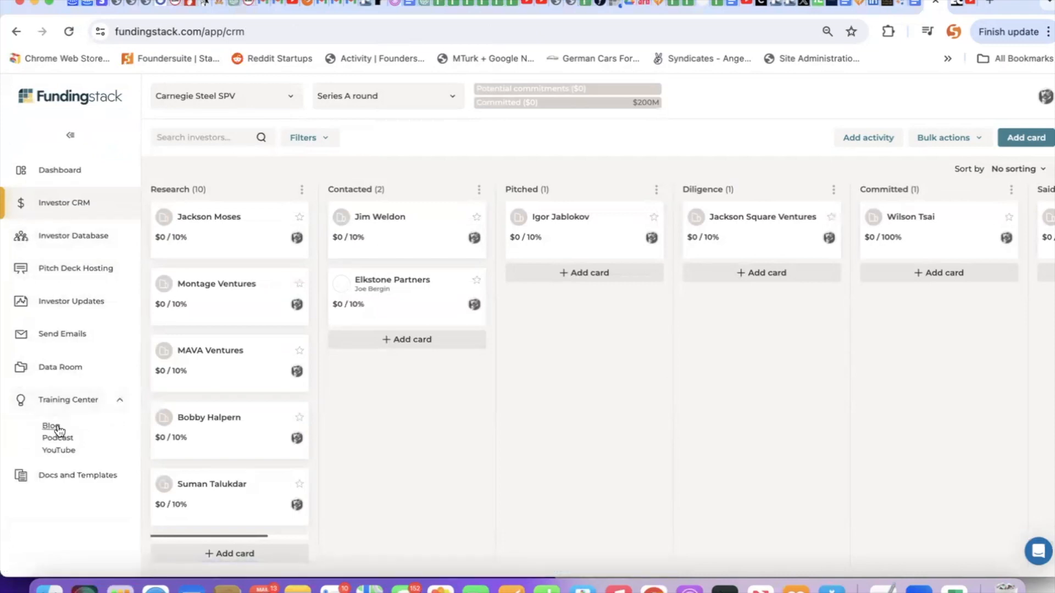
mouse_move(57, 438)
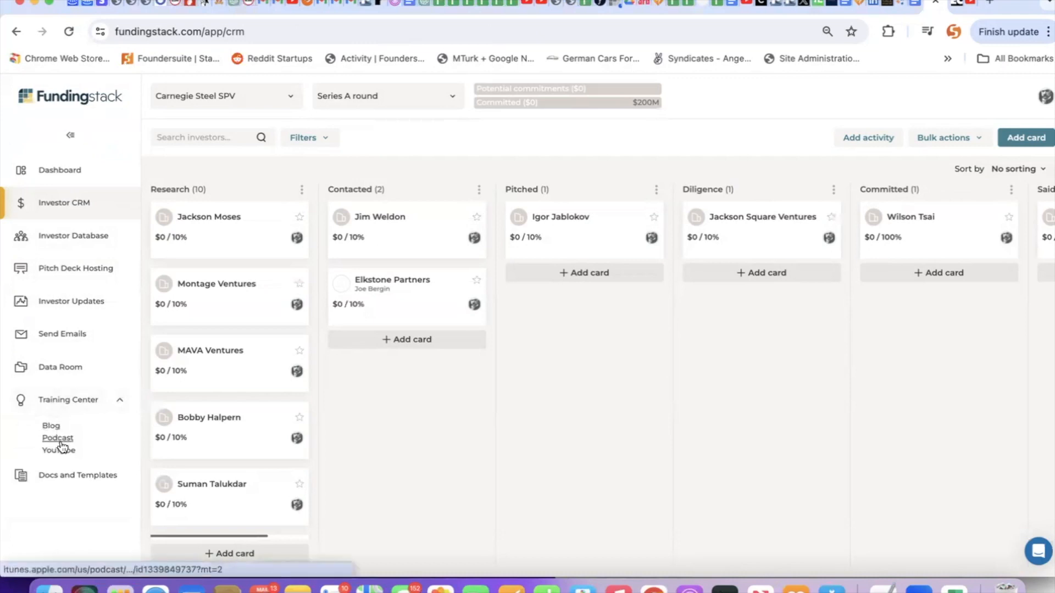
mouse_move(294, 102)
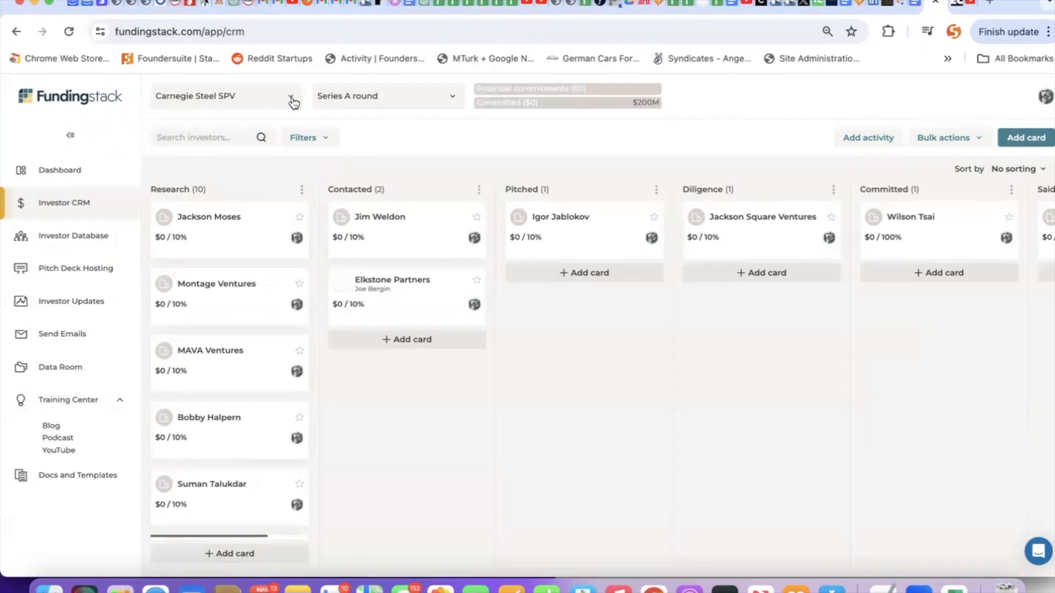
- Switch the CRM to the JP Morgan master account's Investors by type pipeline
left_click(291, 95)
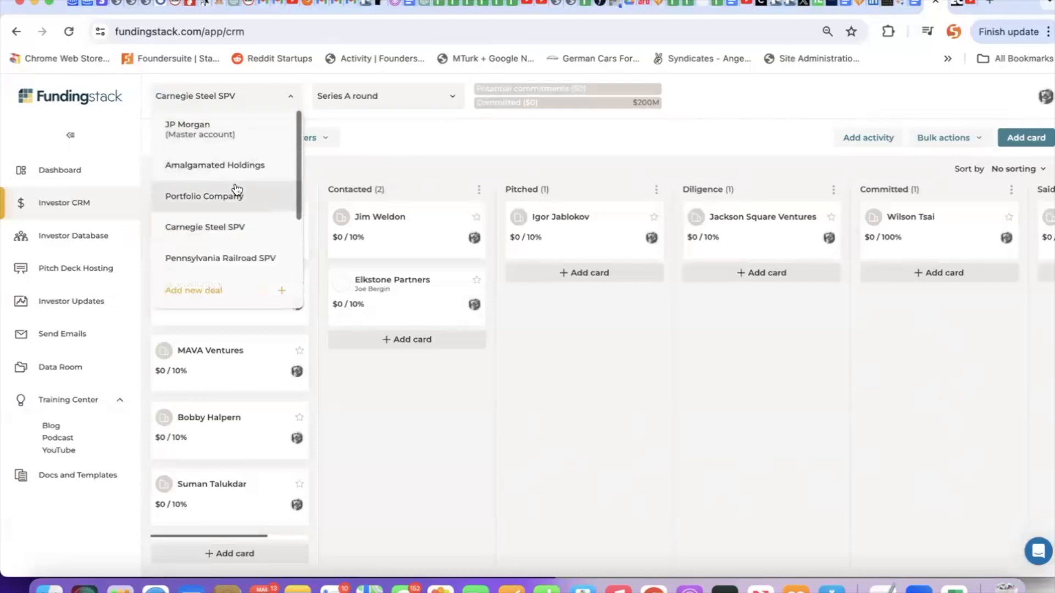
left_click(187, 130)
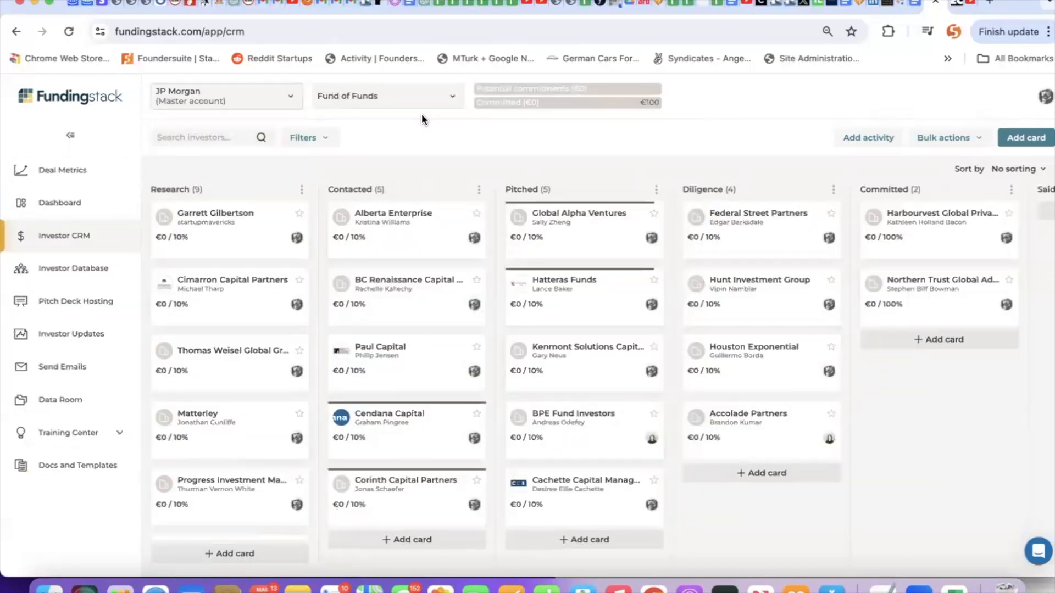
left_click(387, 95)
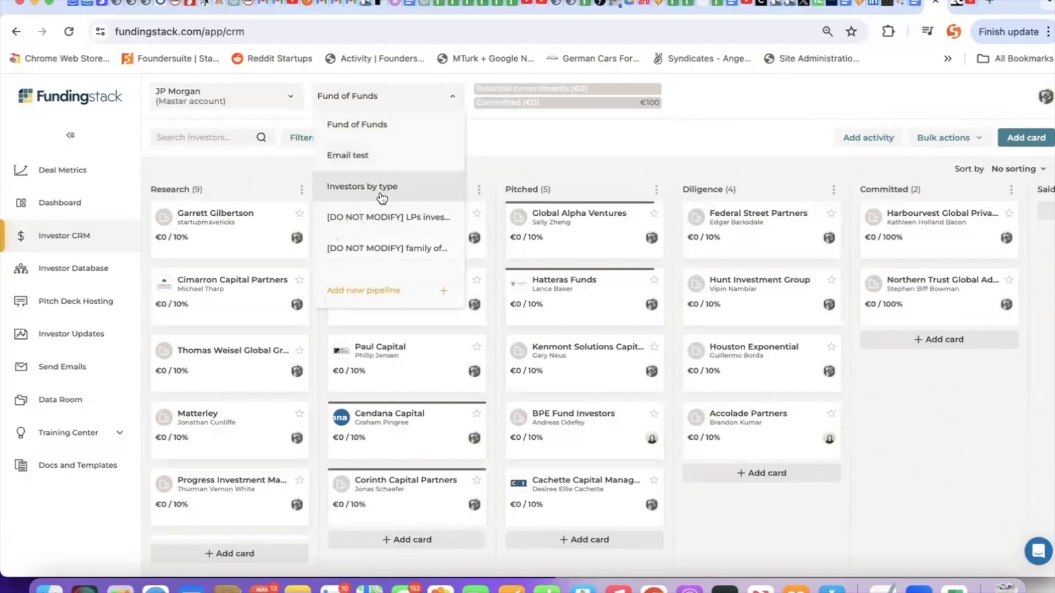
left_click(362, 186)
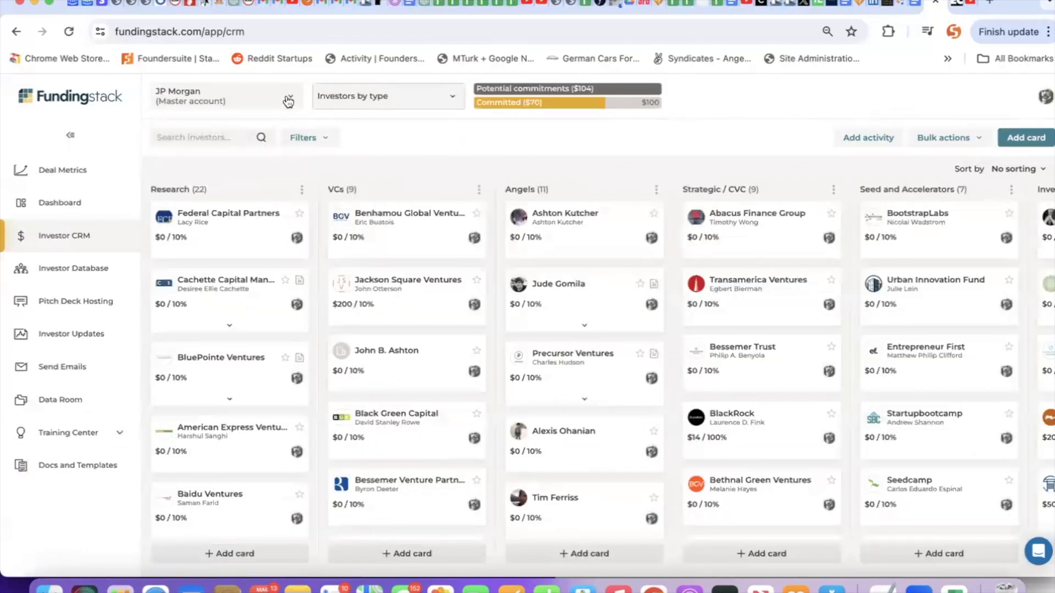
- Reopen the deals list, then open and close Bulk actions without choosing anything
left_click(289, 96)
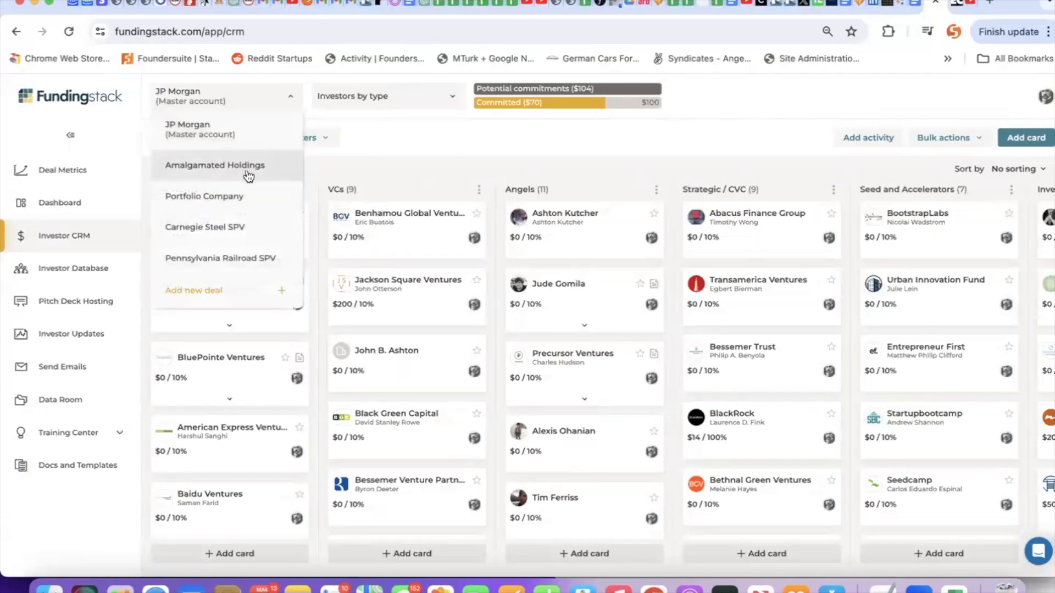
mouse_move(717, 140)
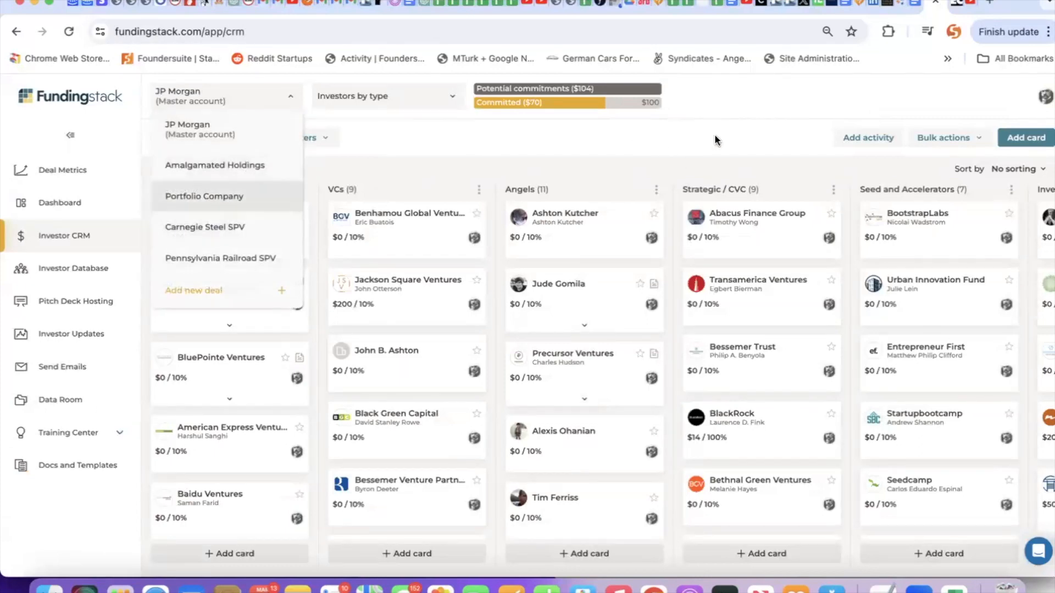
left_click(945, 137)
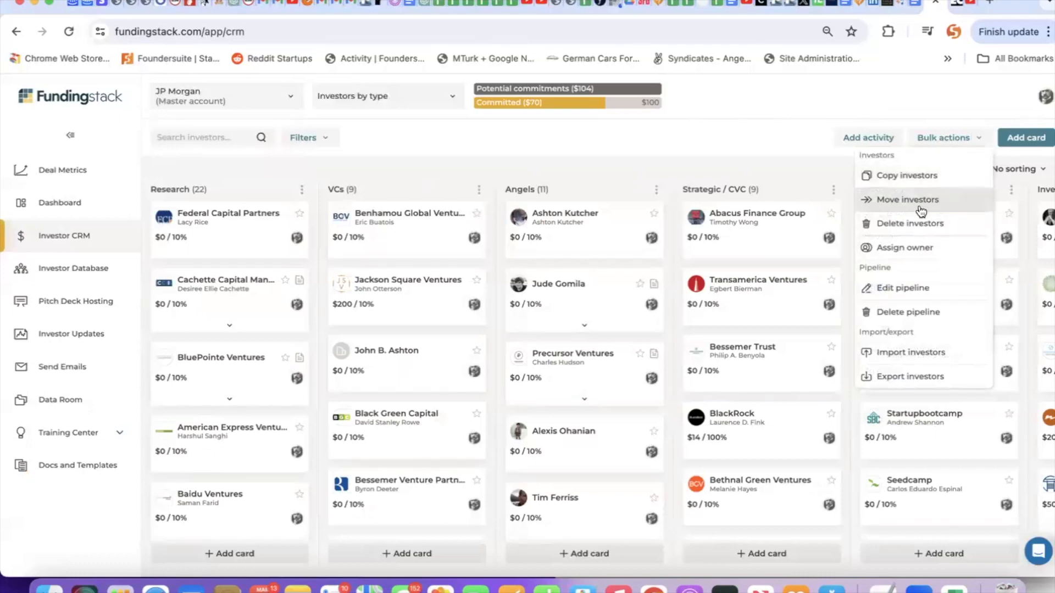
mouse_move(906, 175)
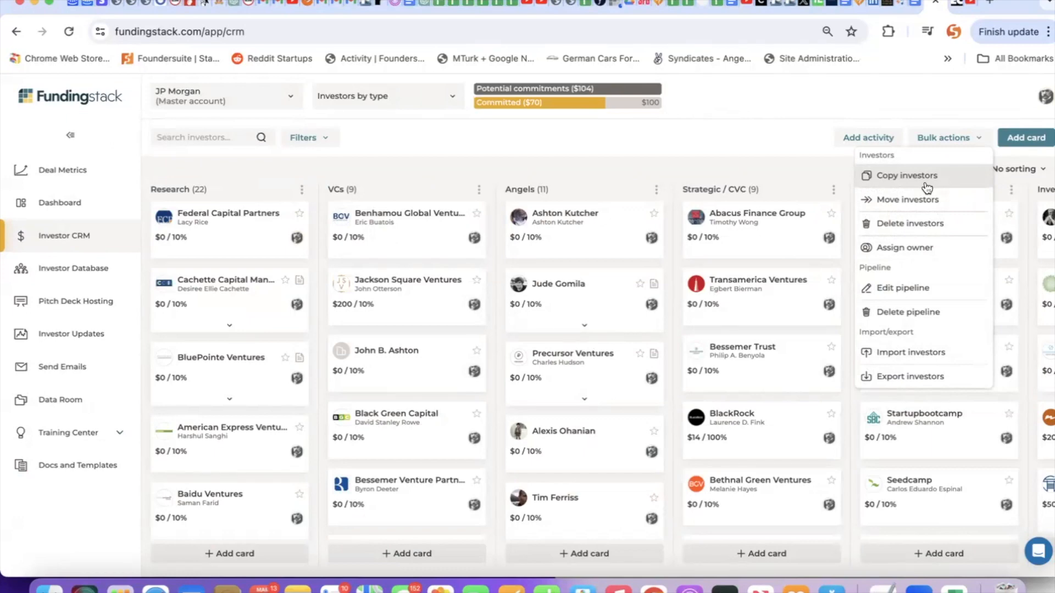
left_click(763, 146)
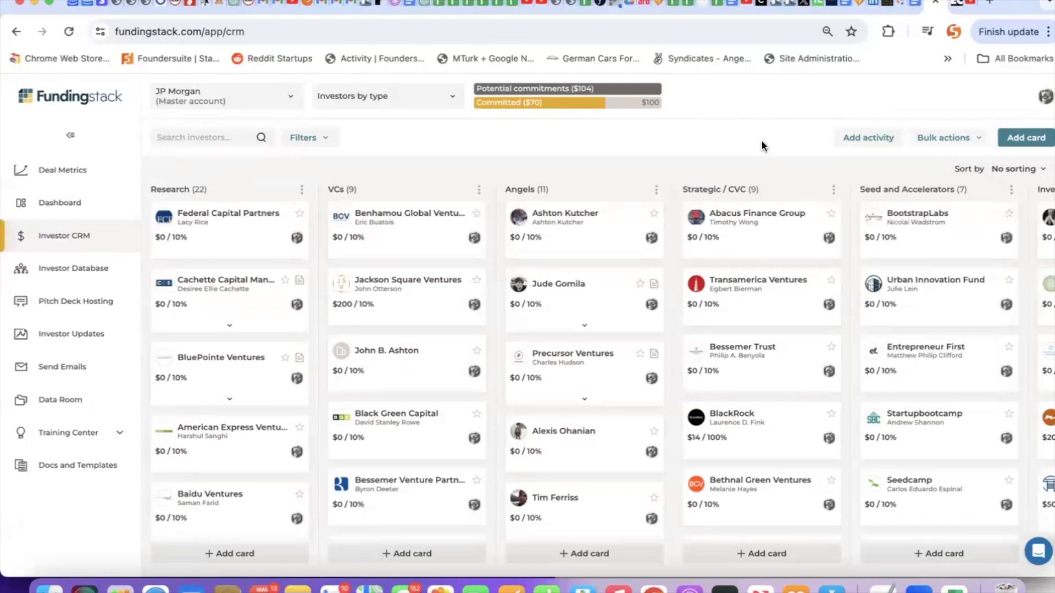
mouse_move(455, 136)
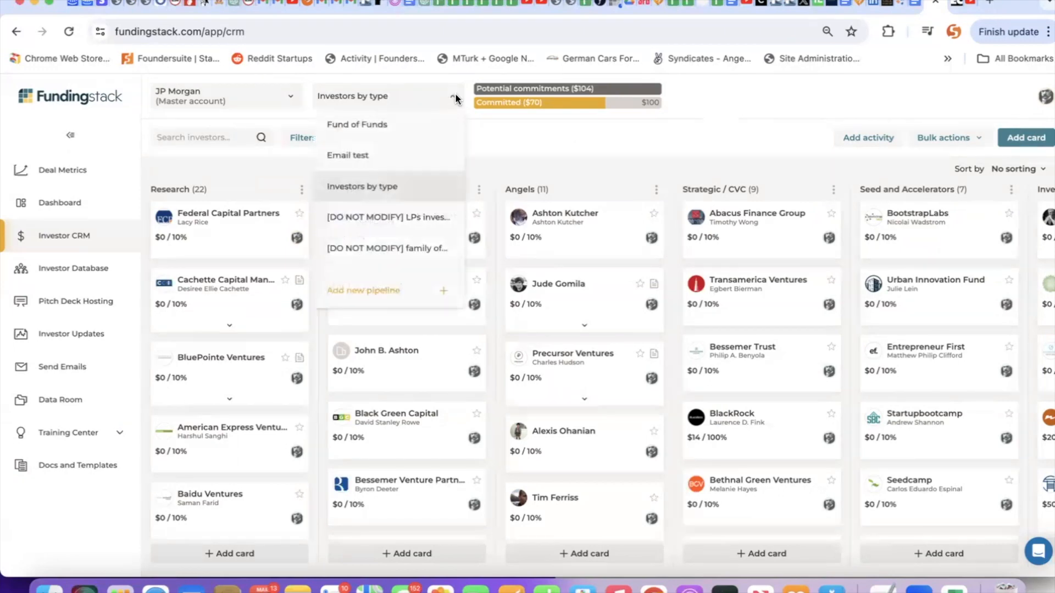
- Switch the pipeline to [DO NOT MODIFY] LPs, then to [DO NOT MODIFY] family offices
left_click(387, 216)
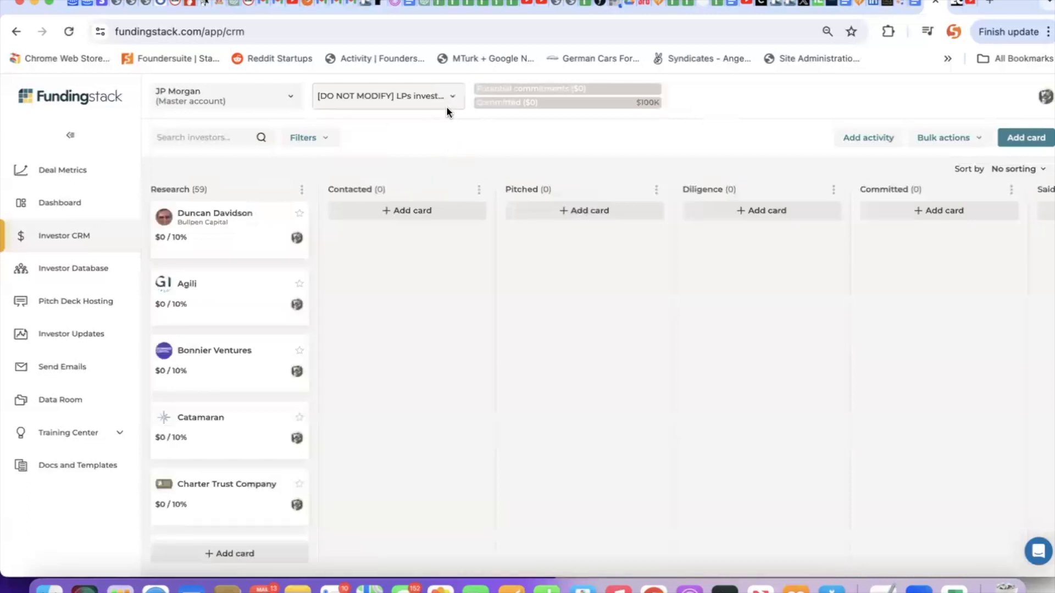
left_click(383, 96)
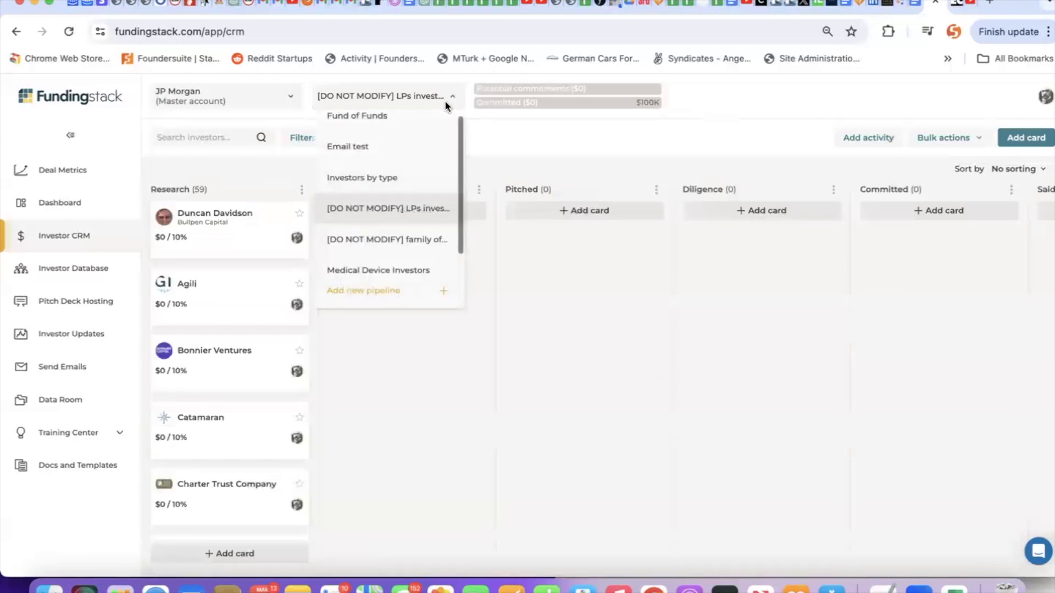
left_click(386, 239)
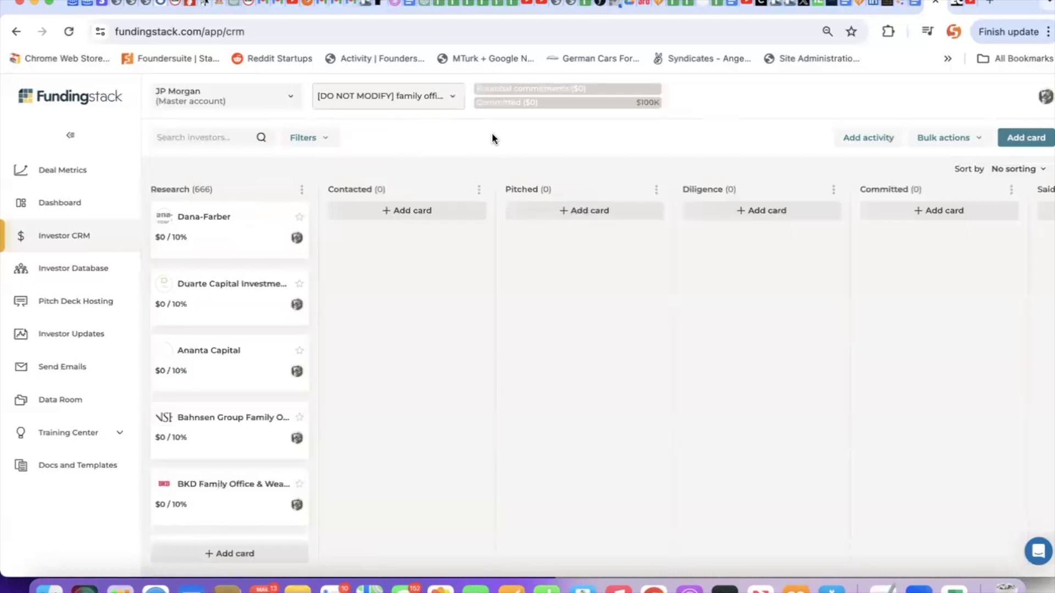
mouse_move(438, 6)
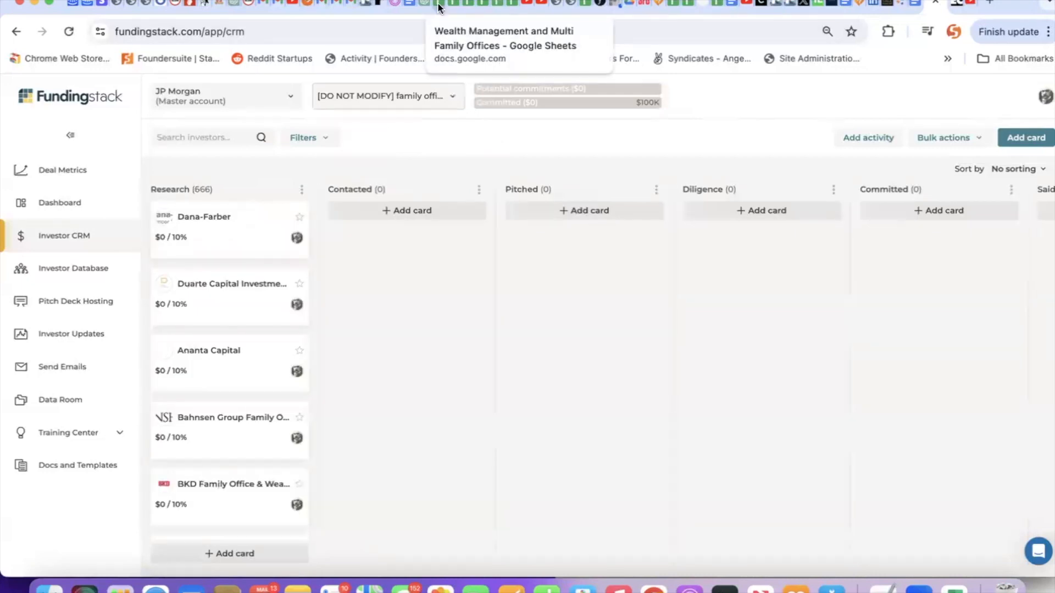
mouse_move(447, 5)
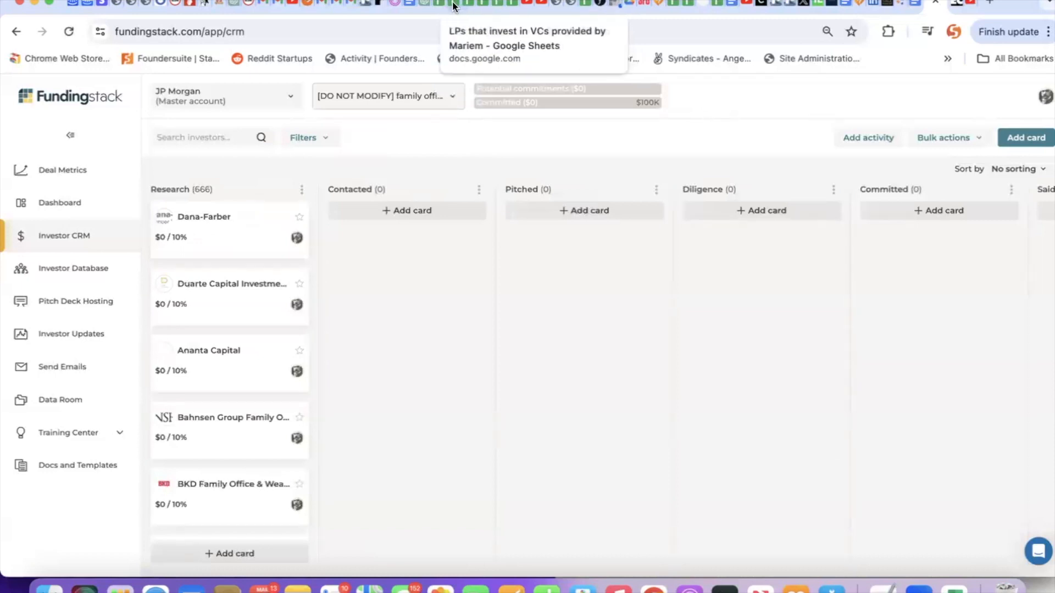
mouse_move(468, 6)
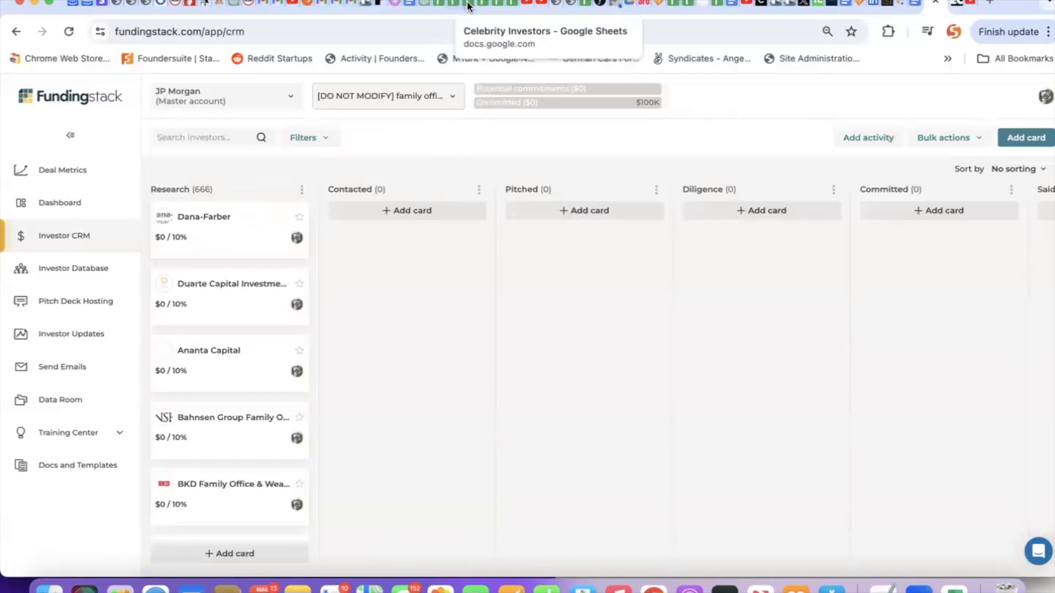
mouse_move(479, 5)
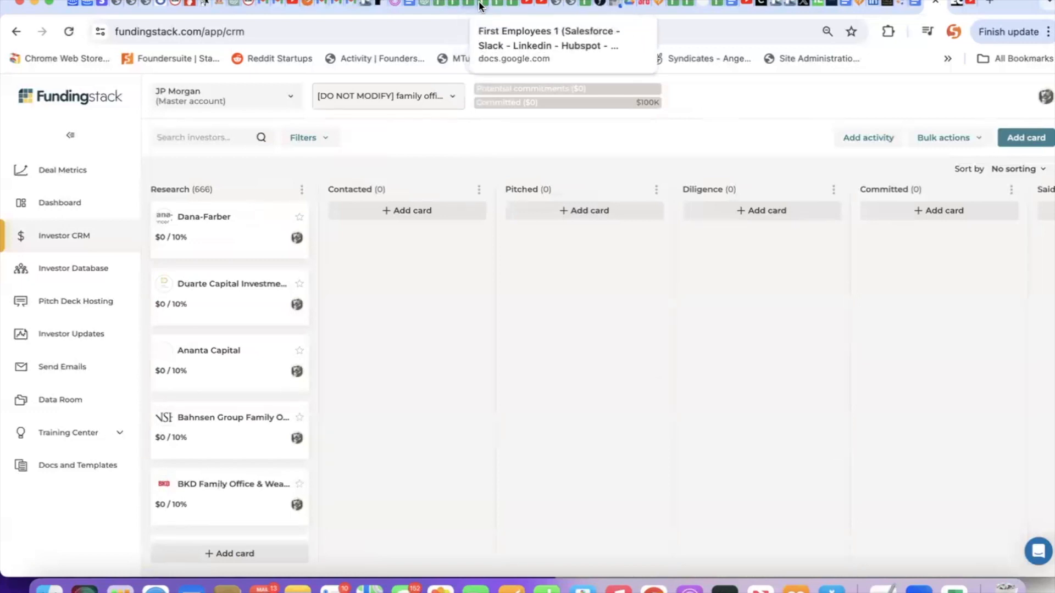
mouse_move(468, 141)
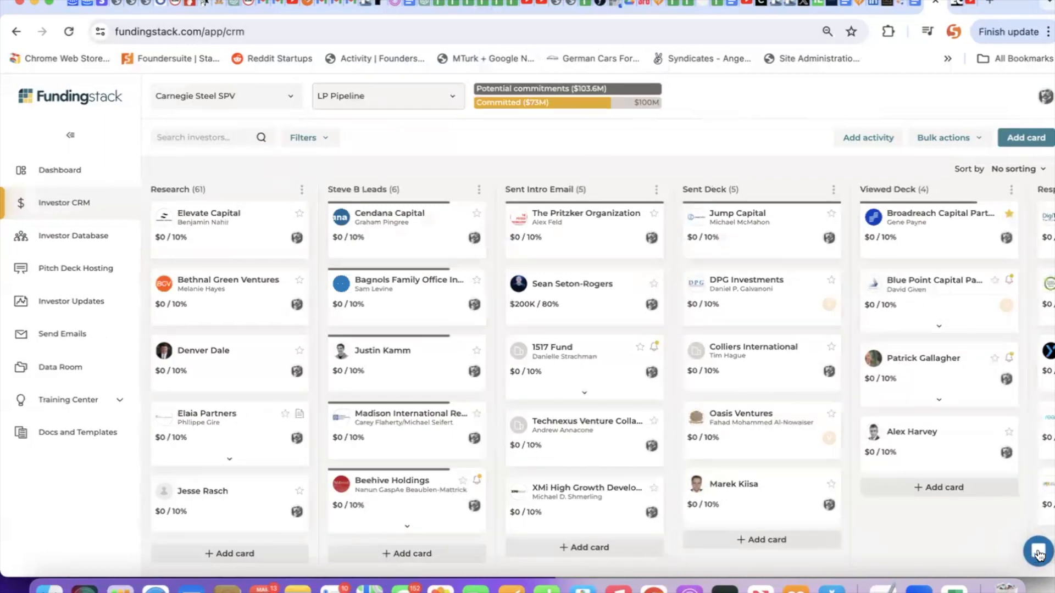
- Open the Intercom support chat widget, then close it, returning to the Carnegie Steel pipeline
left_click(1037, 552)
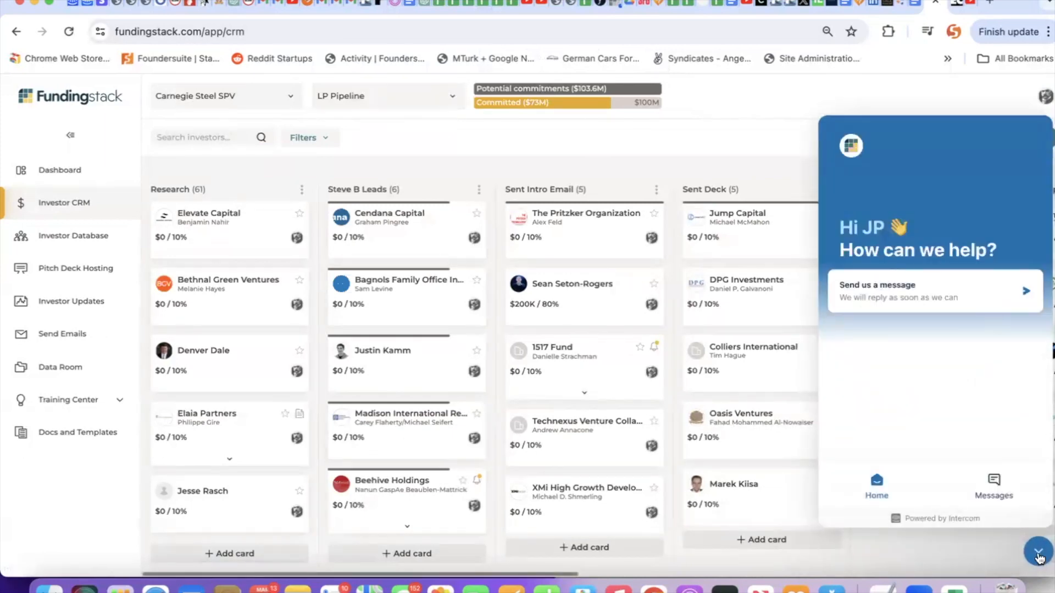
left_click(1039, 555)
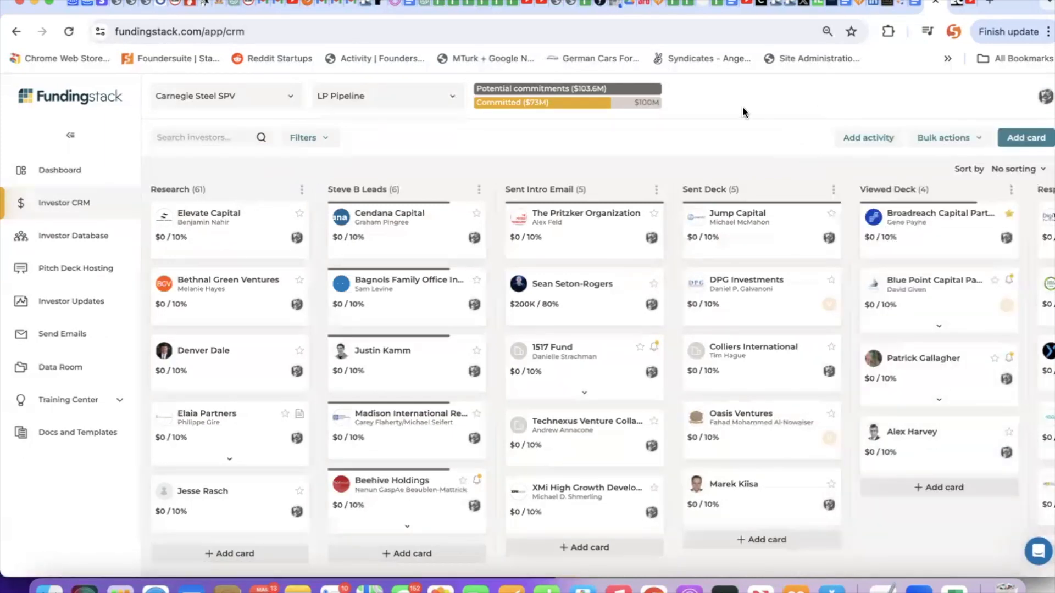
mouse_move(669, 144)
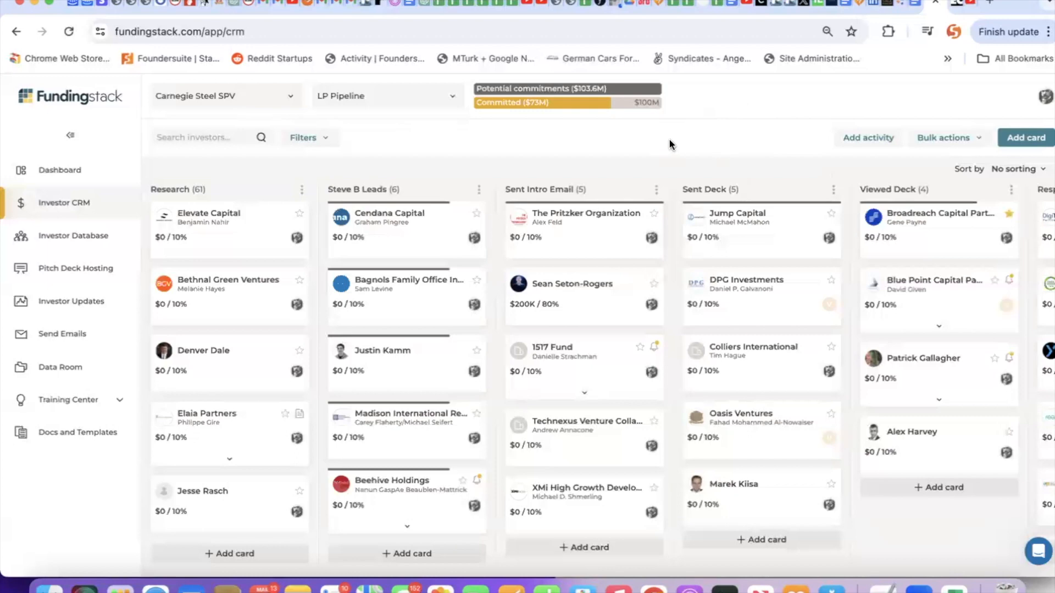